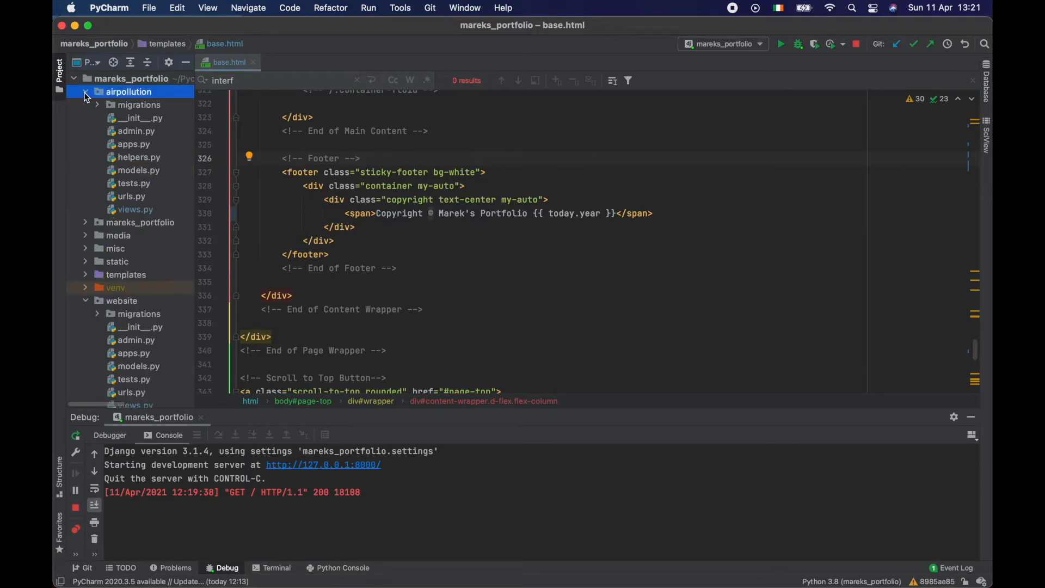
Step: Add 'from django.contrib import messages' to airpollution/views.py and start a messages line above line 75
click(134, 209)
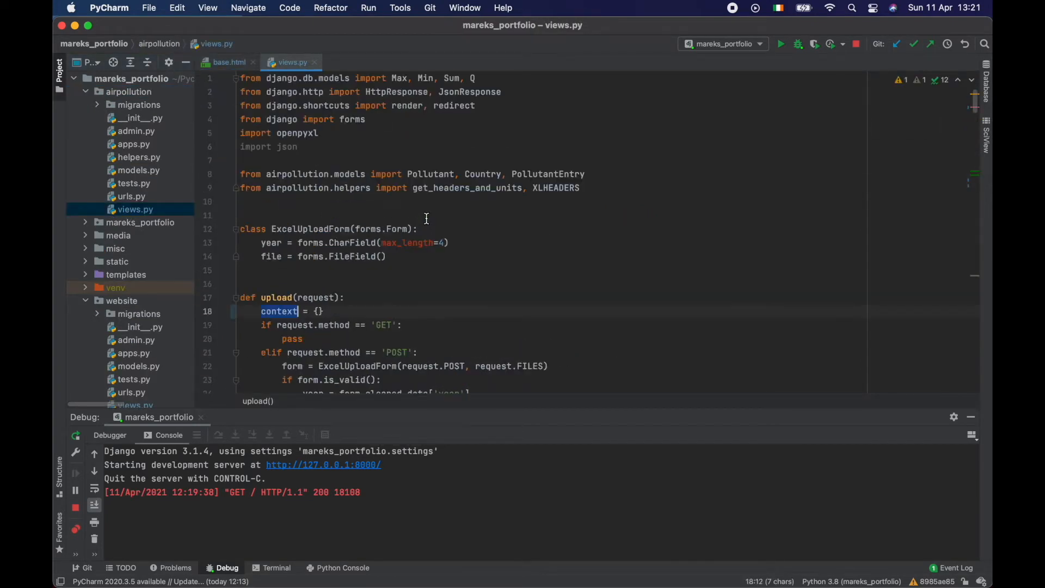
scroll(down, 3)
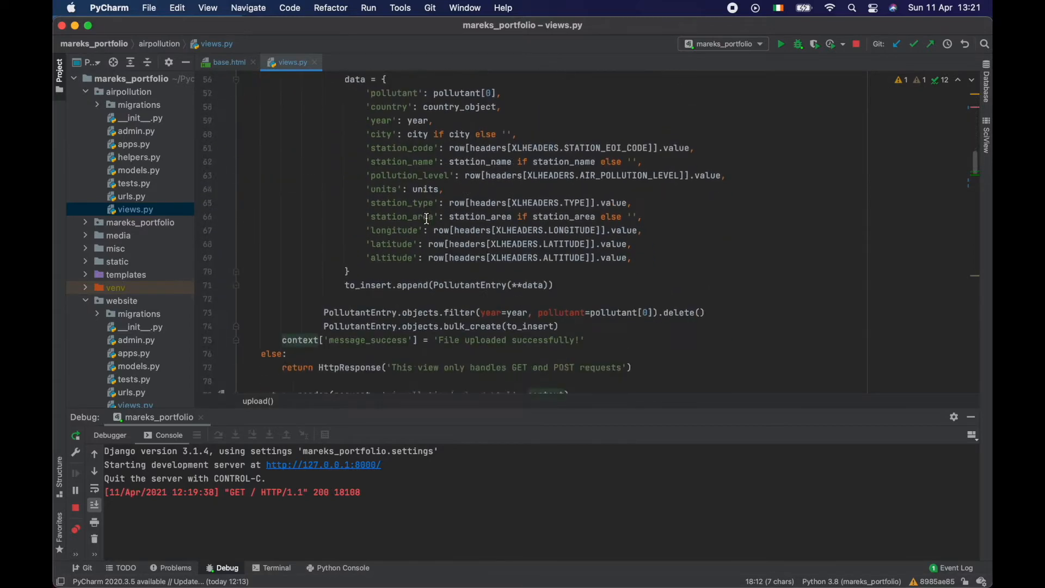
double_click(368, 211)
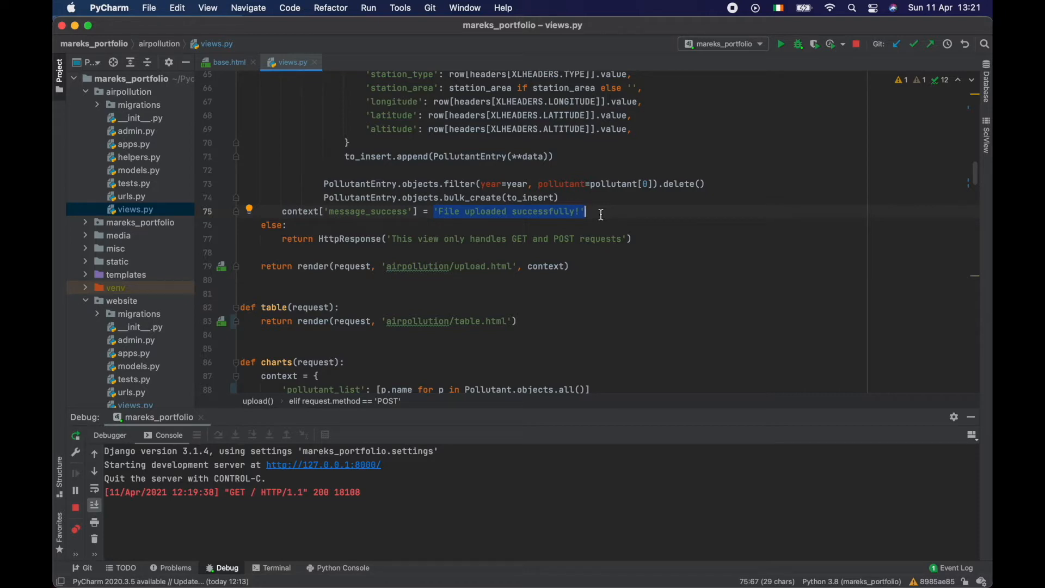
mouse_move(524, 212)
text(from)
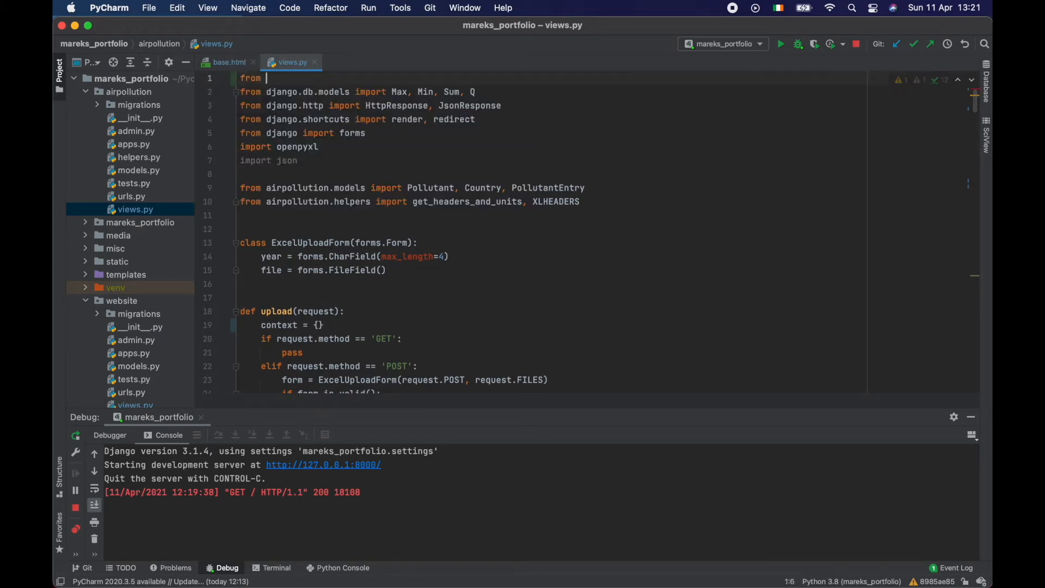
text(django.cont)
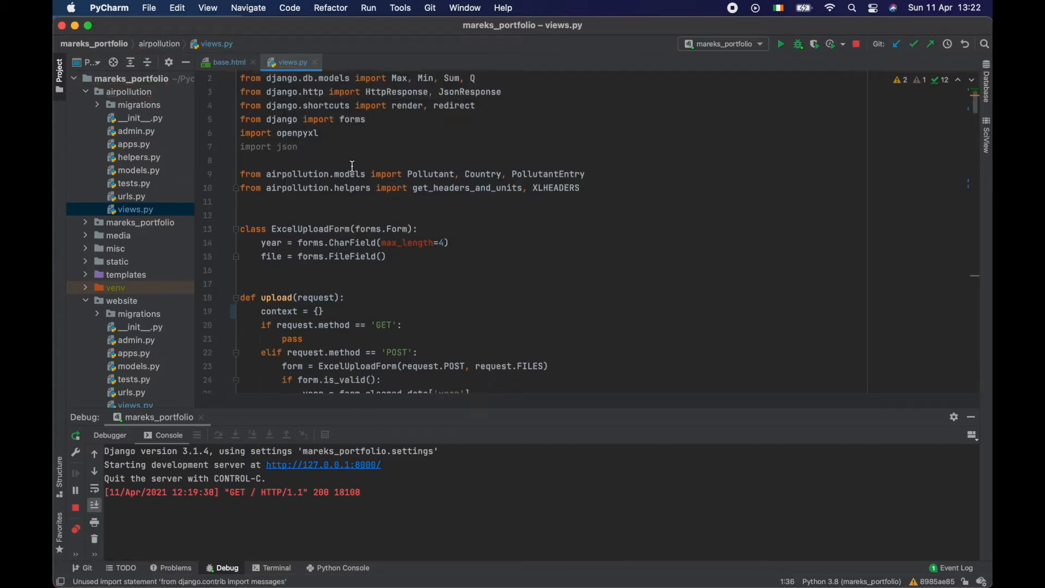
scroll(down, 3)
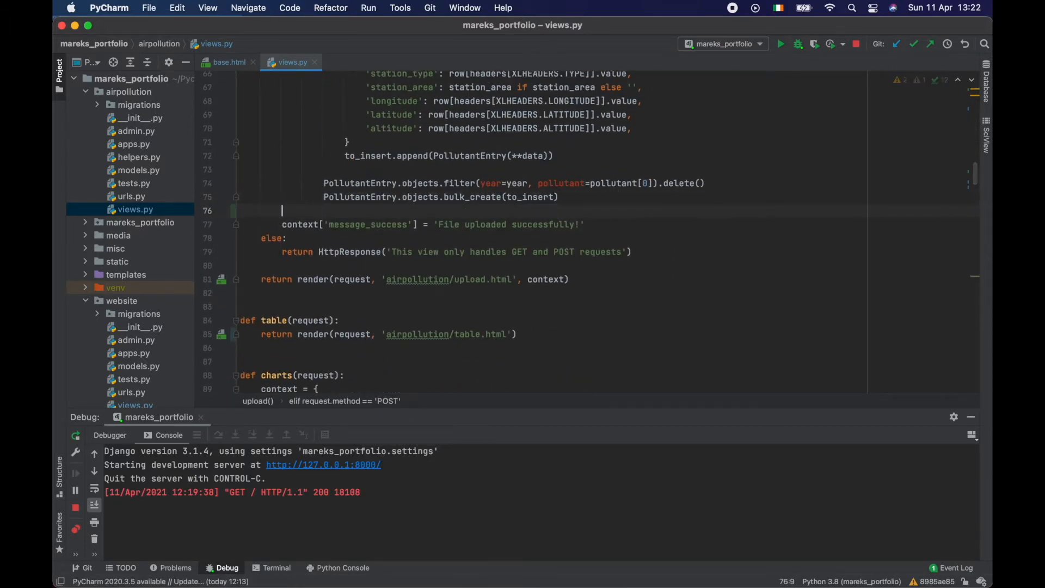
text(message)
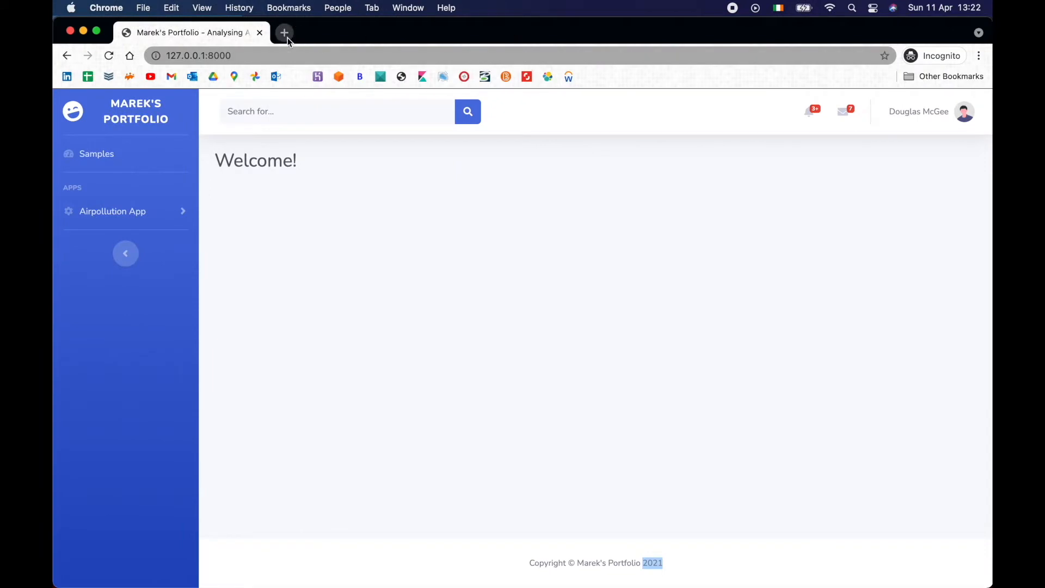
Step: Open Django's messages framework docs in a new tab and locate the 'success' message tag
click(284, 32)
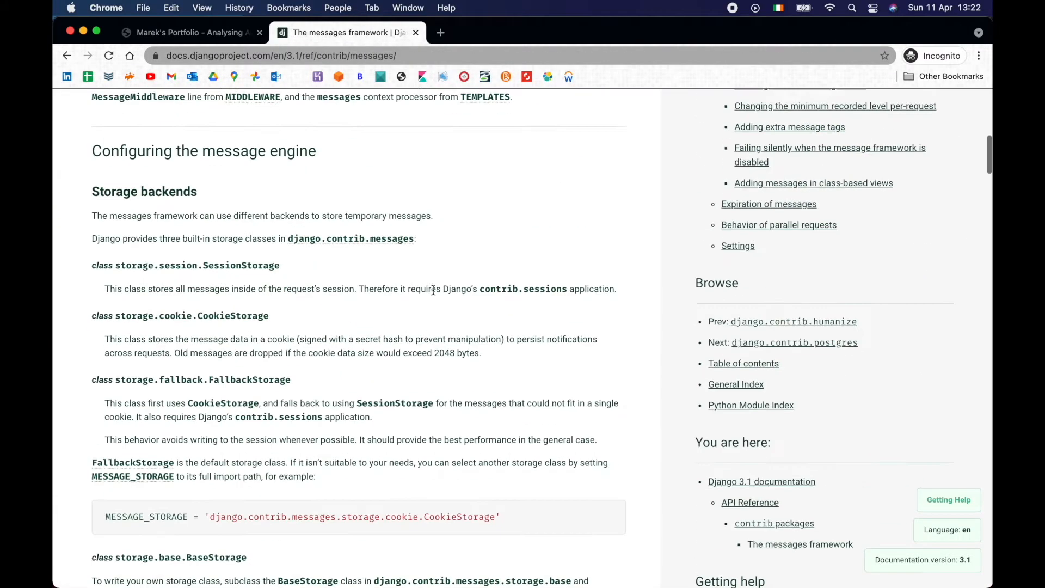
scroll(down, 3)
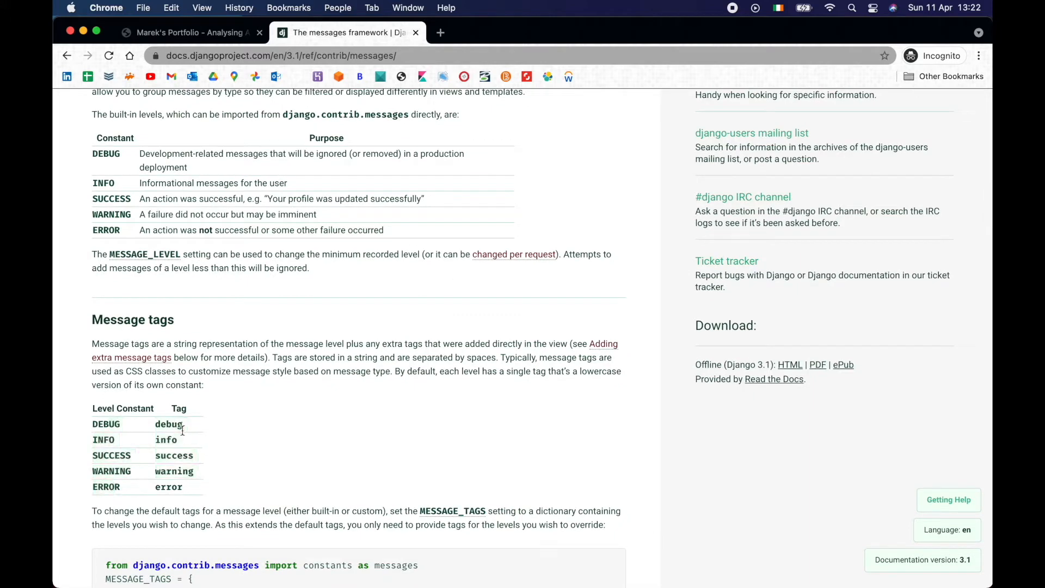
scroll(down, 3)
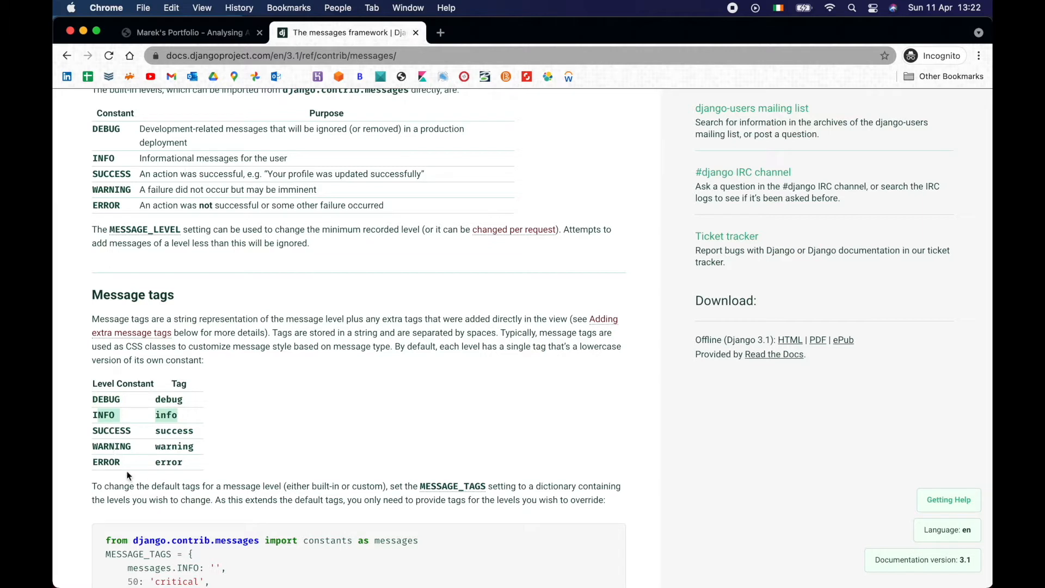
mouse_move(193, 477)
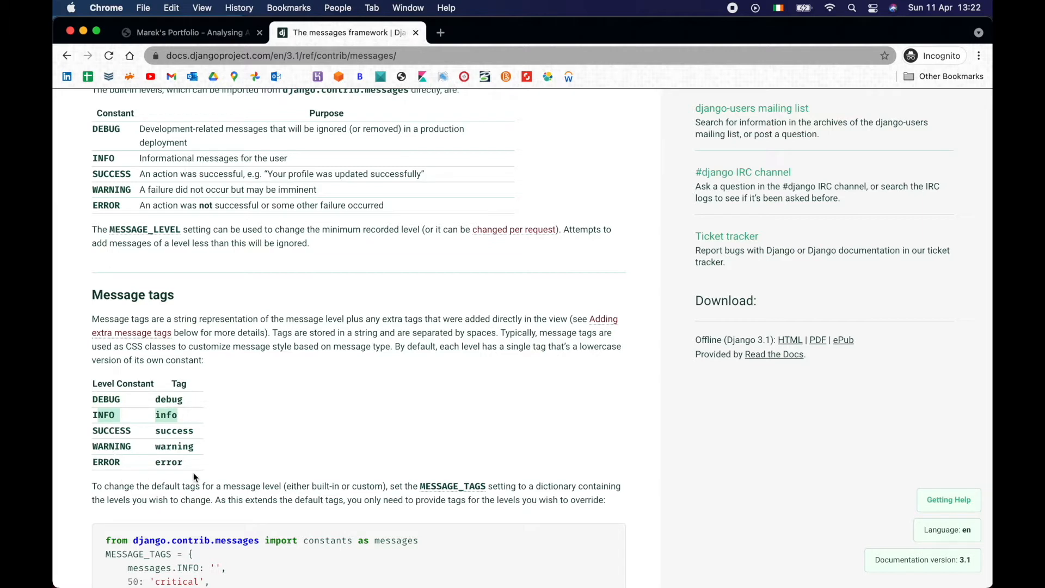
double_click(175, 430)
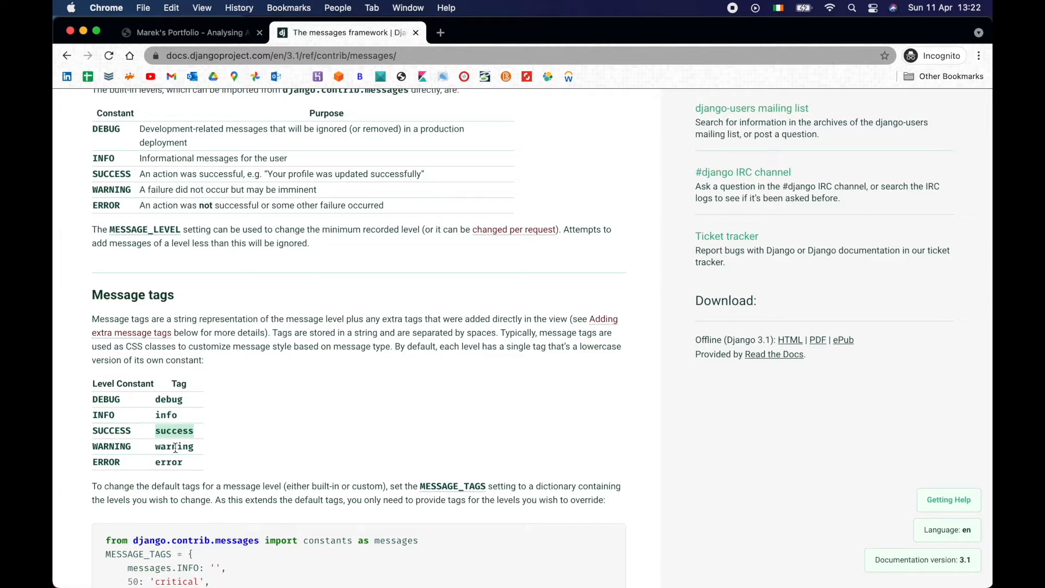
mouse_move(176, 461)
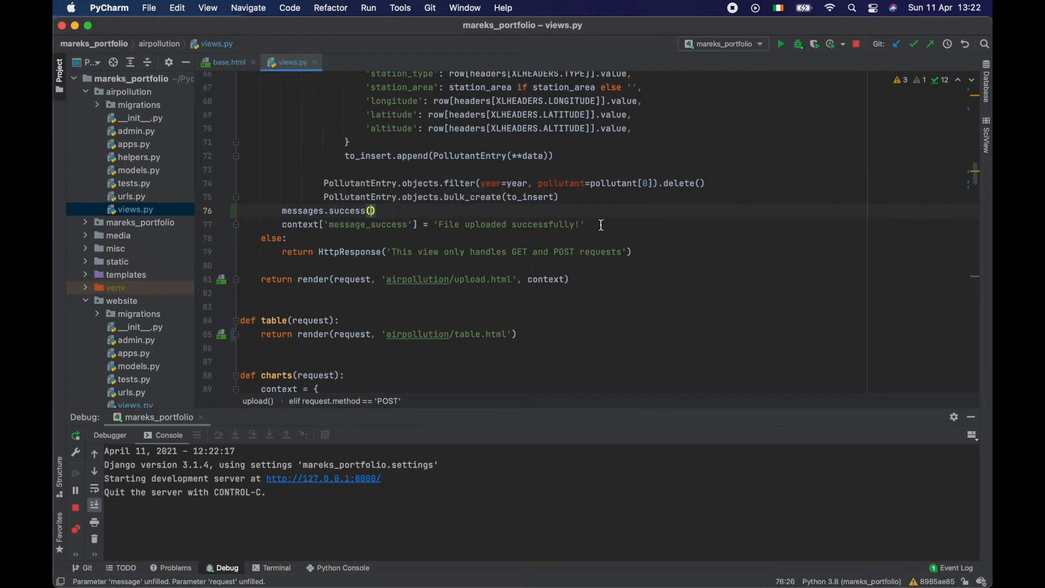
Step: Use messages.success(request, 'File uploaded successfully!') in the upload view and remove context from render()
double_click(508, 224)
text(context)
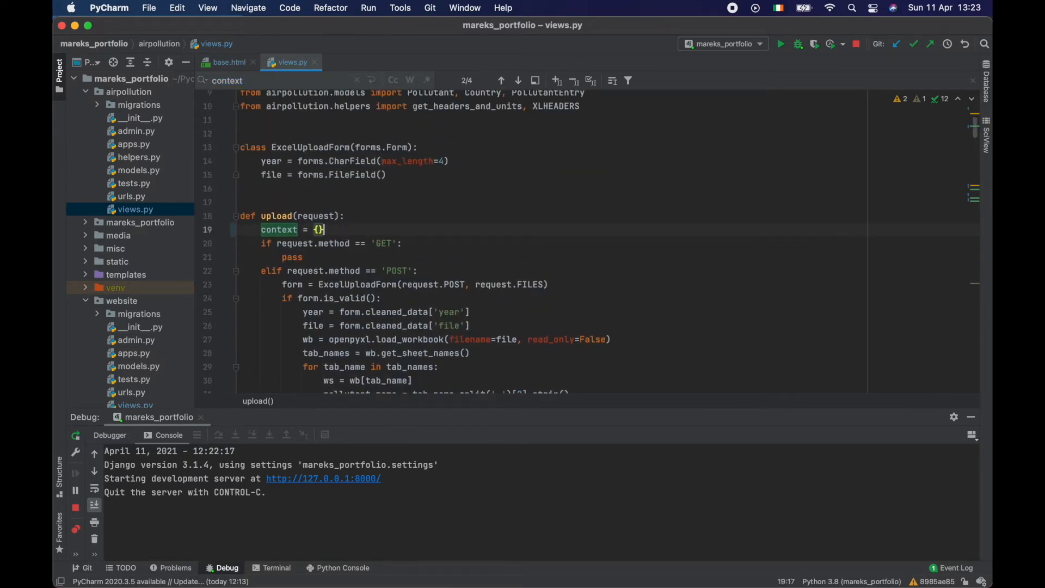
click(501, 80)
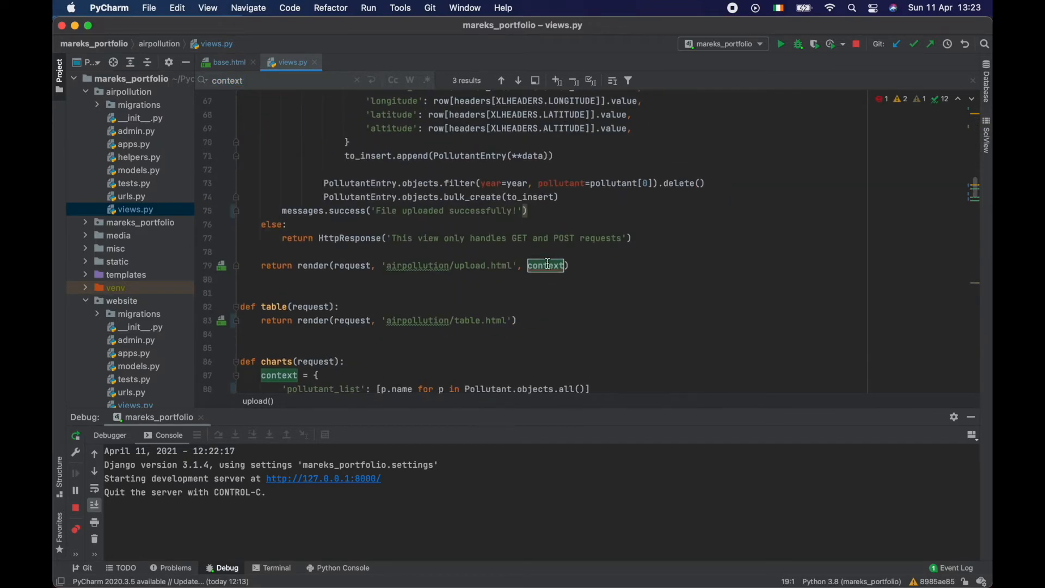
key(Backspace)
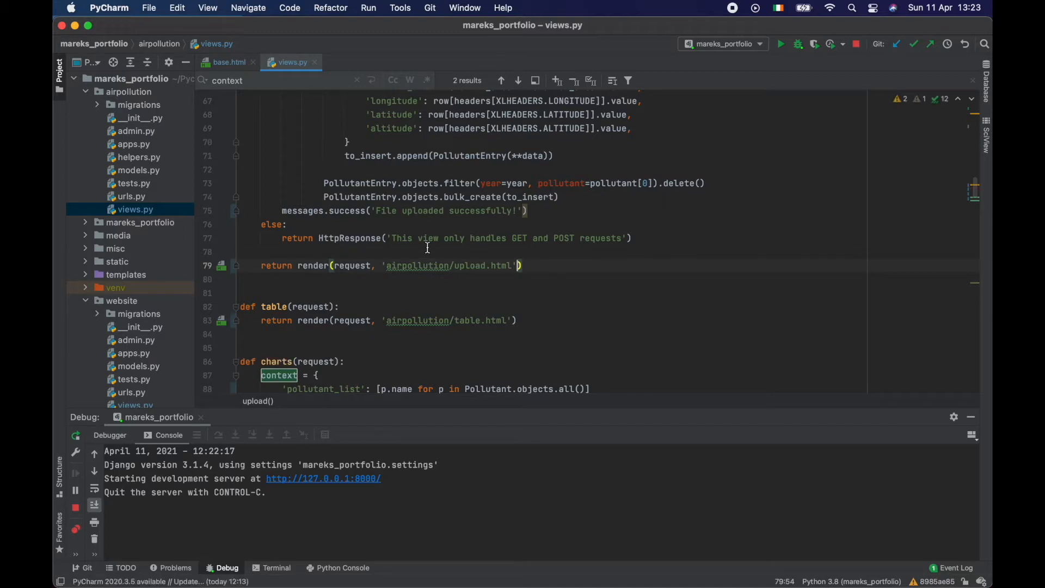
mouse_move(394, 214)
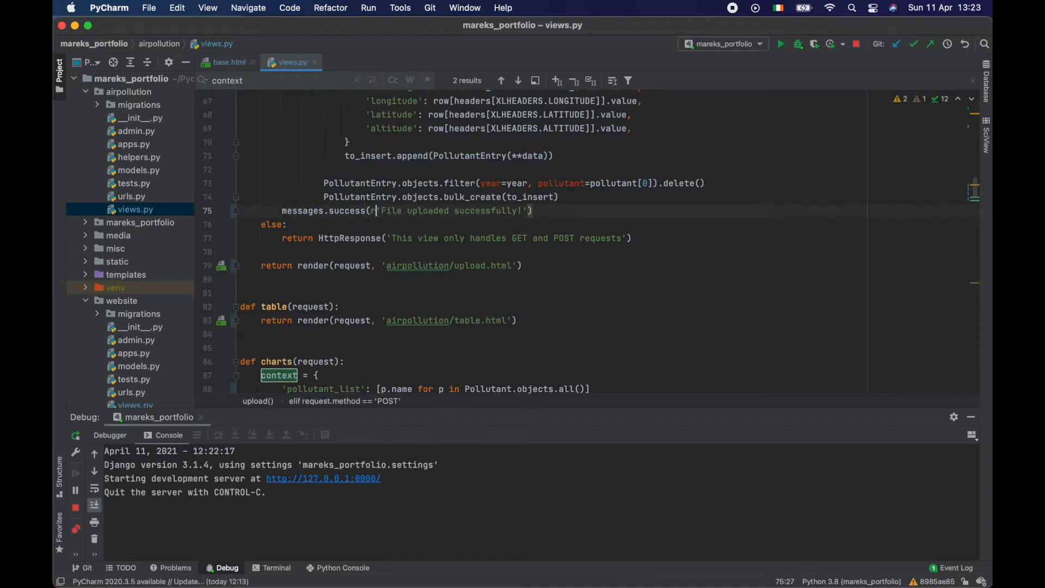
text(request,)
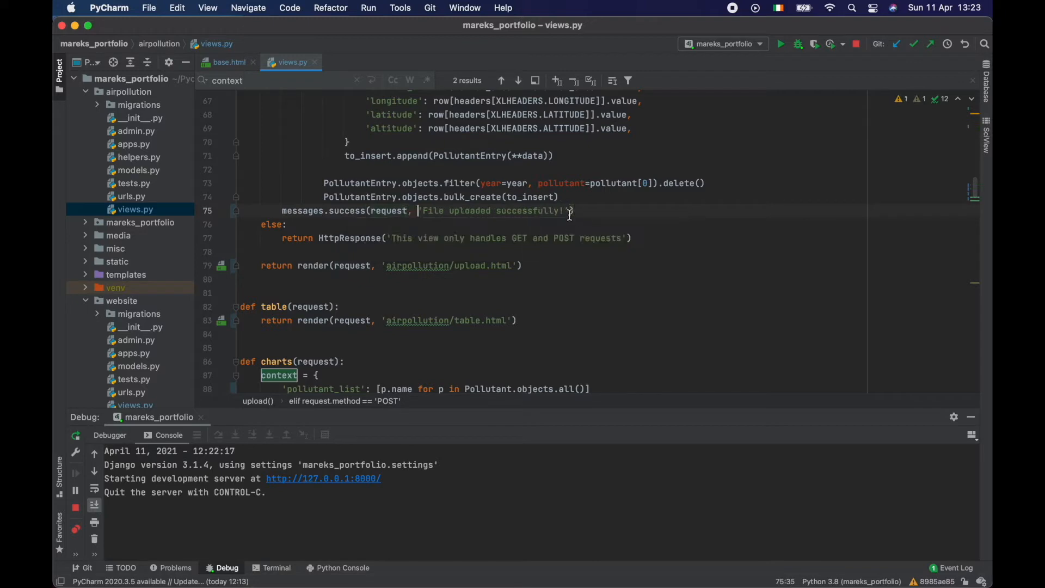
click(570, 210)
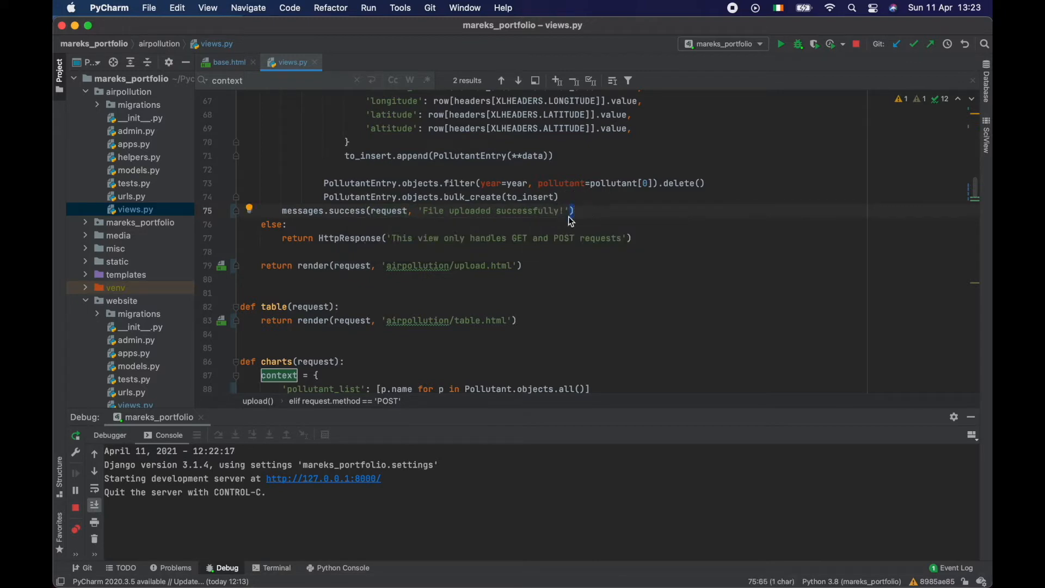
double_click(388, 211)
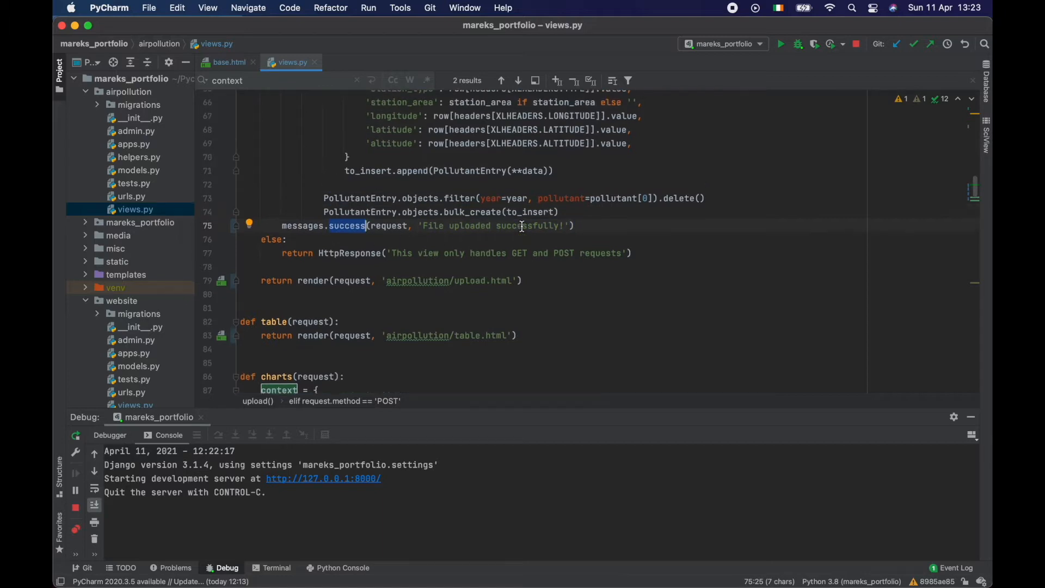
scroll(up, 3)
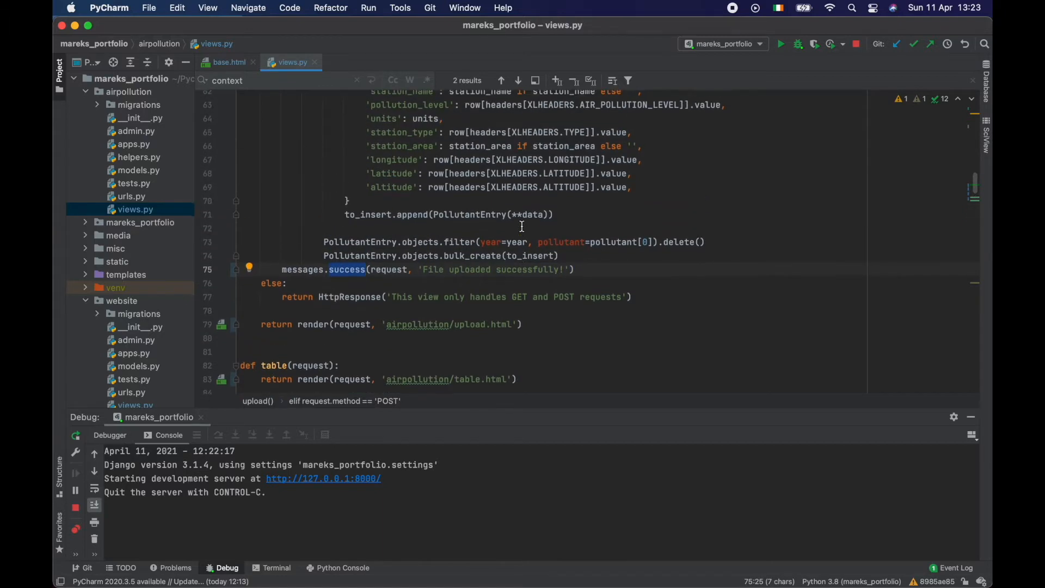
scroll(up, 3)
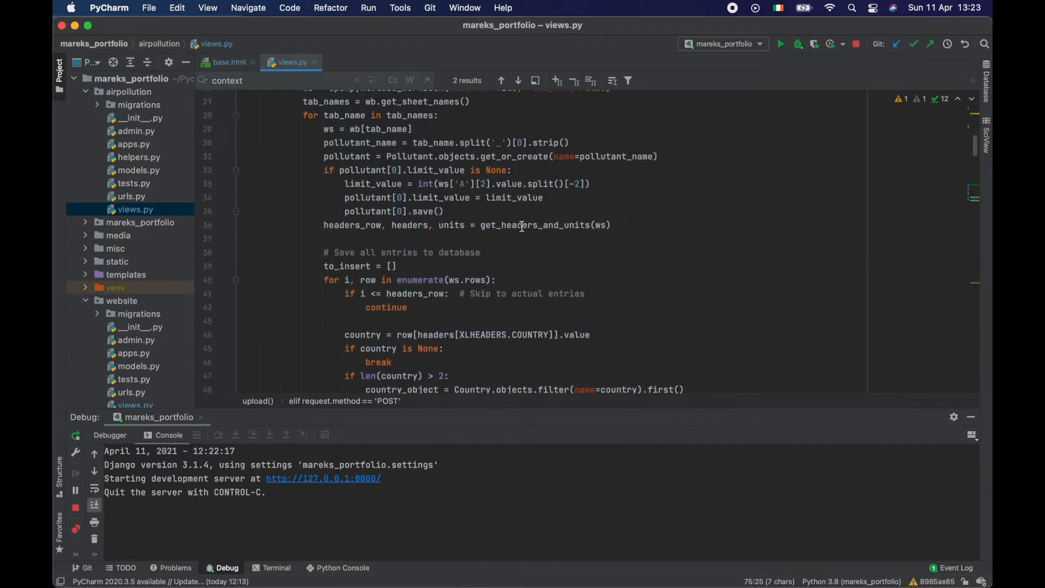
scroll(up, 3)
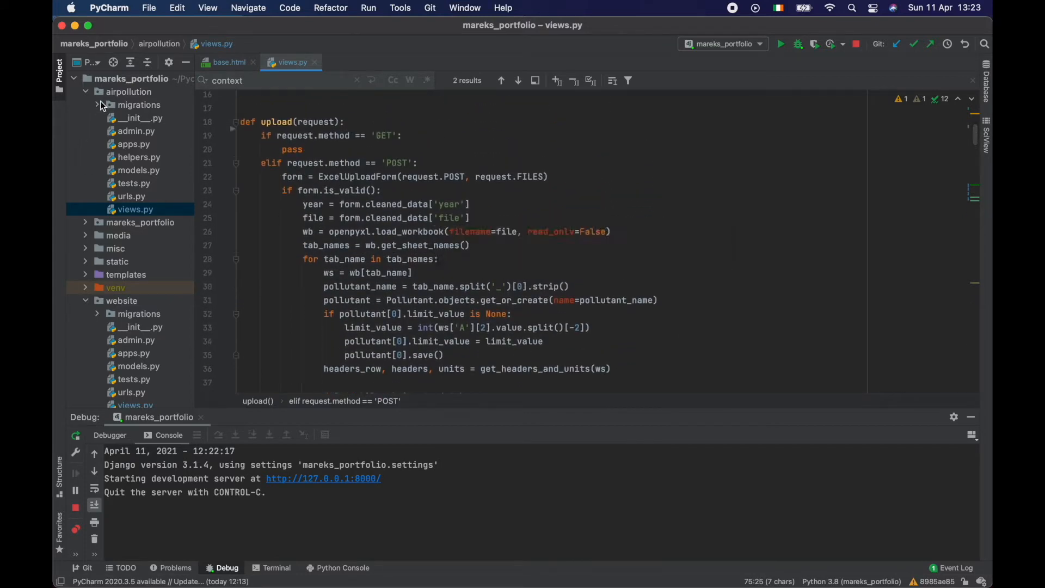
Step: Create a templates/common directory holding a new HTML 5 file named messages.html
click(98, 91)
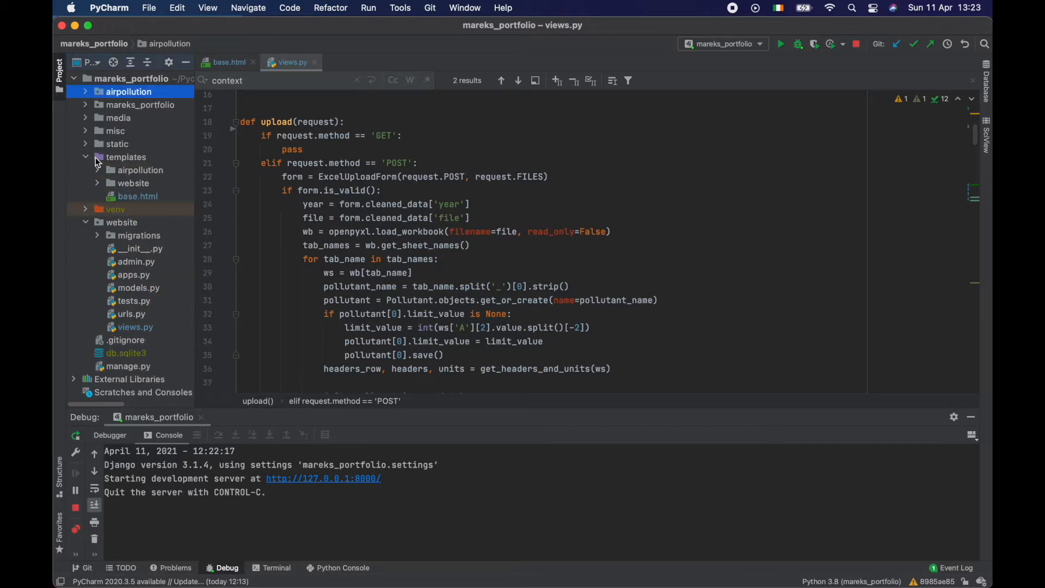
right_click(126, 156)
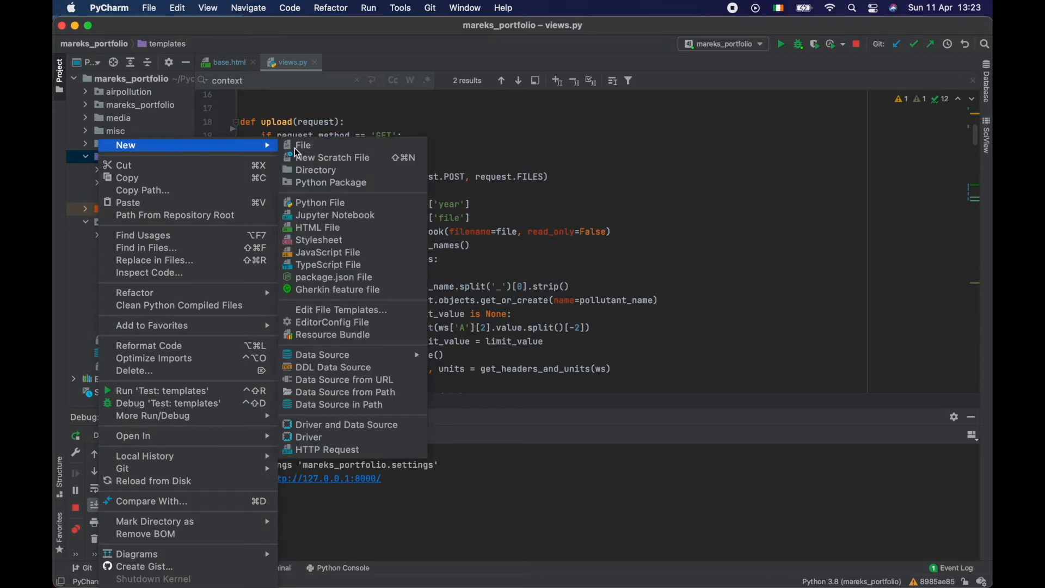
click(315, 169)
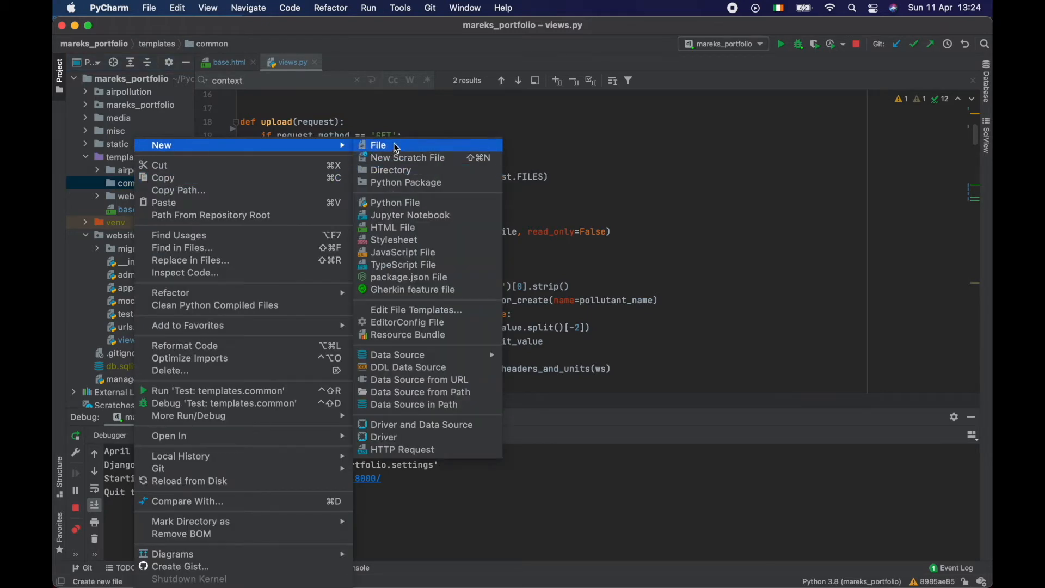
click(394, 227)
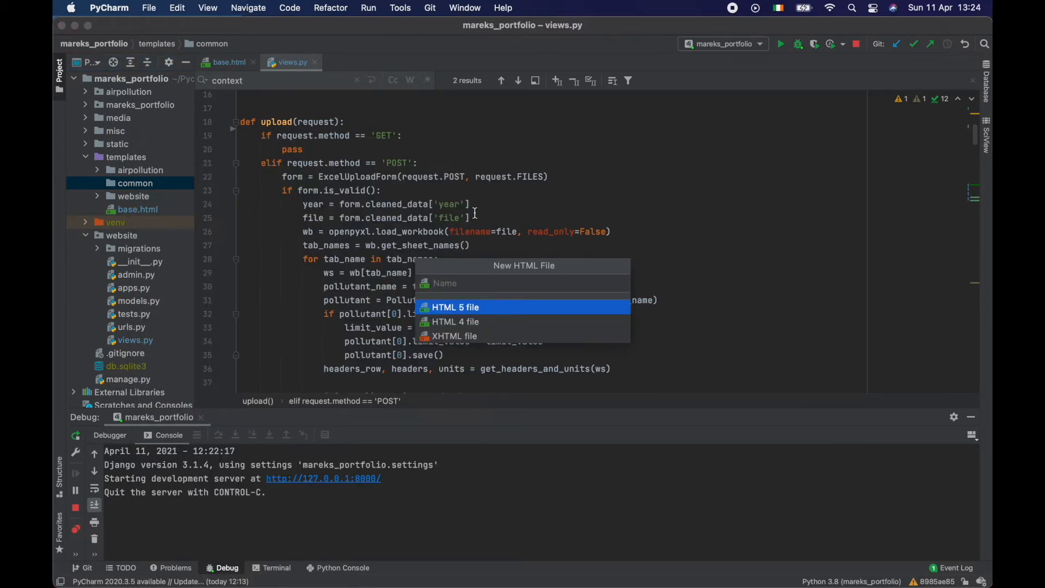
text(messages.)
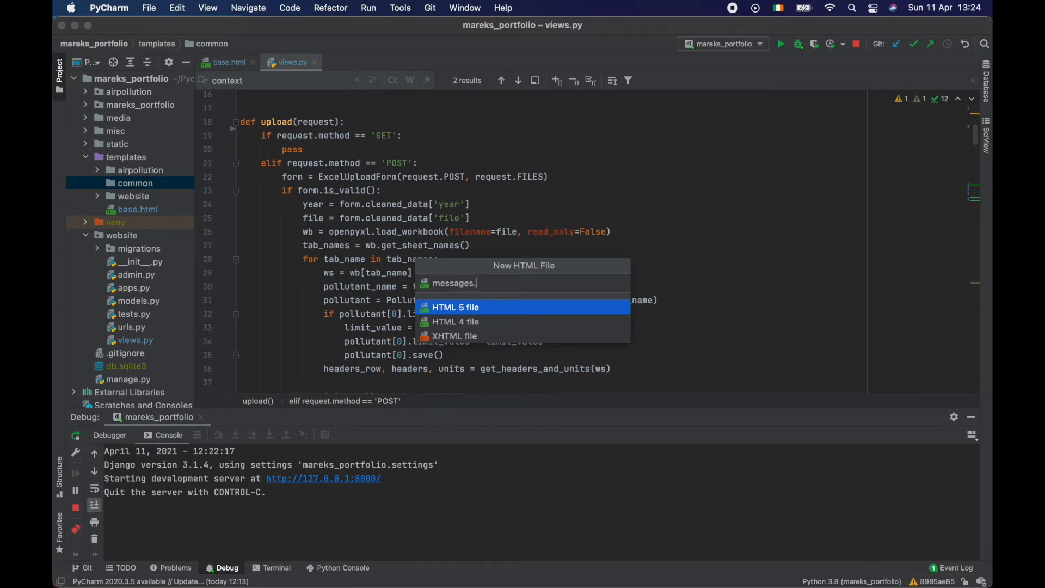
click(455, 307)
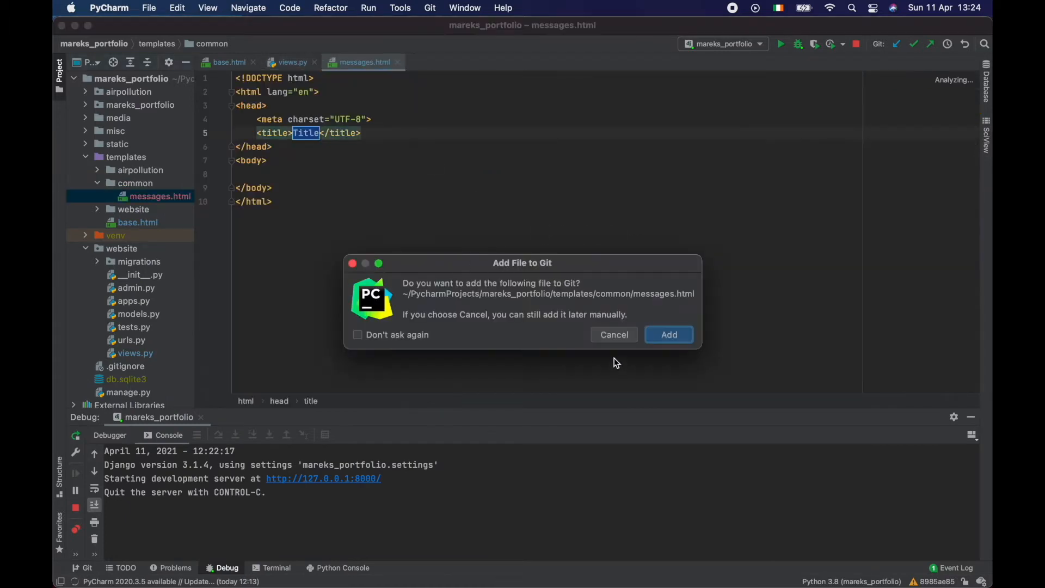
click(669, 334)
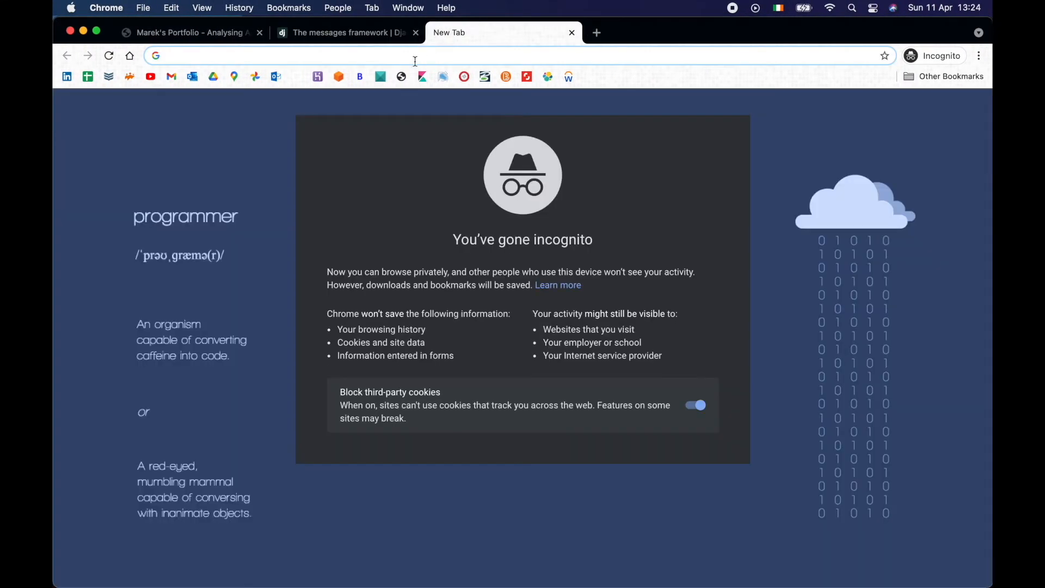
Step: Find the Bootstrap 4 Alerts page and copy the eight contextual alert examples' markup
text(bootstrap)
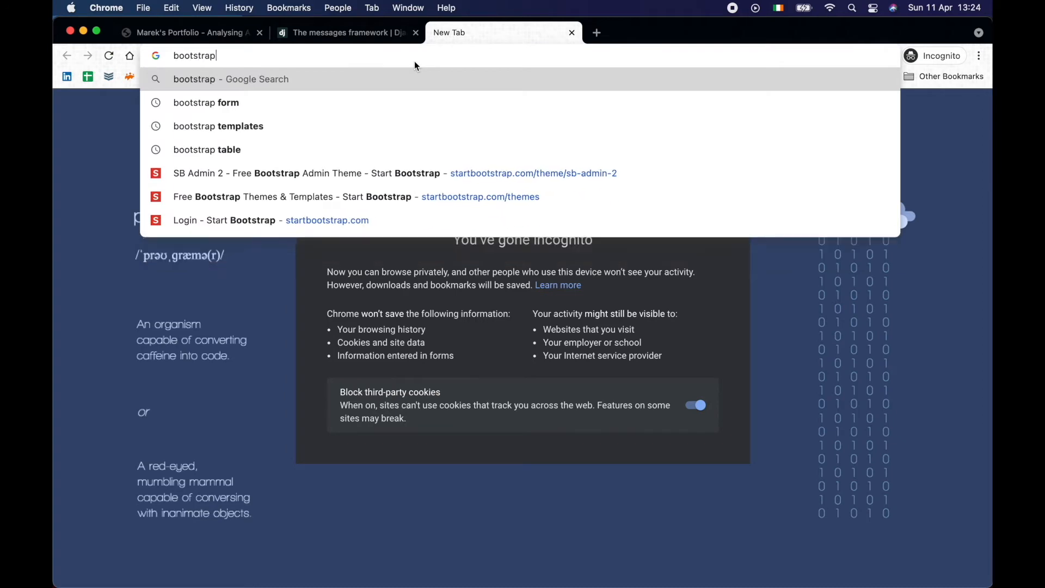
key(Return)
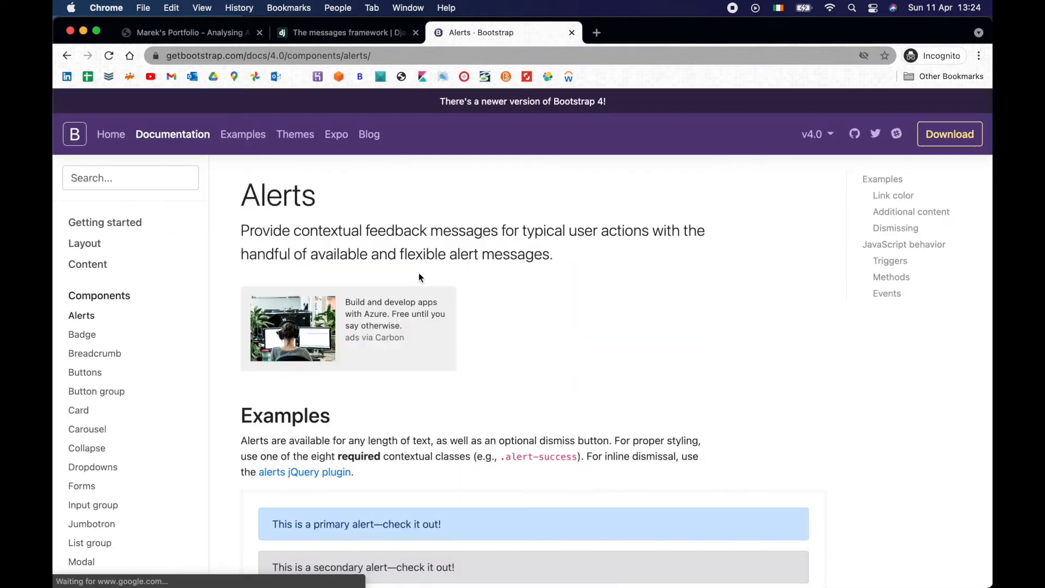
scroll(down, 3)
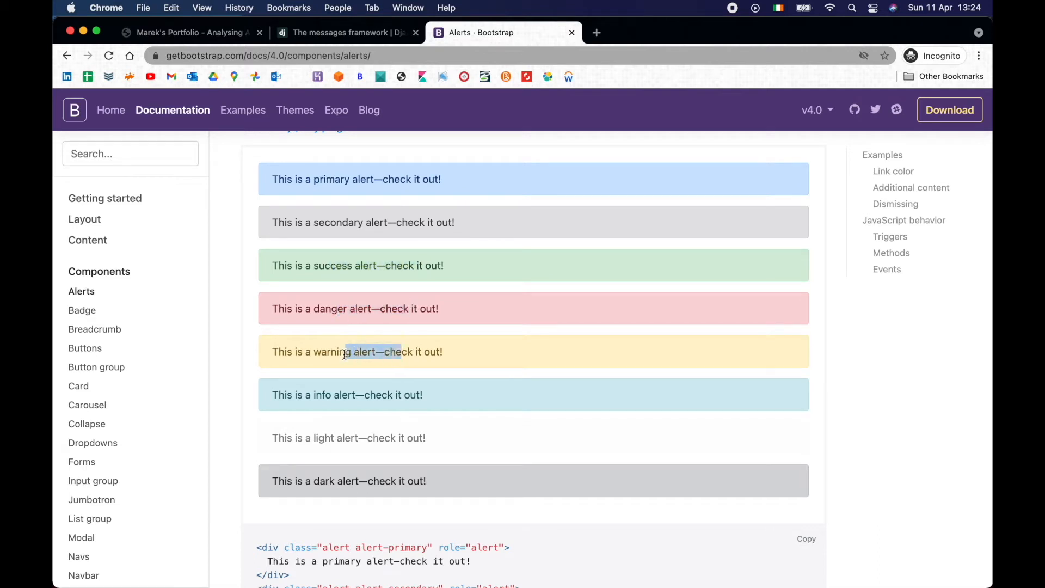
scroll(down, 3)
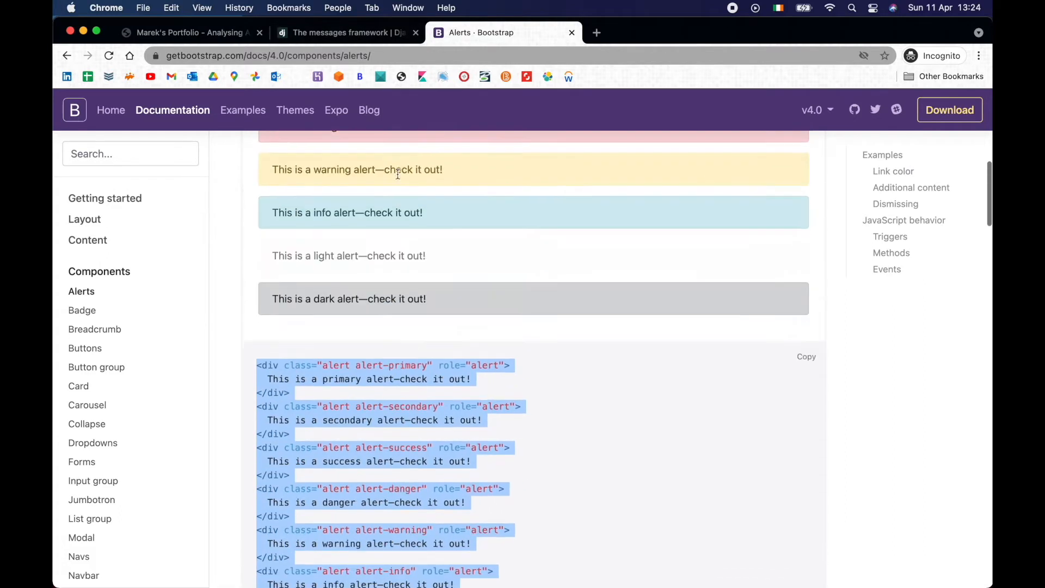
scroll(up, 3)
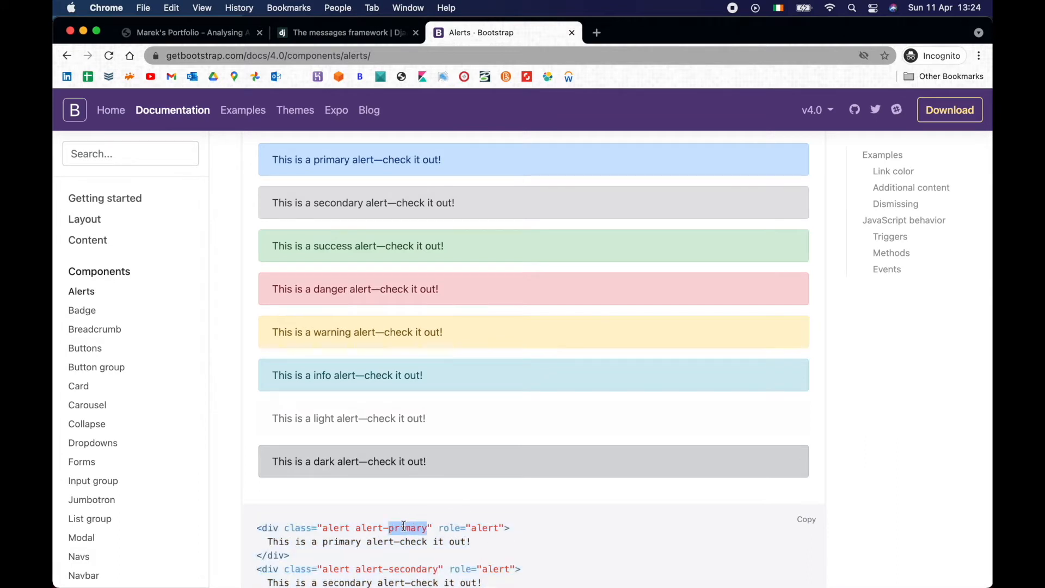
scroll(down, 3)
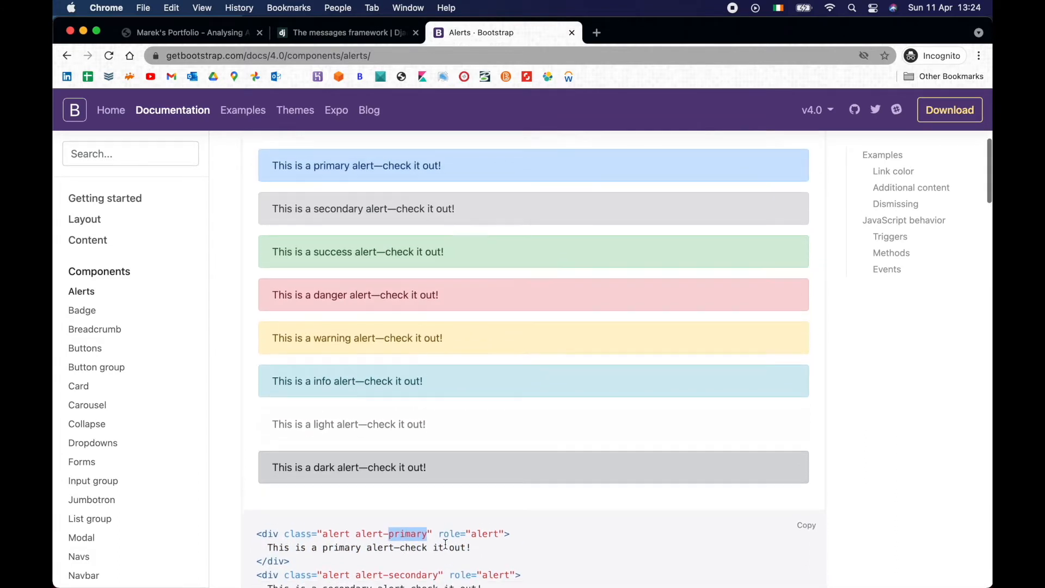
scroll(down, 3)
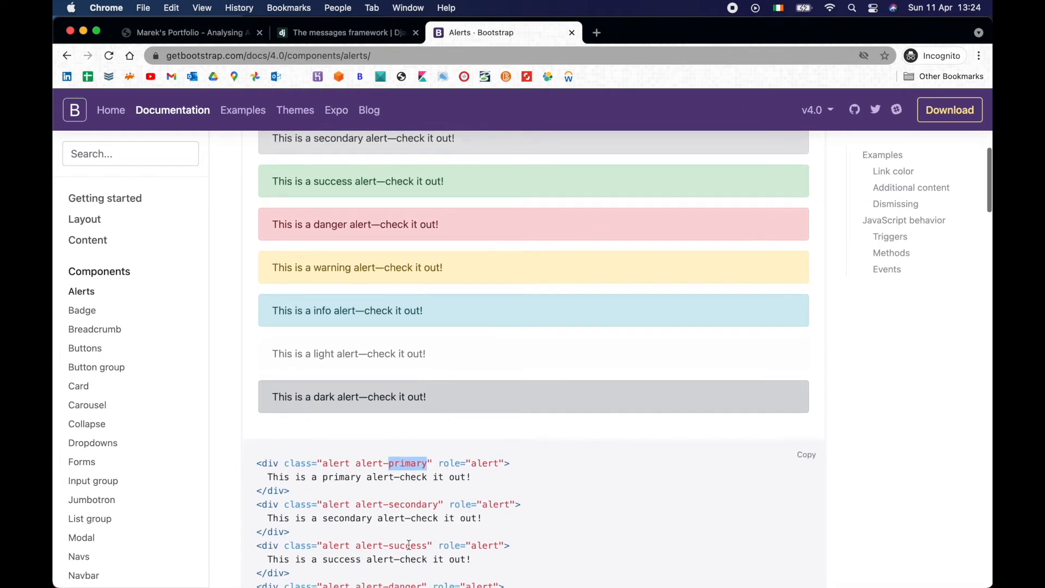
scroll(down, 3)
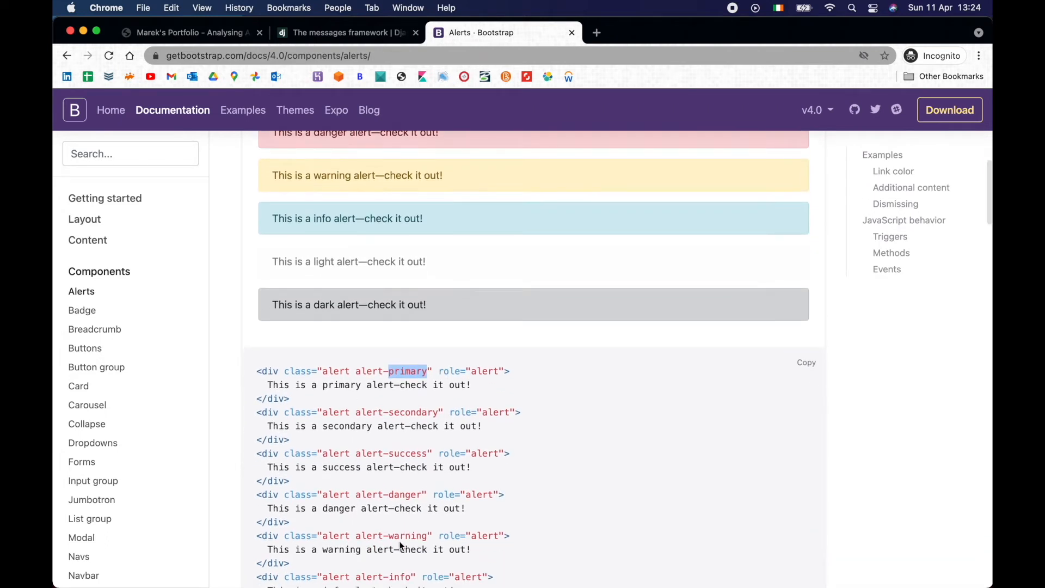
double_click(404, 494)
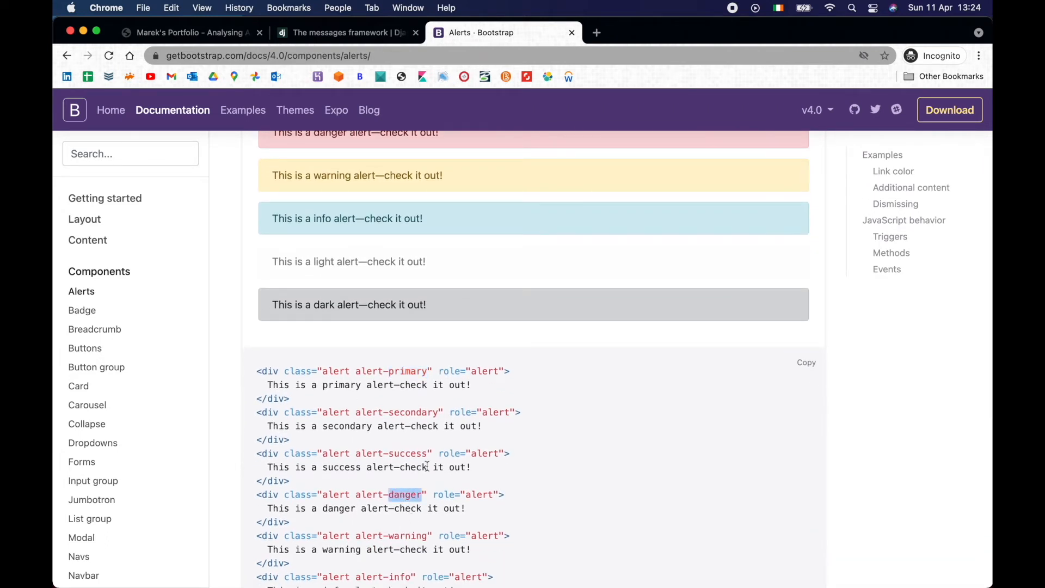
scroll(up, 3)
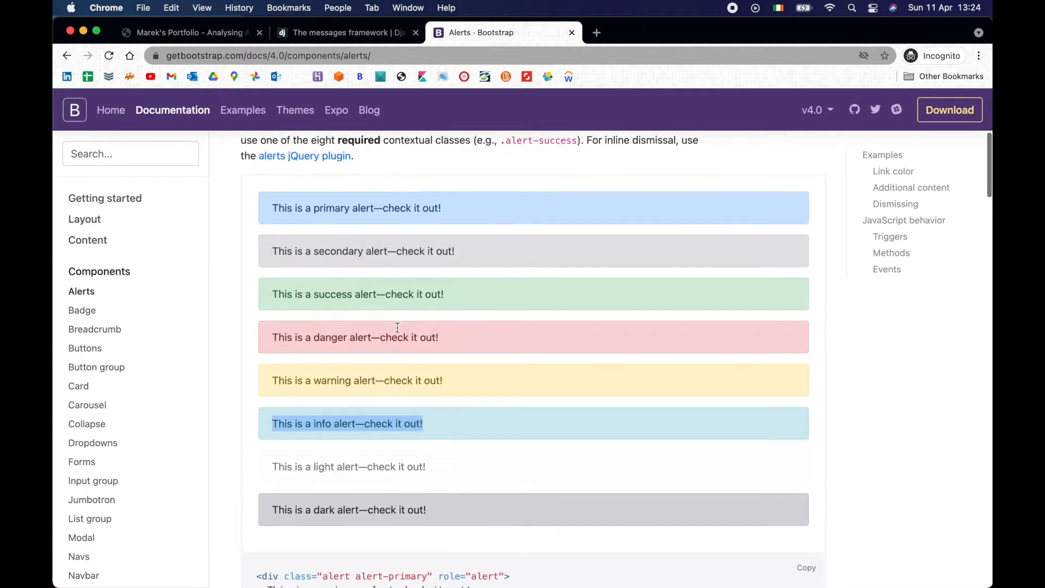
scroll(up, 3)
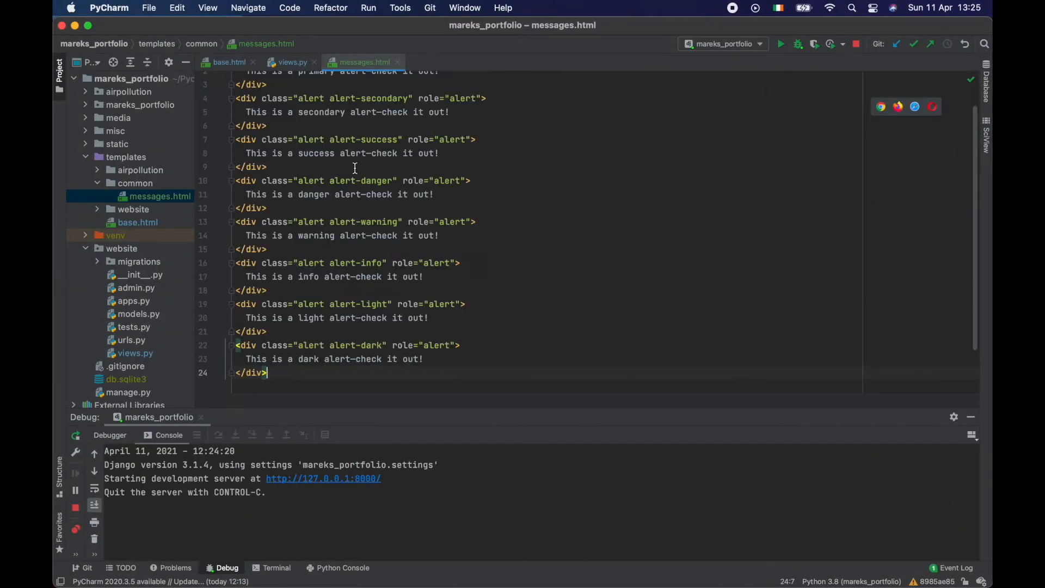
Step: Delete the secondary, info, light and dark alert divs from messages.html
scroll(up, 3)
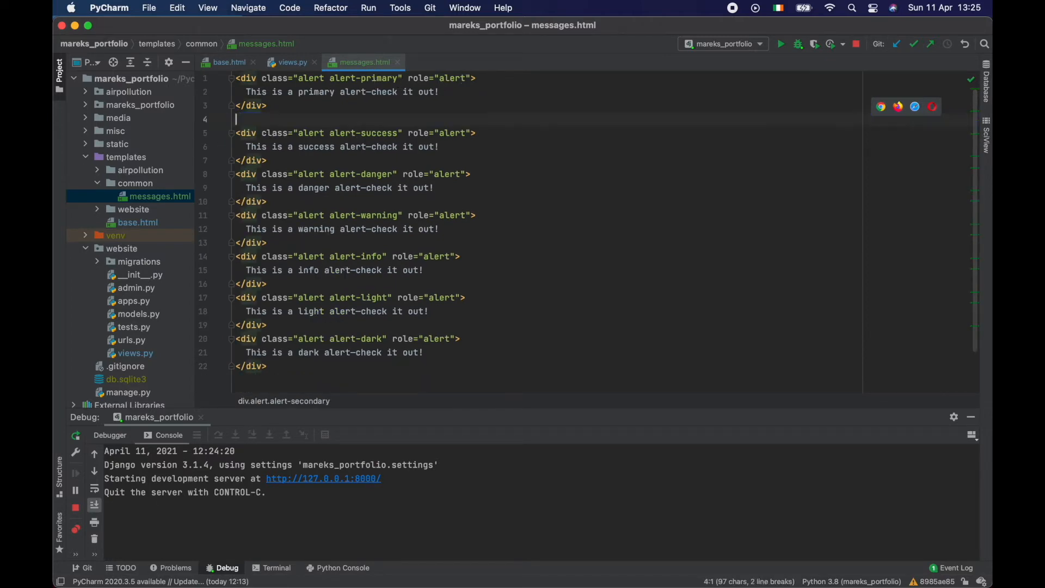
click(268, 160)
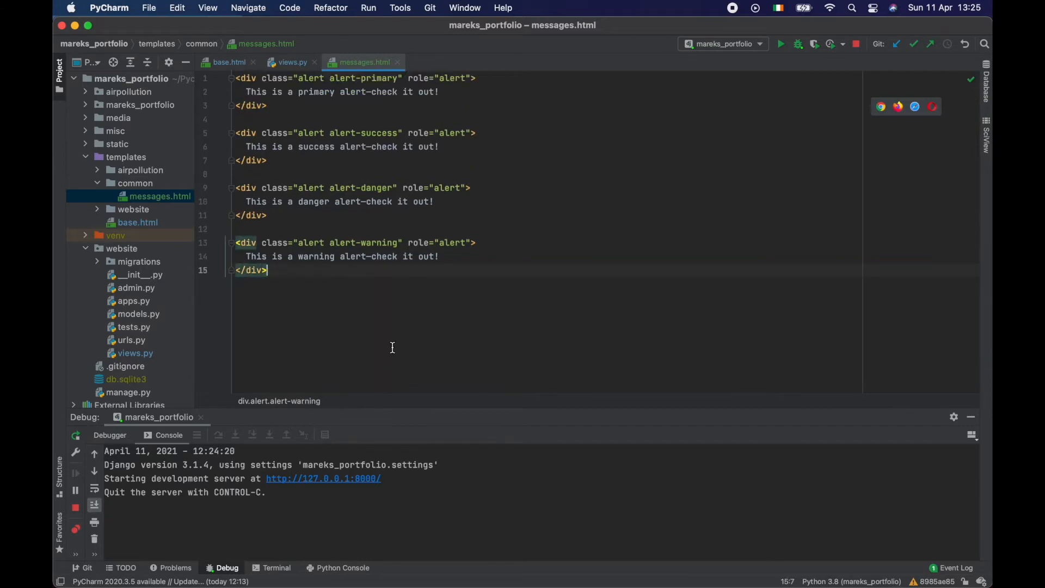
click(236, 78)
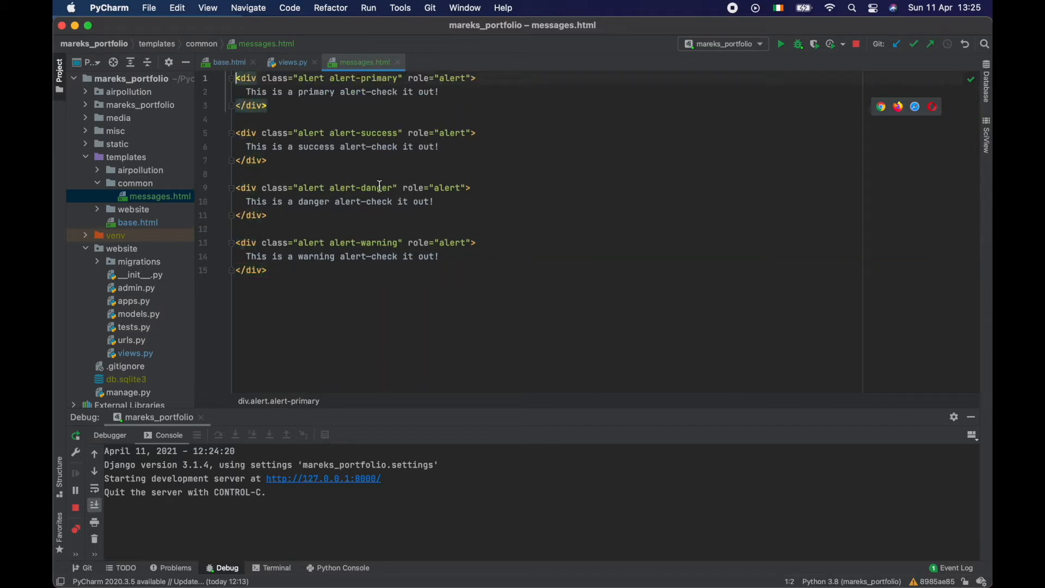
Step: Wrap an alert-{{ message.tags }} div showing {{ message }} in {% if messages %}{% for message in messages %} blocks
text({%  %})
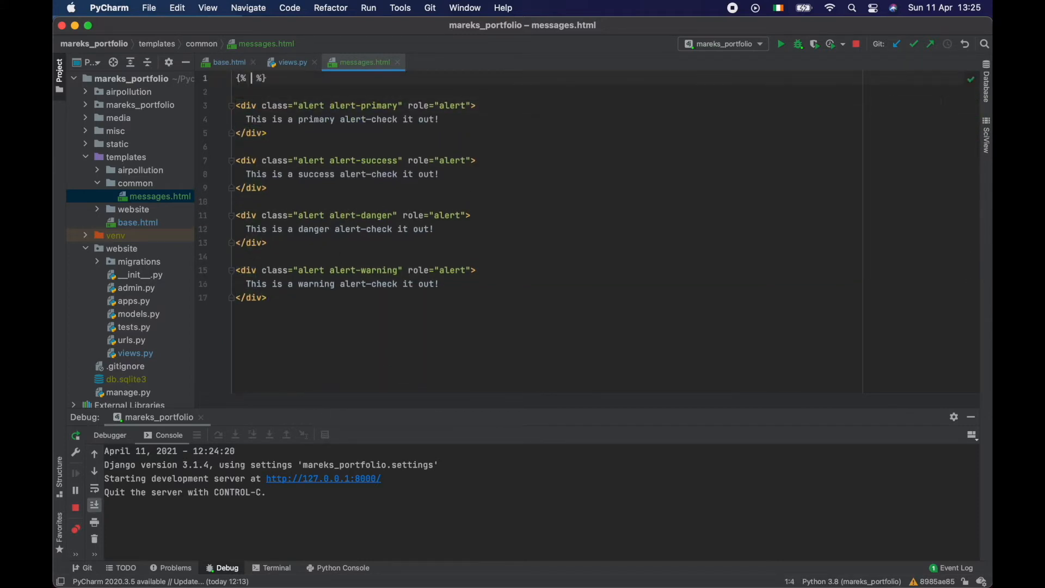
text(if messages)
click(548, 91)
text({)
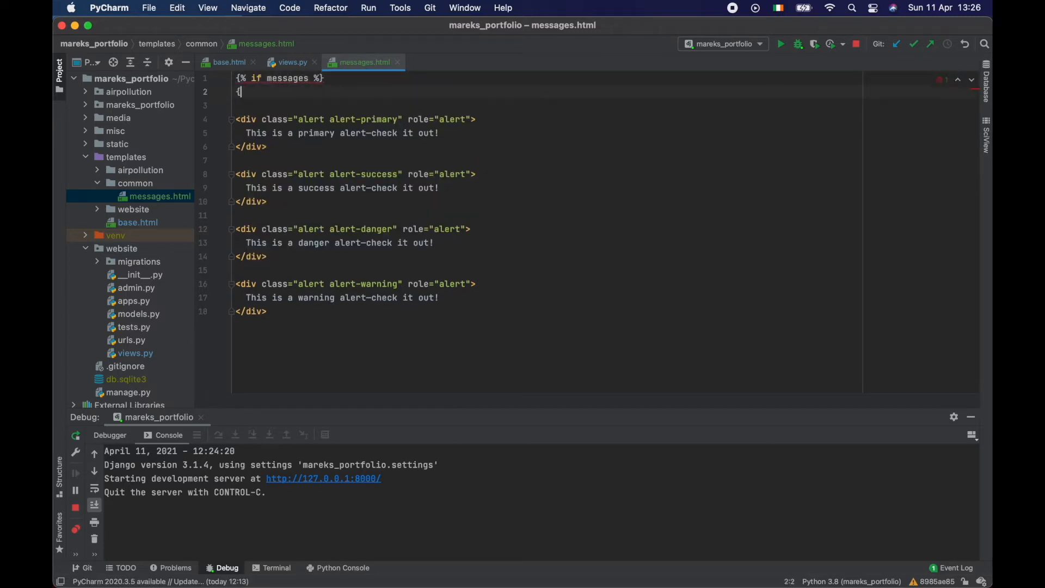
text(% endif %})
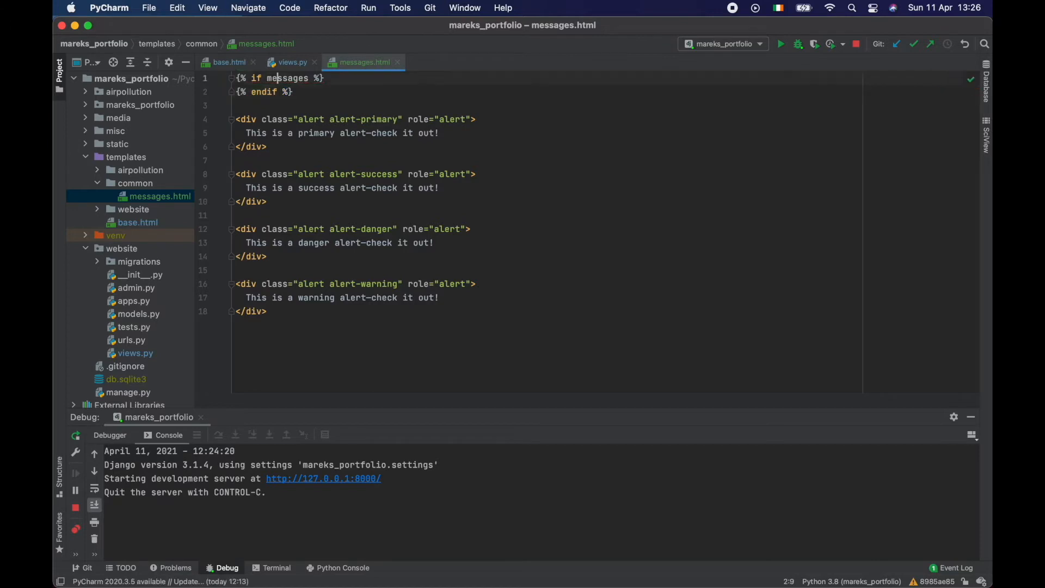
text(f %})
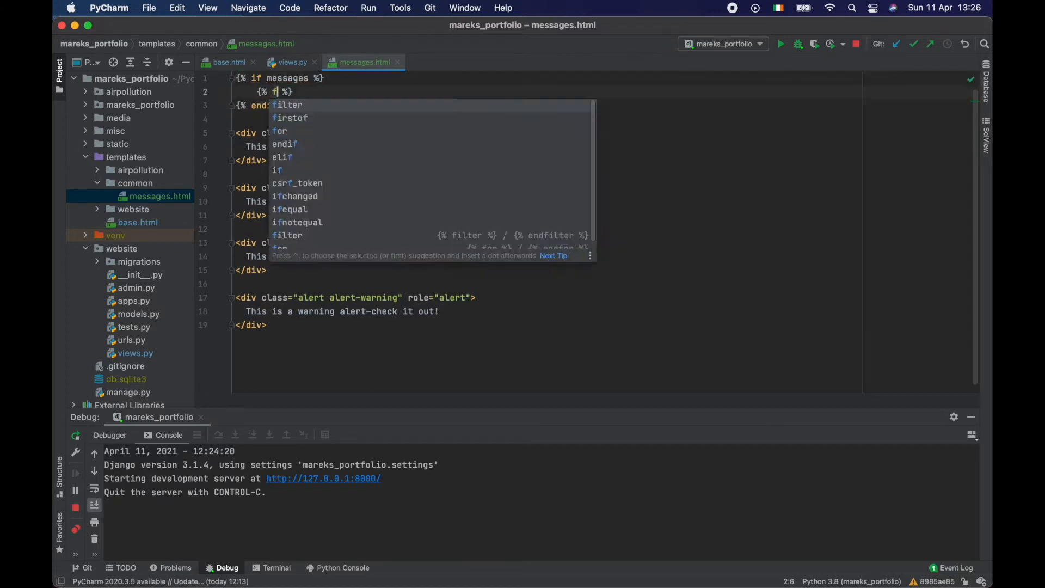
text(for message in)
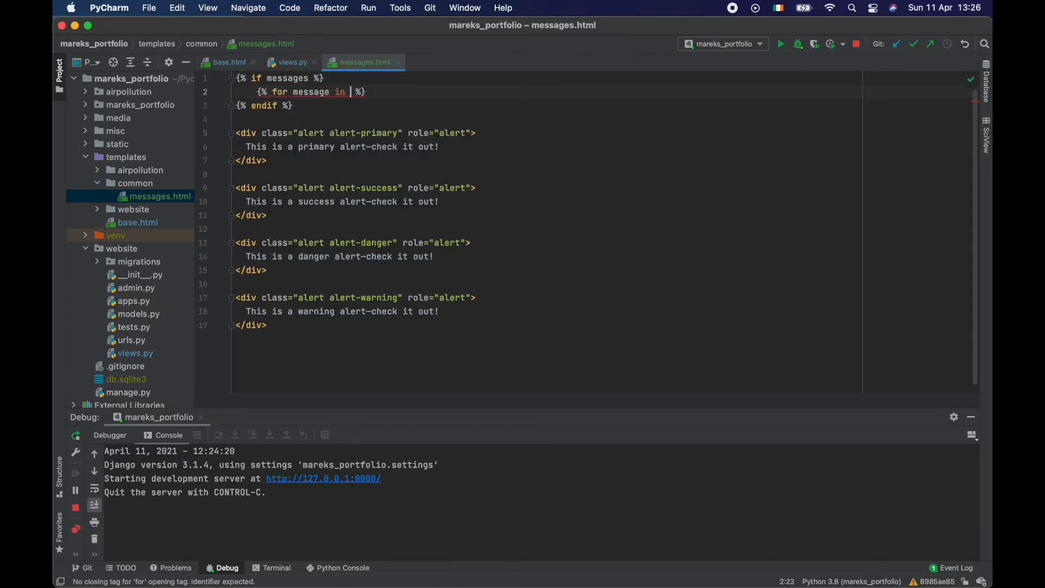
text(messages)
text({%)
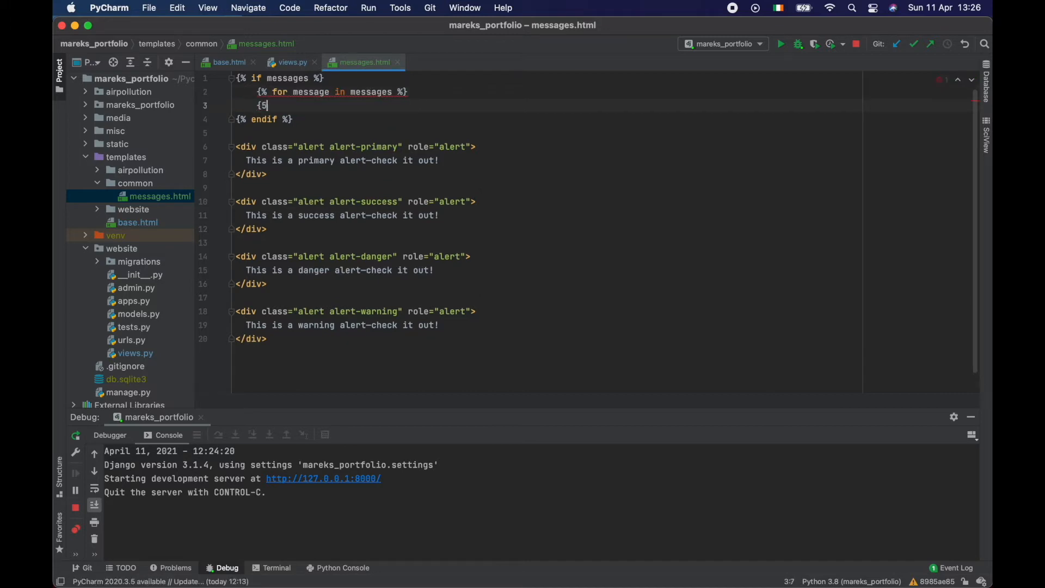
text(ern %})
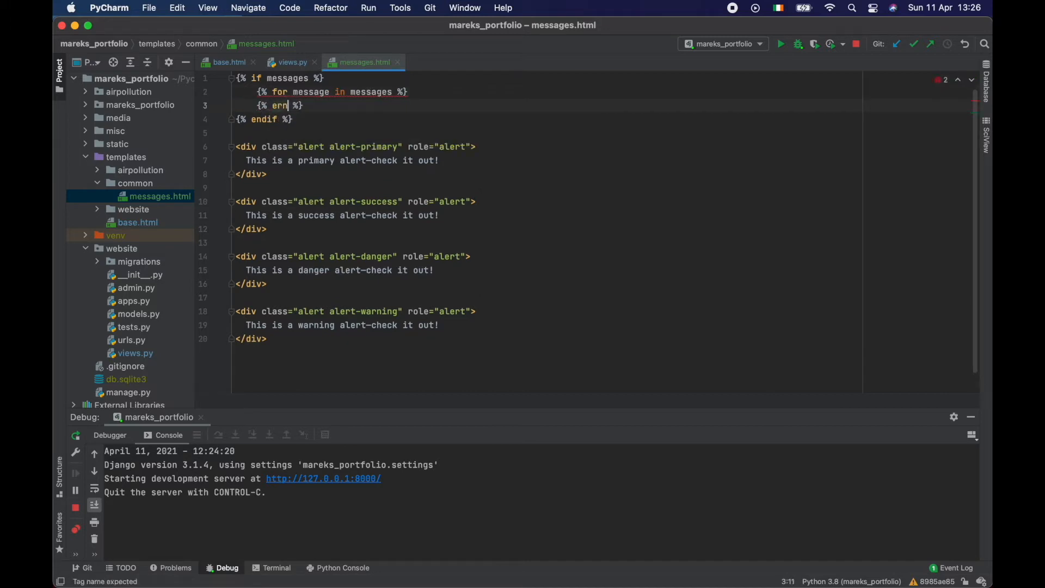
text(d)
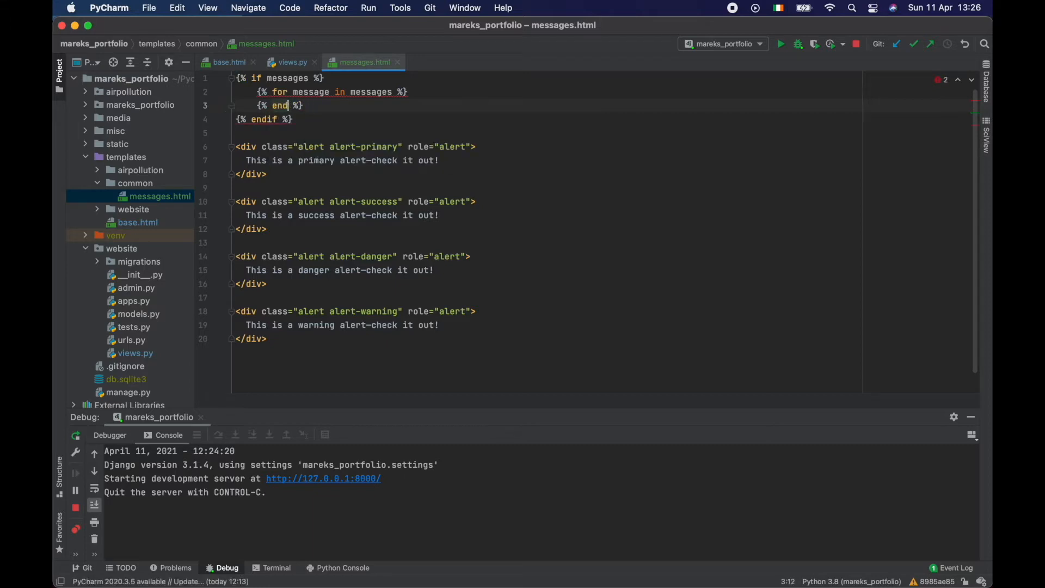
text(for)
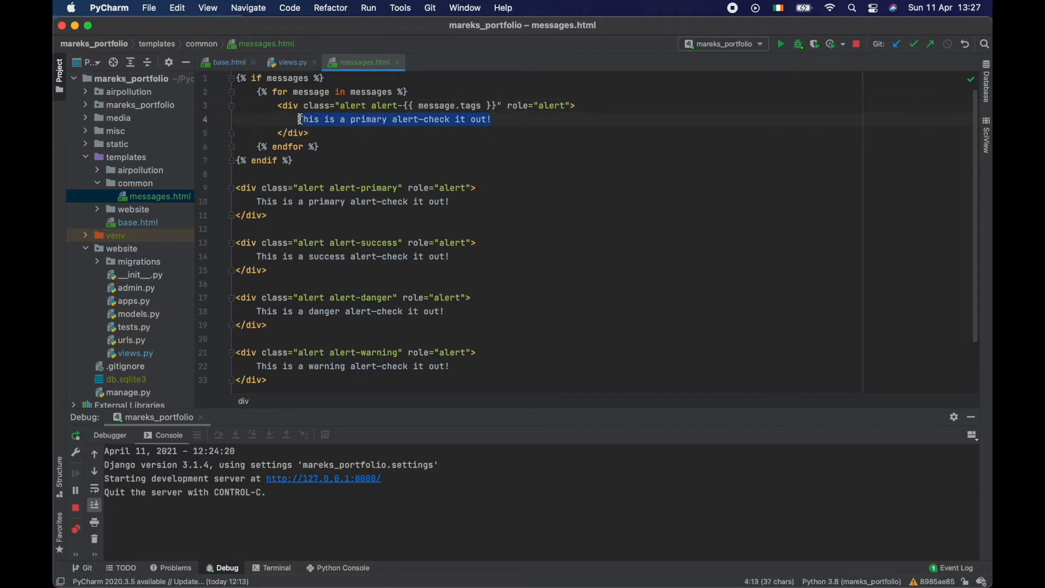
text({{ message }})
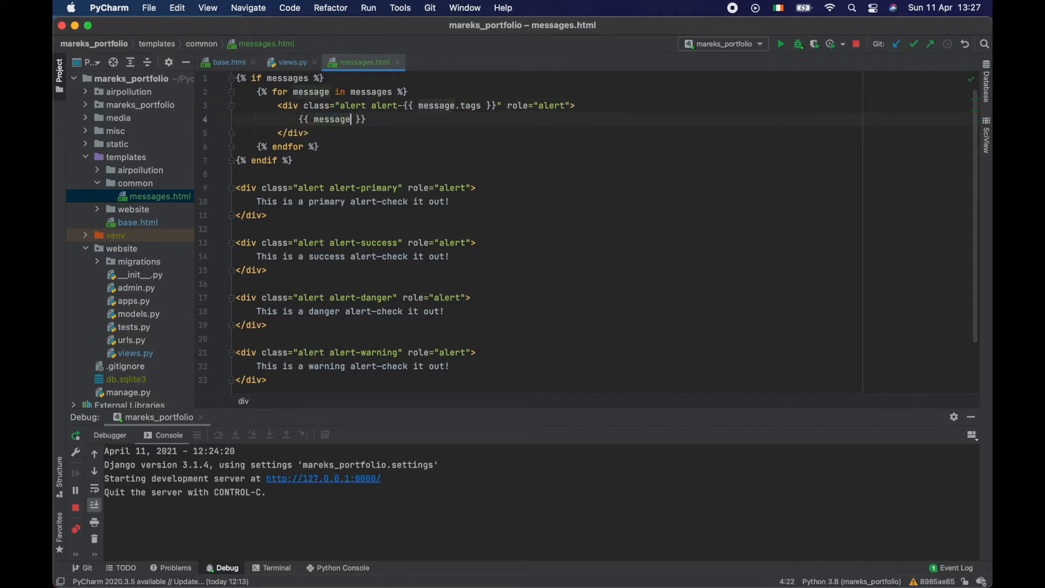
scroll(down, 3)
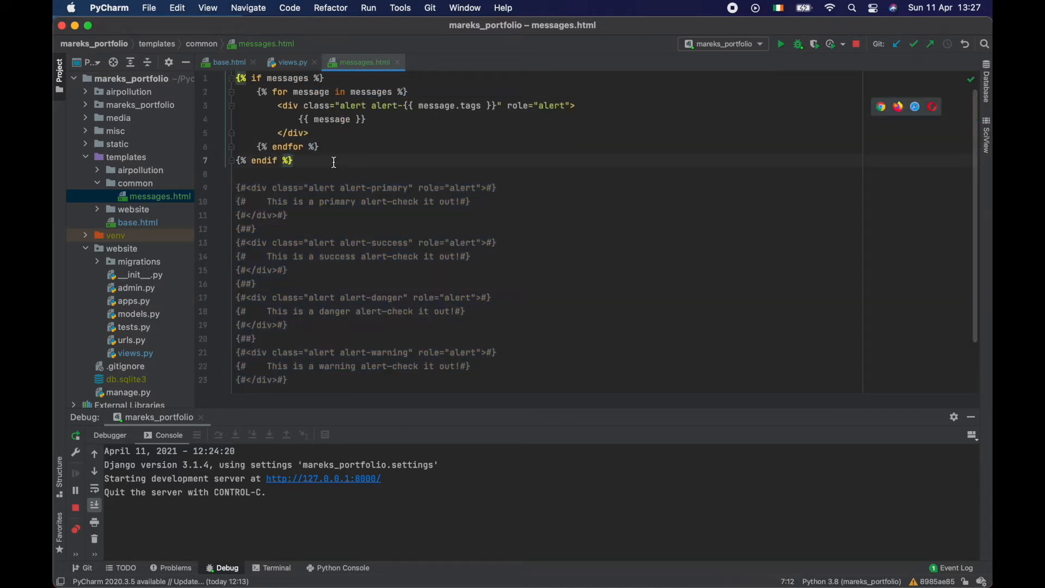
Step: Include 'common/messages.html' in base.html with a blank line before {% block content %}
click(229, 62)
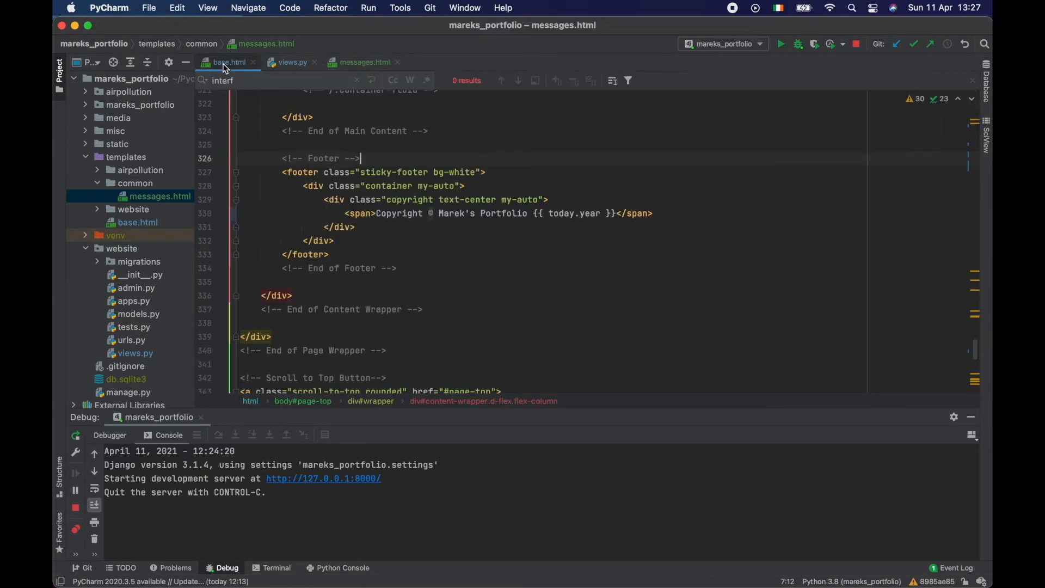
click(229, 62)
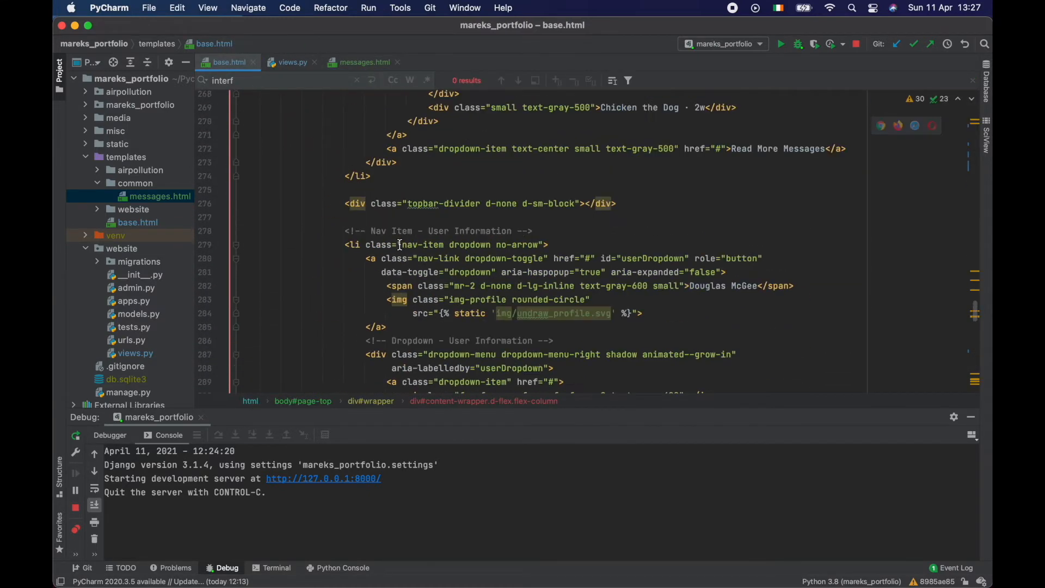
scroll(up, 3)
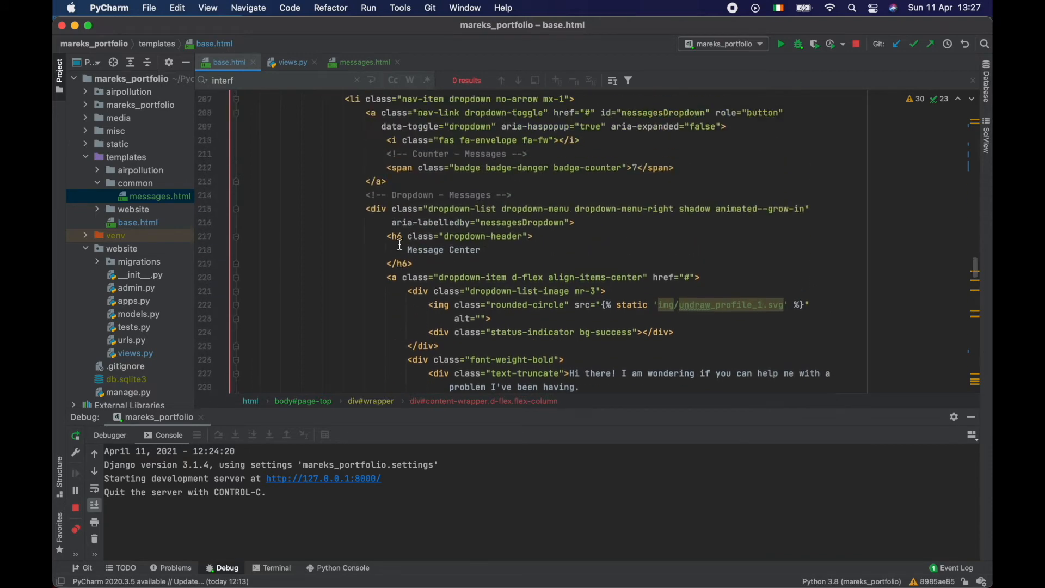
scroll(up, 3)
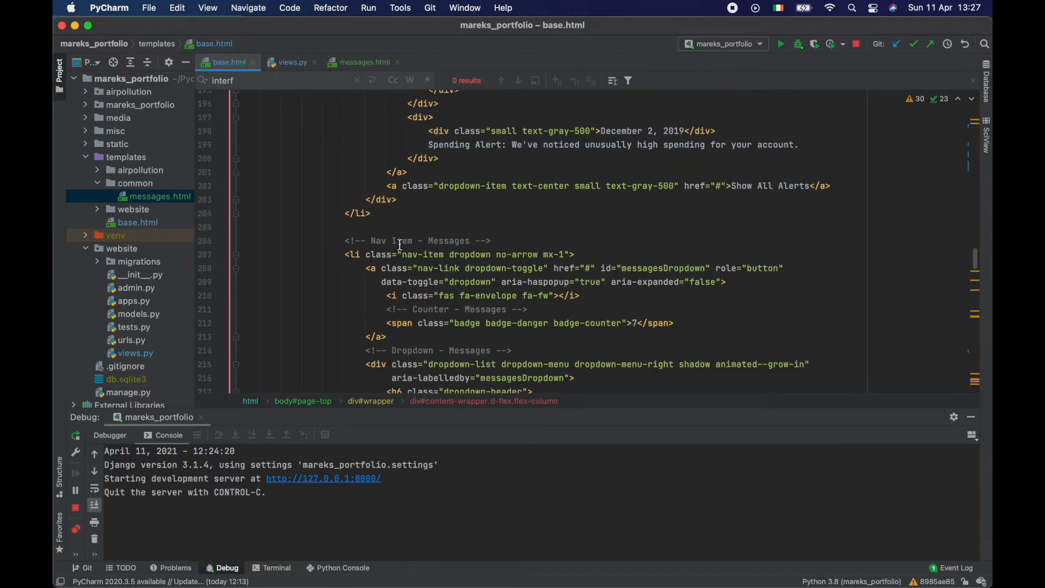
text(block)
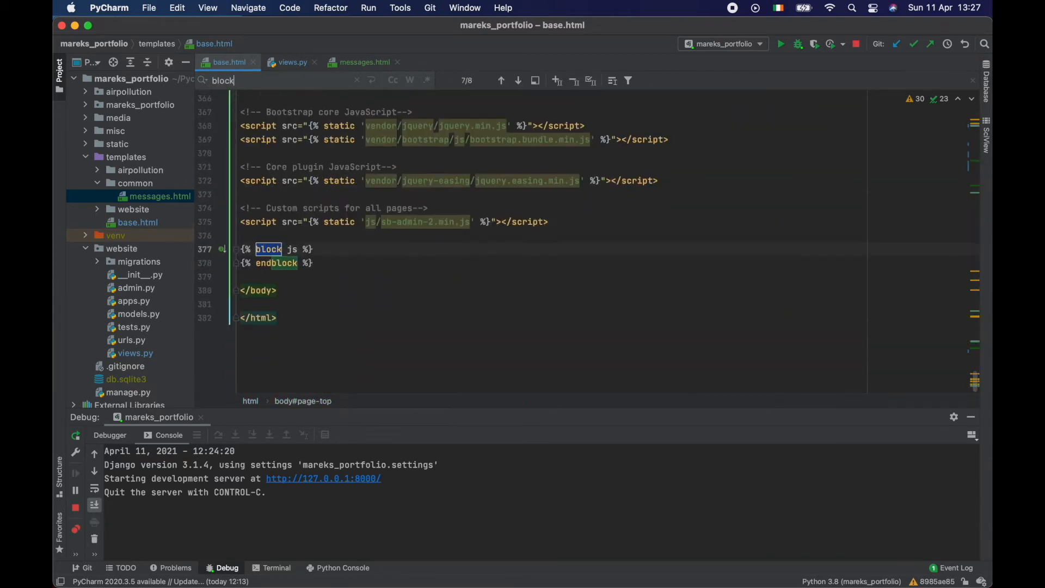
text(con)
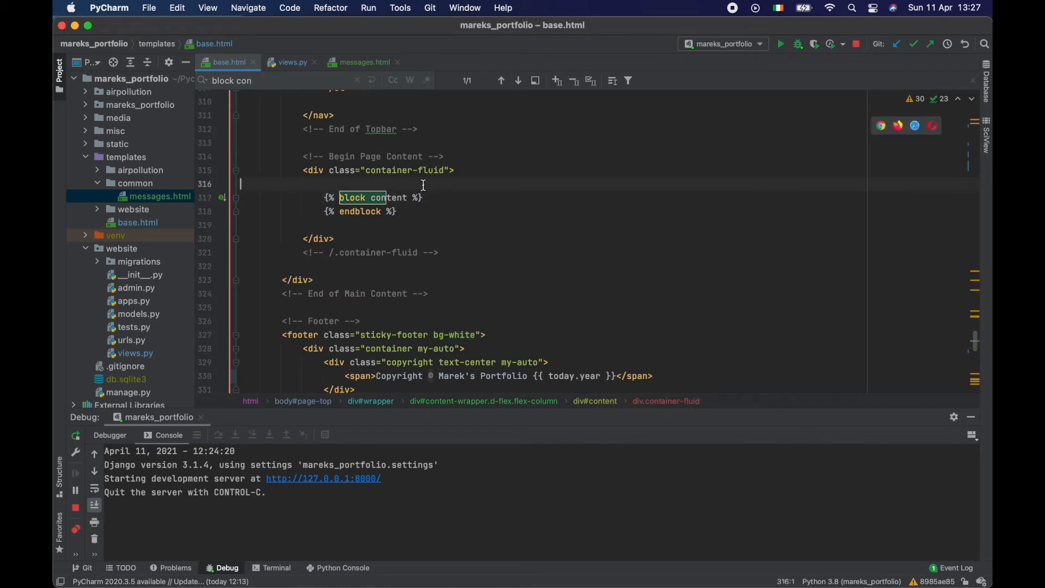
text({% include  %)
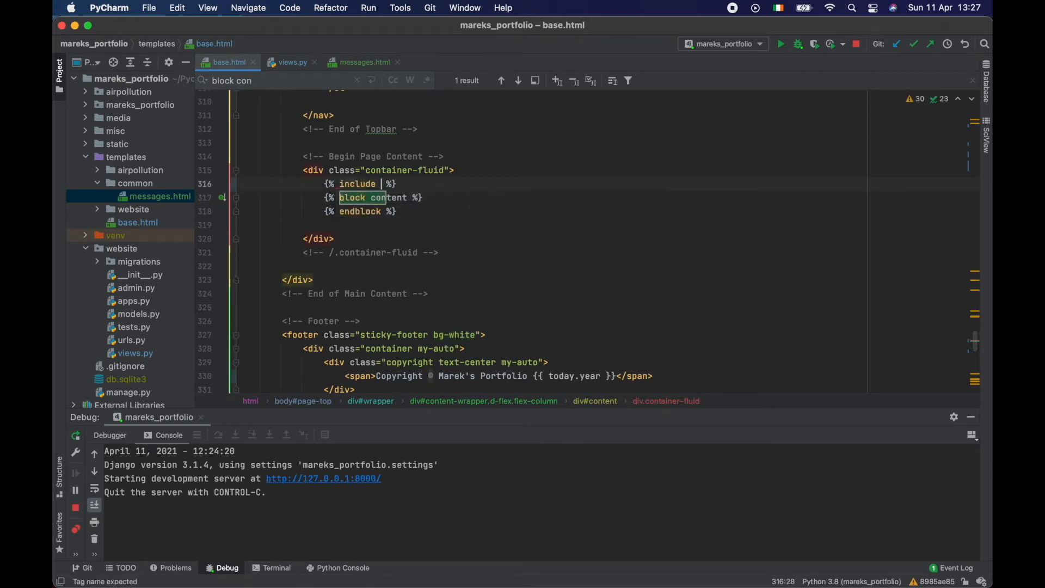
text('cod)
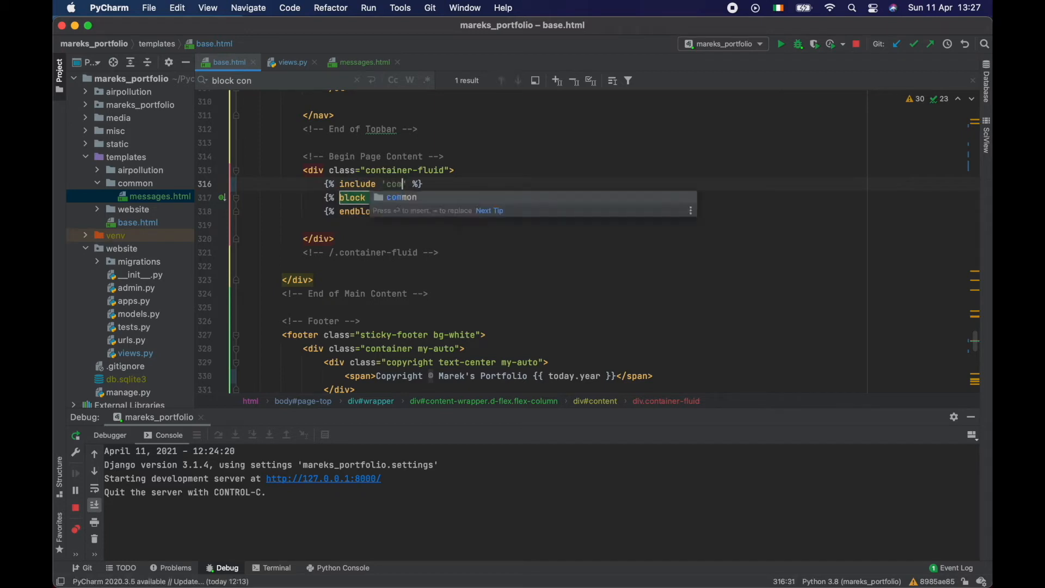
text(common/messages.html)
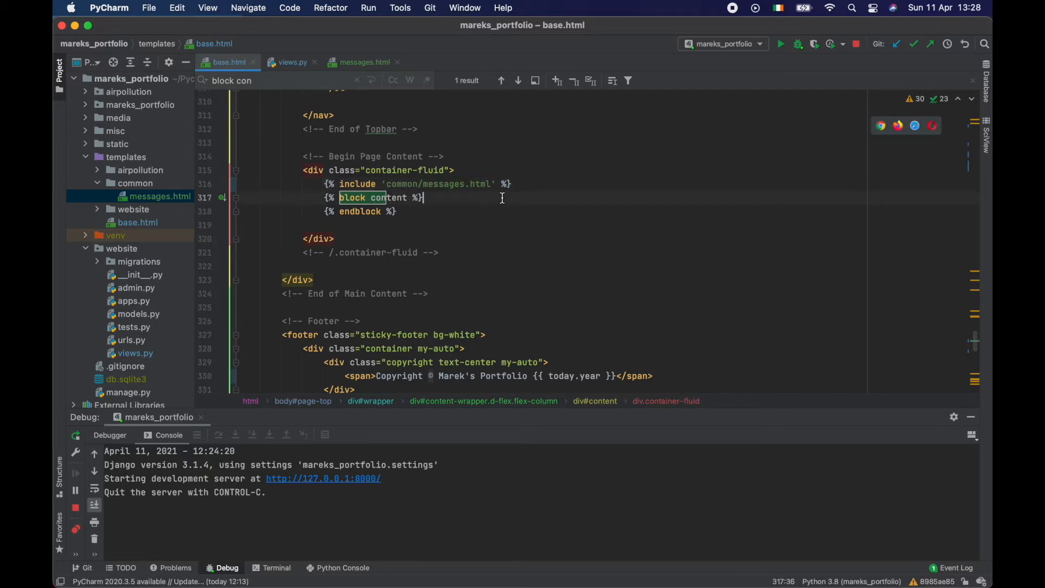
key(enter)
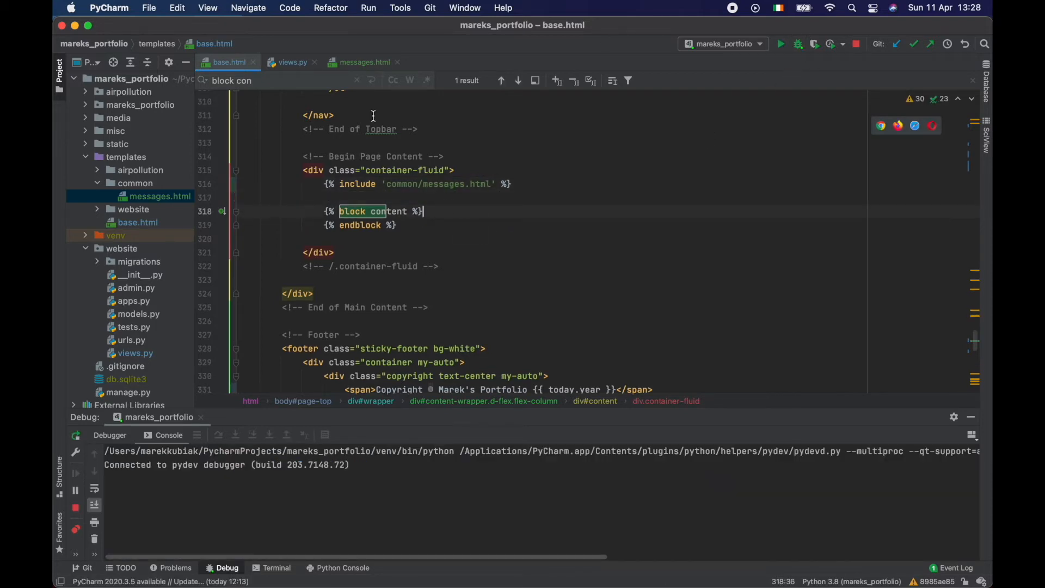
click(364, 62)
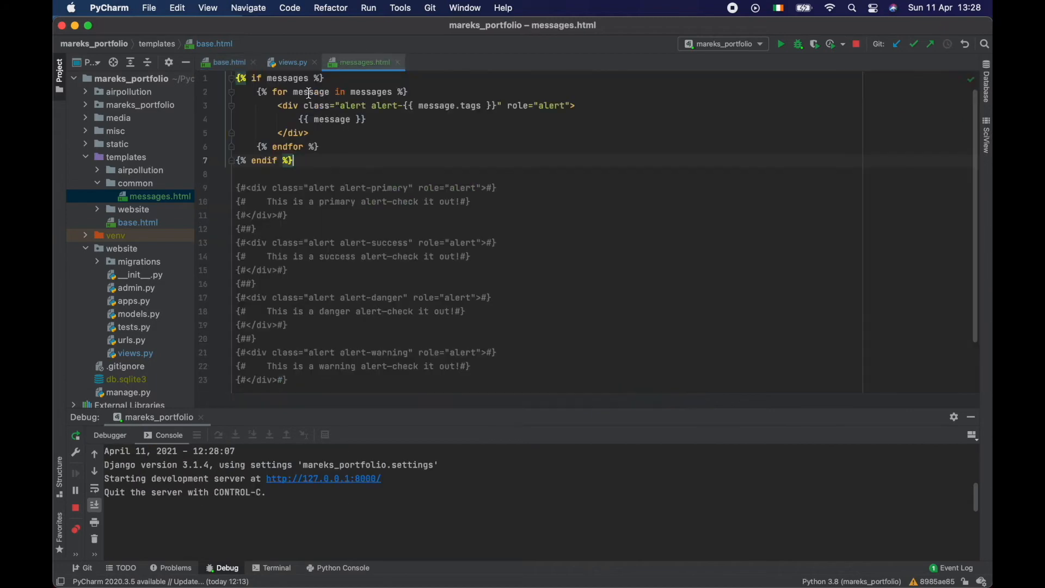
Step: Upload the 2014 air quality spreadsheet with year 2014 on the portfolio's Airpollution upload page
click(228, 62)
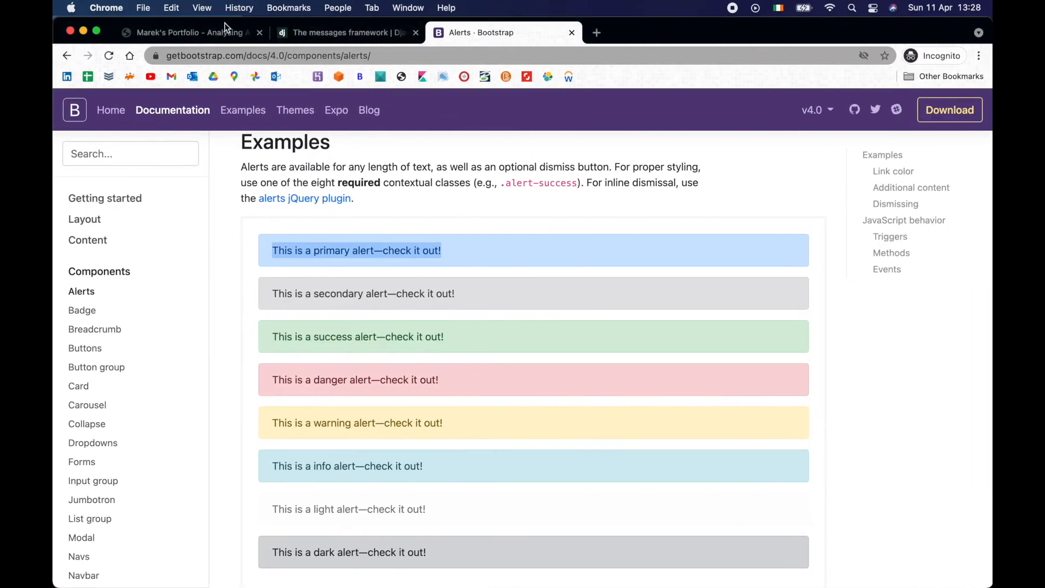
click(191, 32)
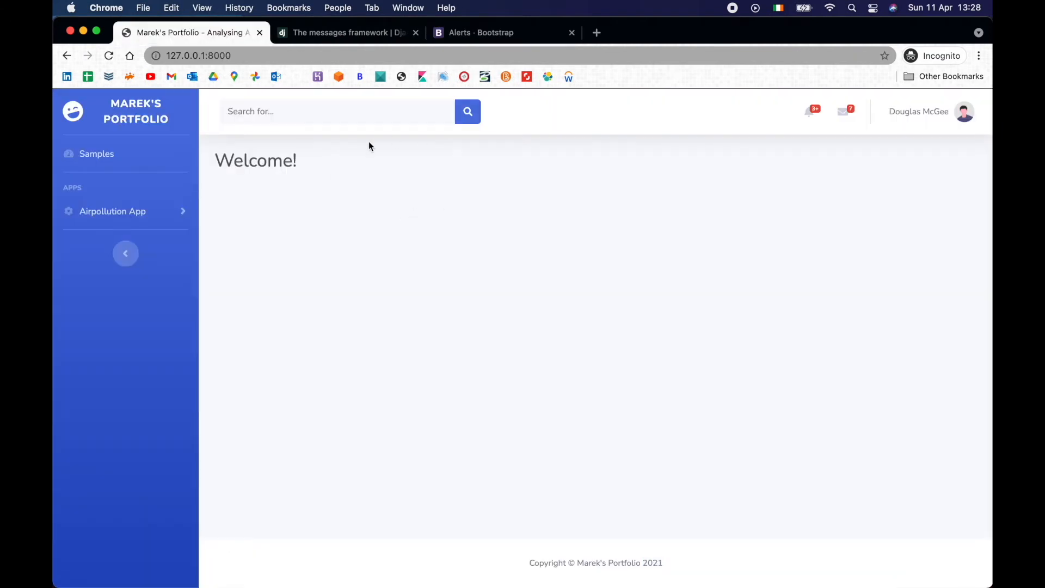
click(112, 211)
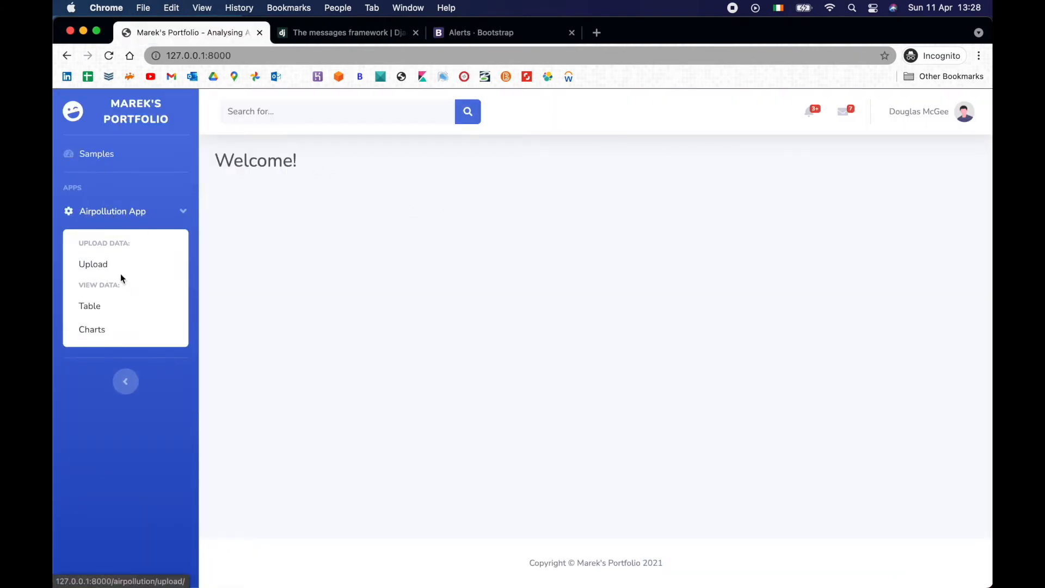
click(92, 264)
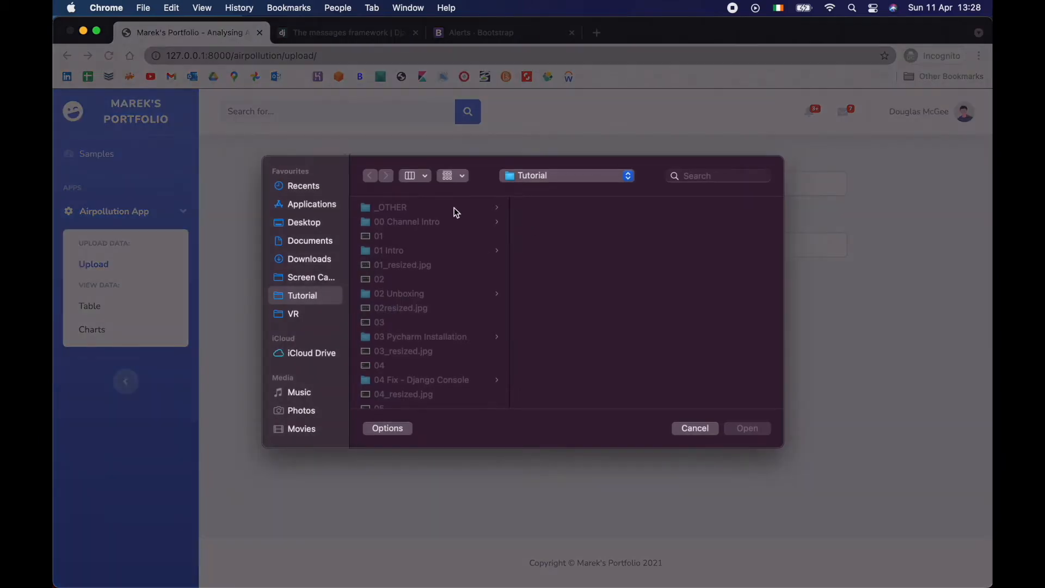
scroll(down, 3)
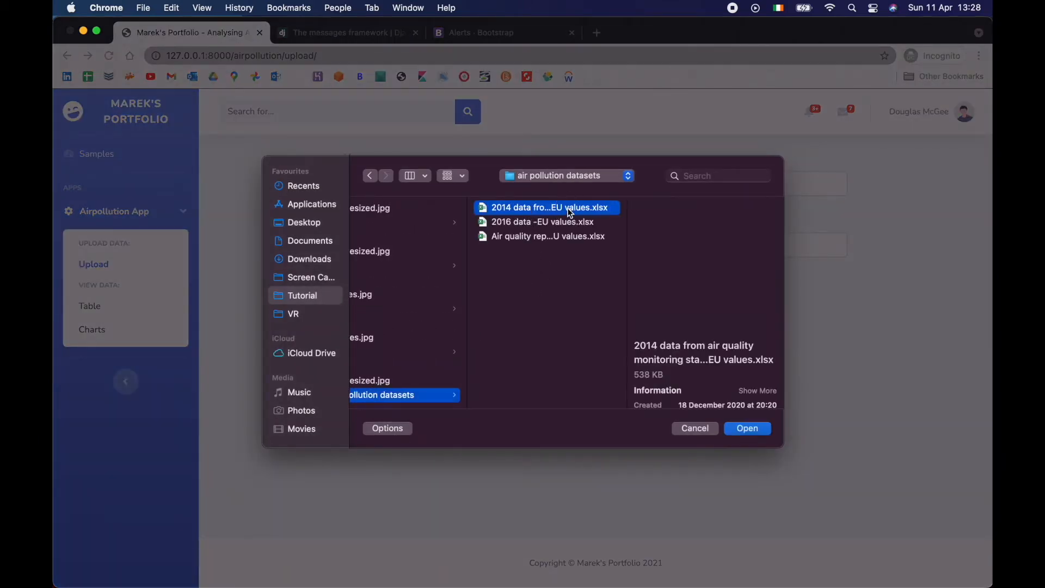
click(748, 428)
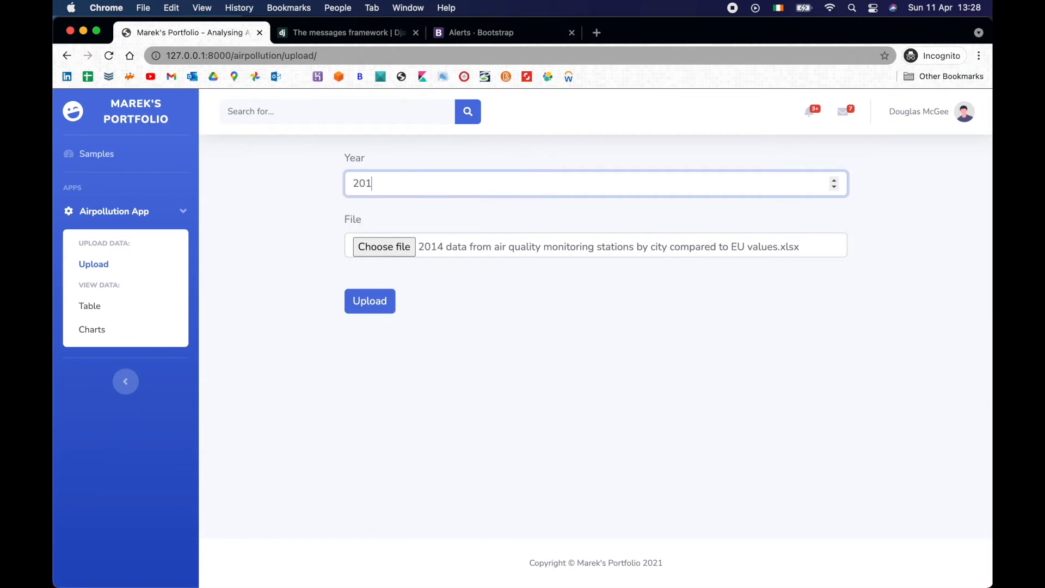
click(370, 300)
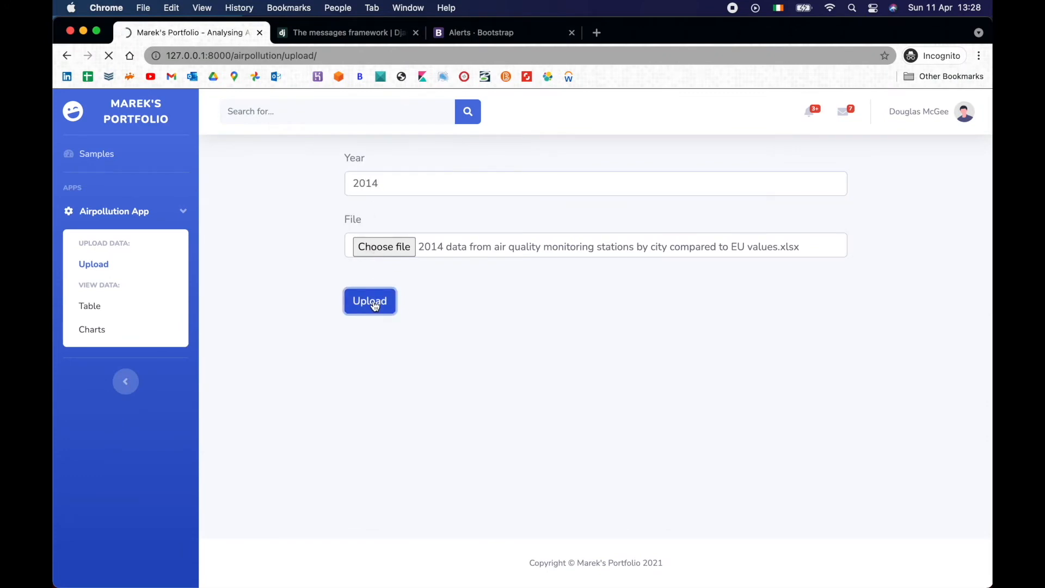
click(370, 301)
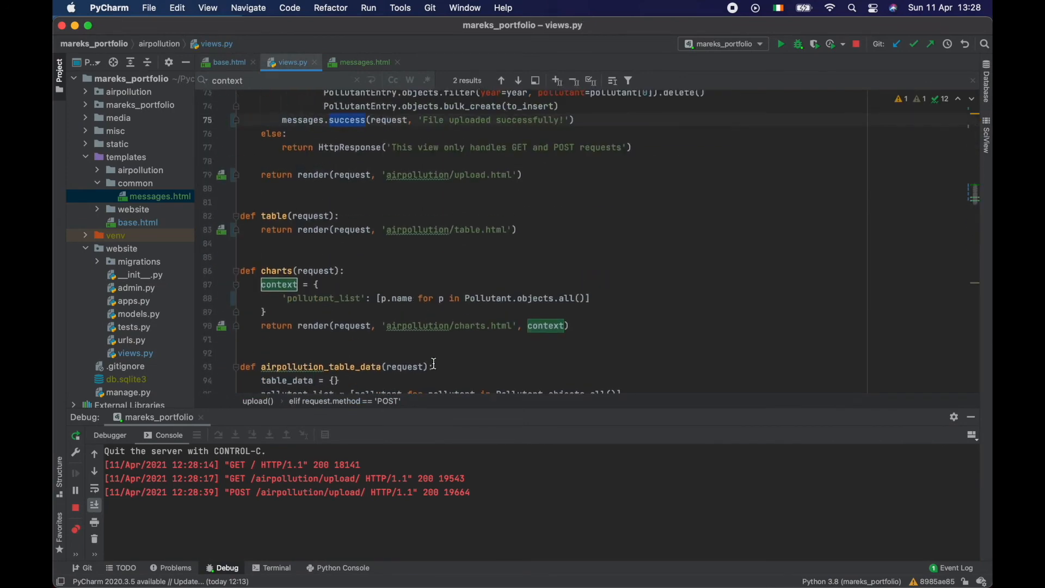
Step: Add messages.success(request, "test") calls to the table view before it renders
scroll(up, 3)
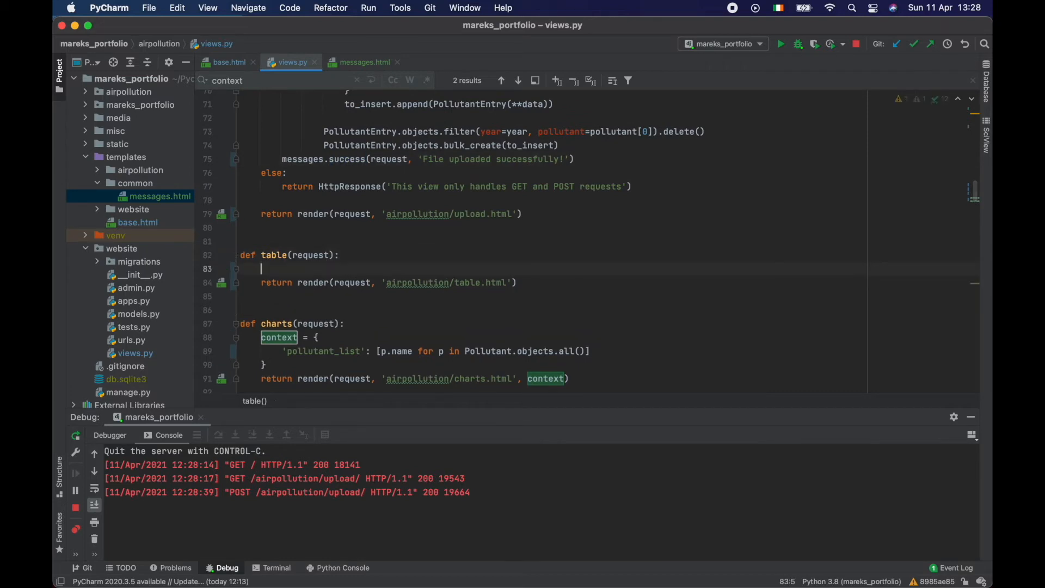
text(messg)
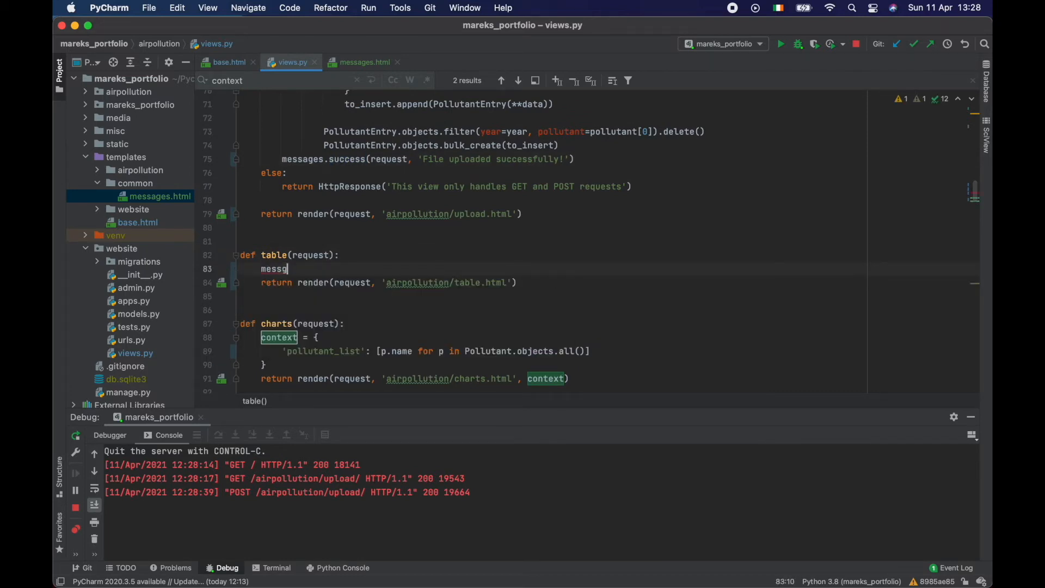
text(ages)
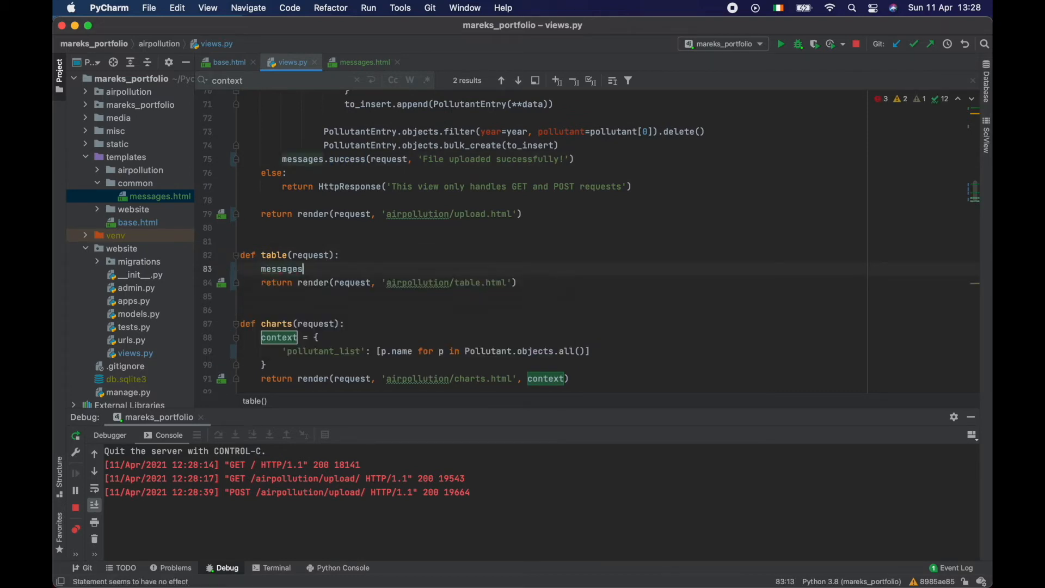
text(.s)
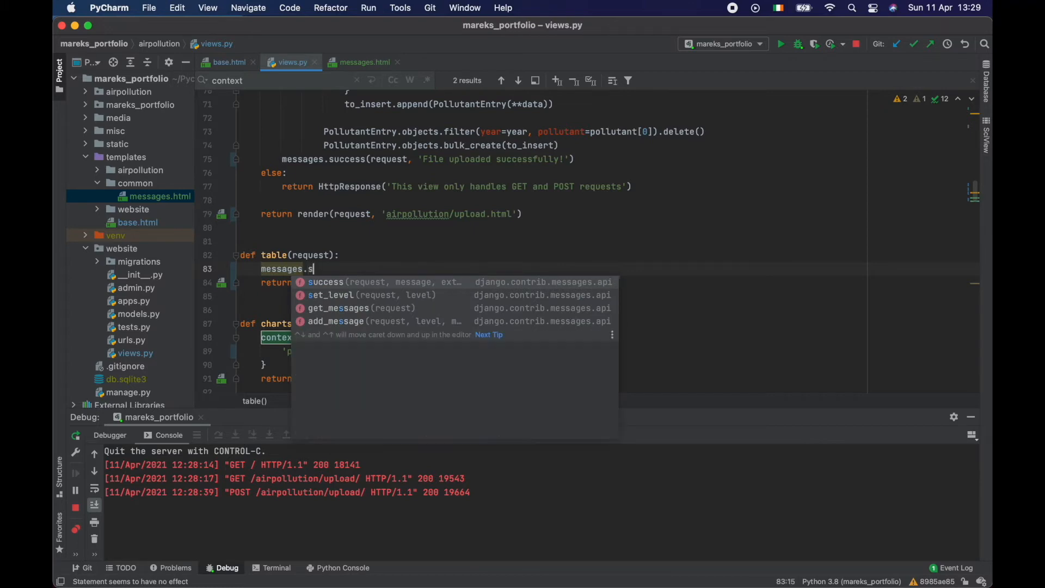
click(325, 282)
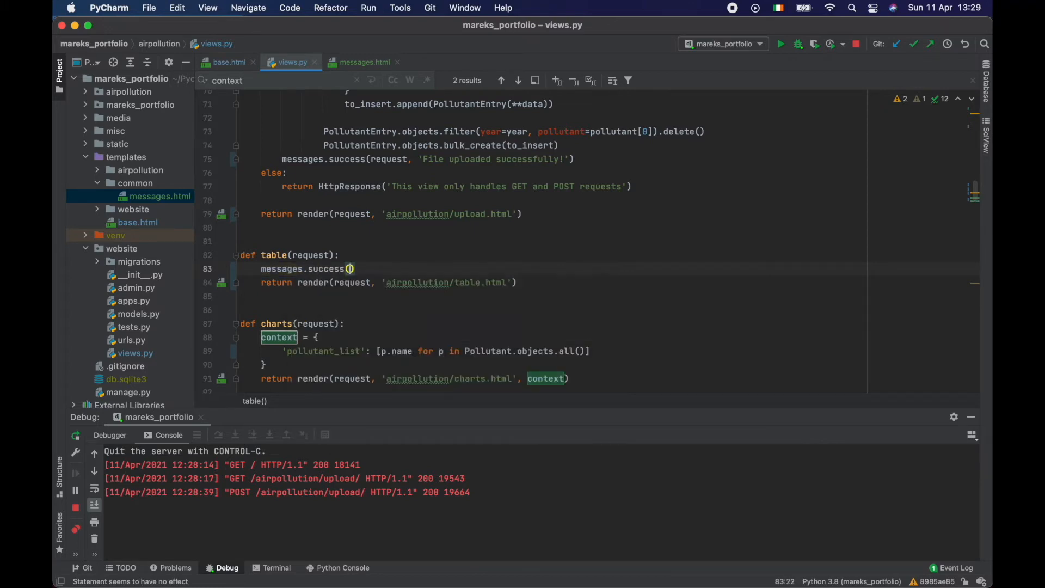
text(request, "test)
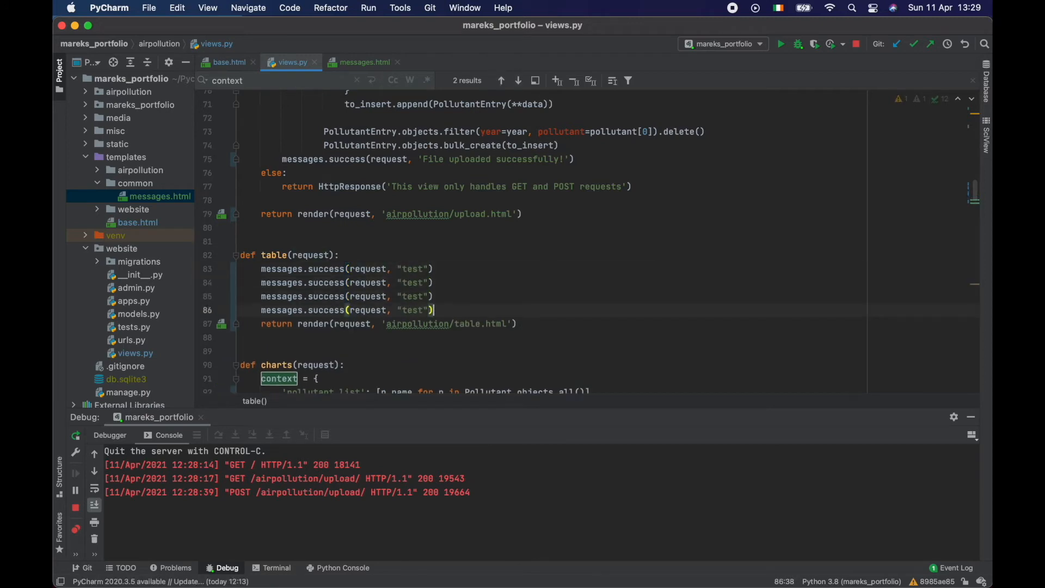
double_click(326, 282)
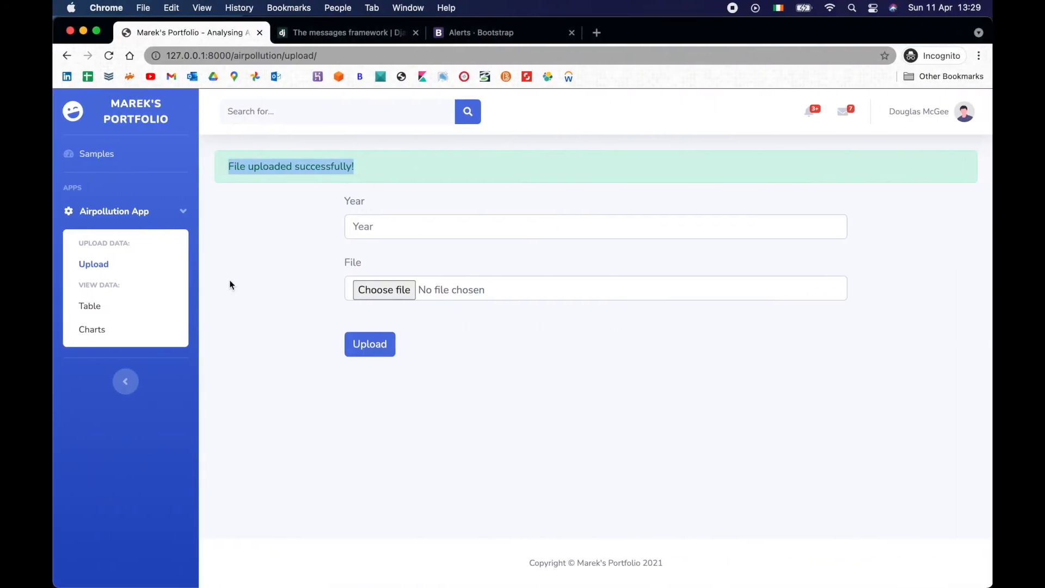
Step: Open the Table page, select the unstyled error test alert, and review Bootstrap's alert class examples
click(89, 305)
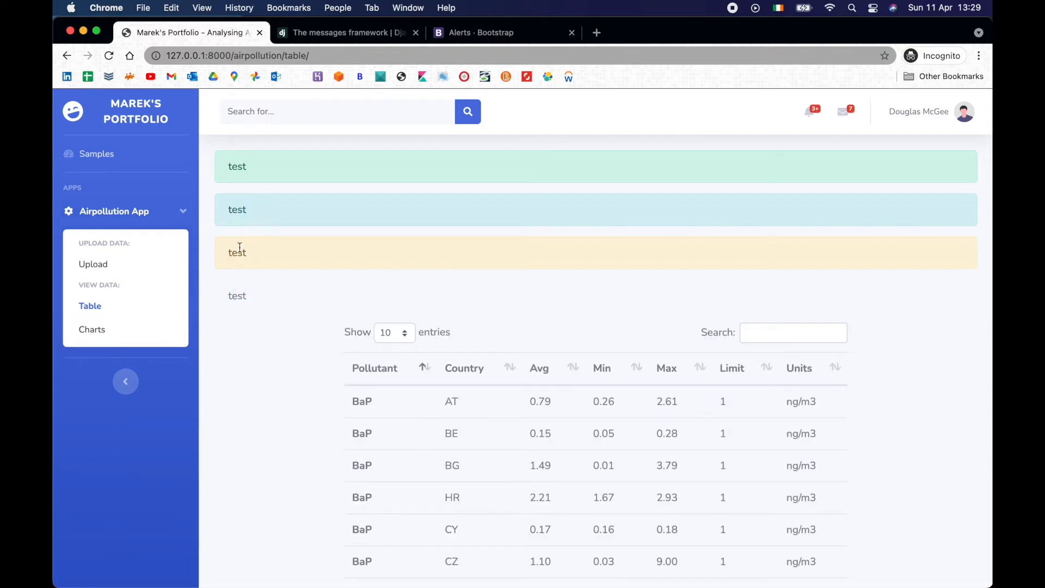
double_click(236, 296)
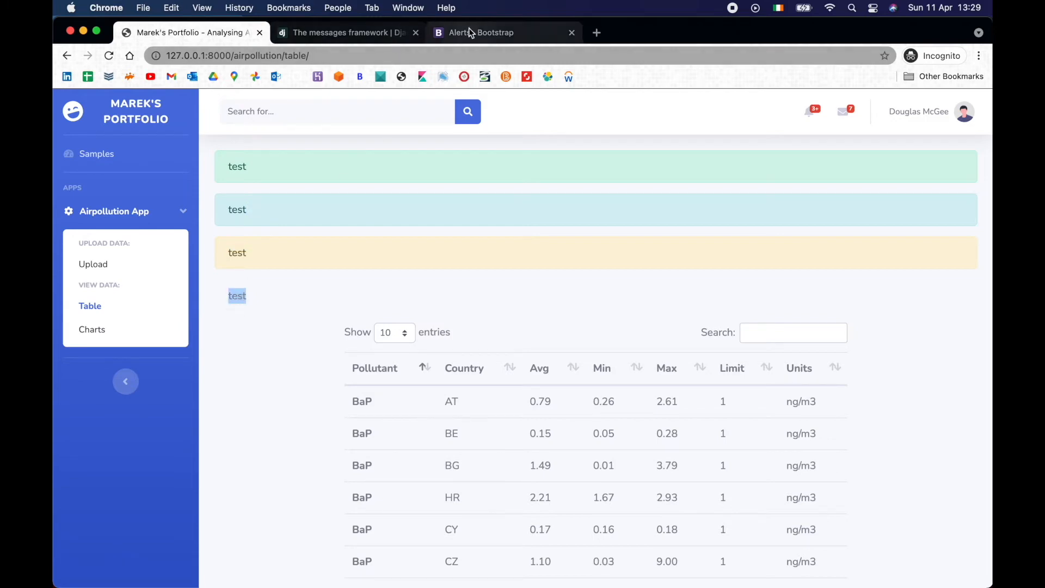
click(480, 32)
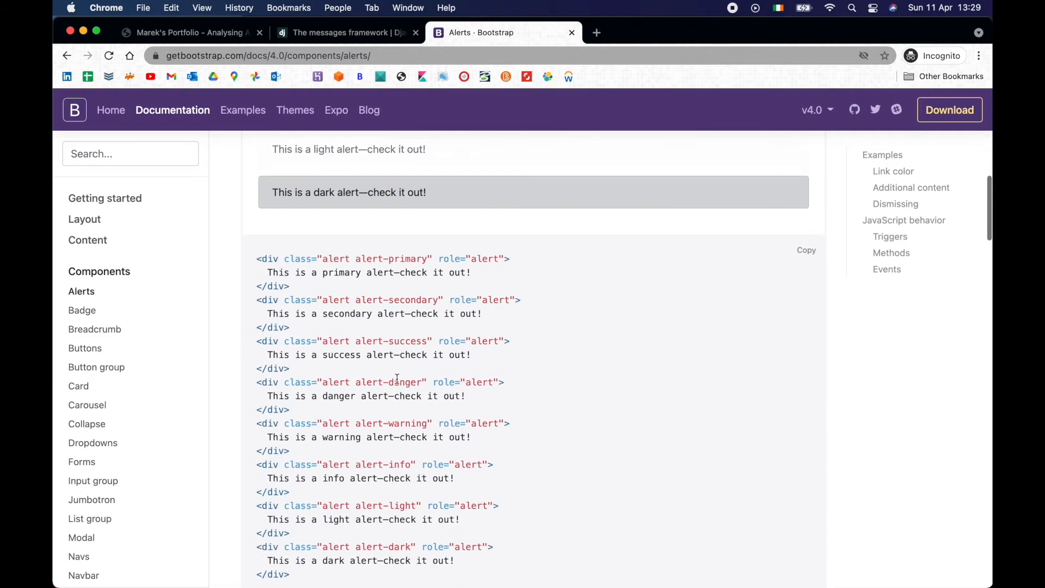
scroll(down, 3)
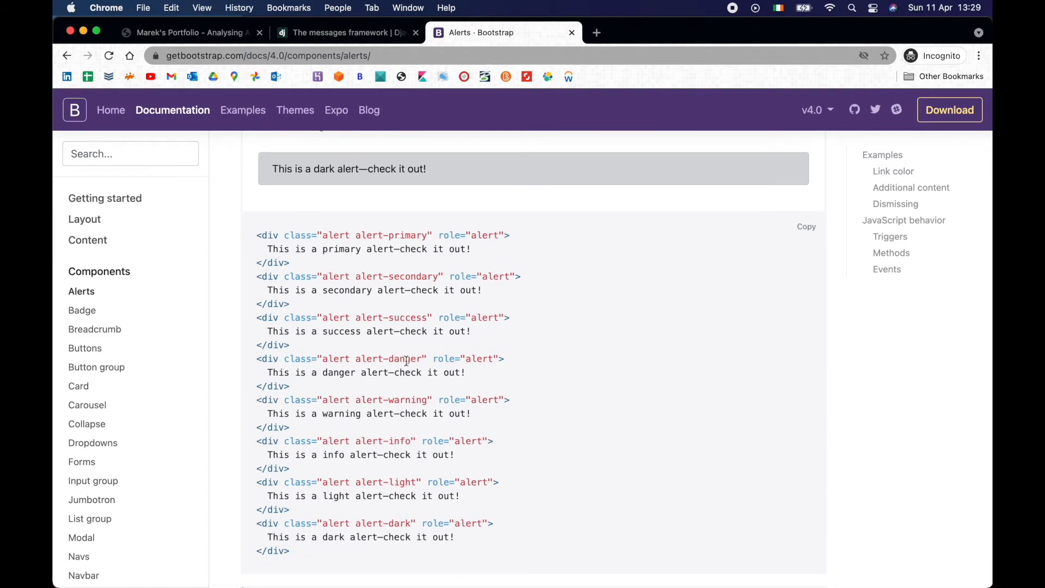
scroll(up, 3)
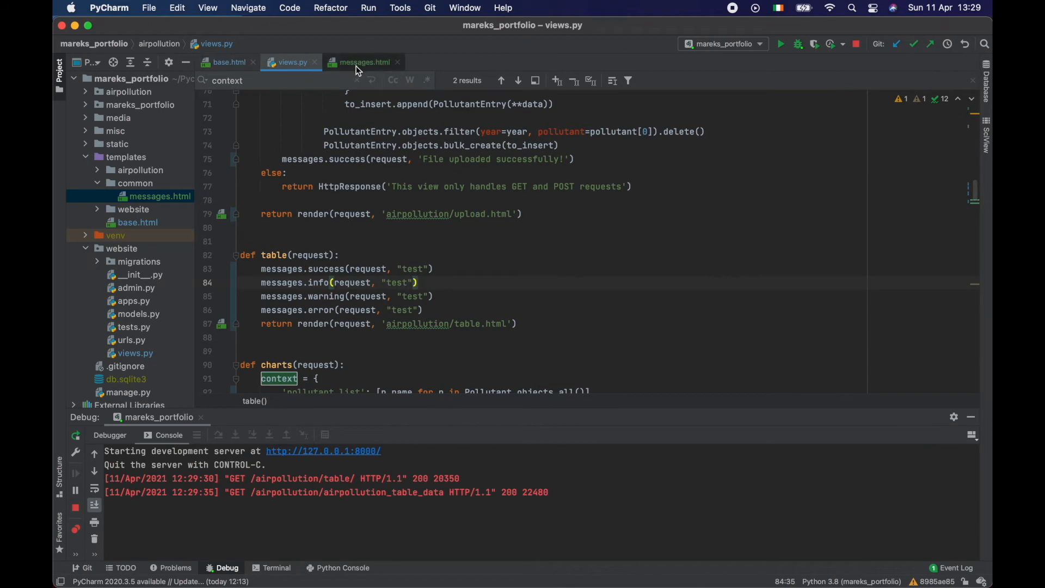
Step: In messages.html, map info to alert-info, error to alert-danger, otherwise alert-{{ message.tags }}
click(364, 63)
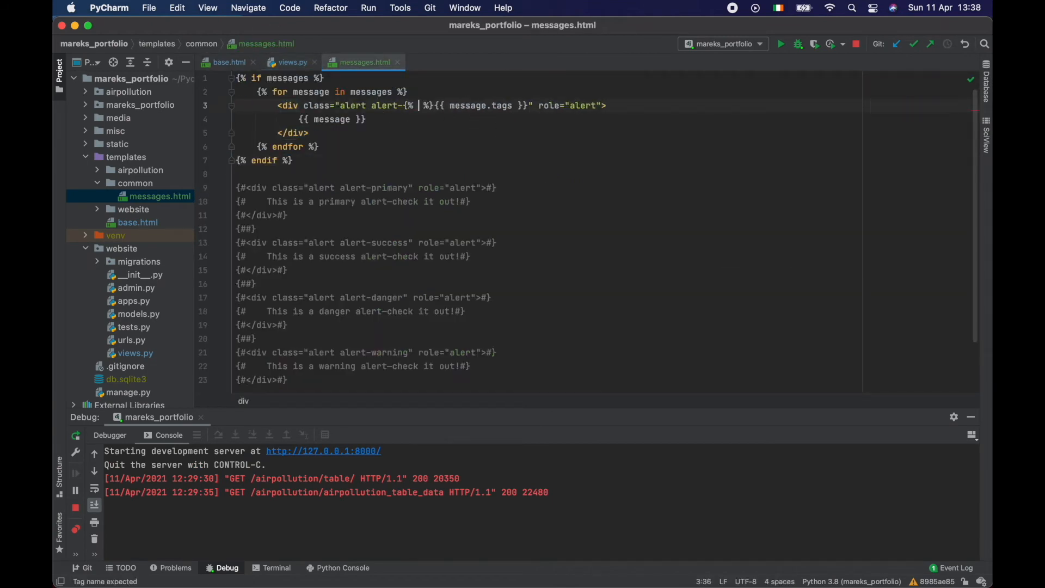
text(if message.tags == 'inf)
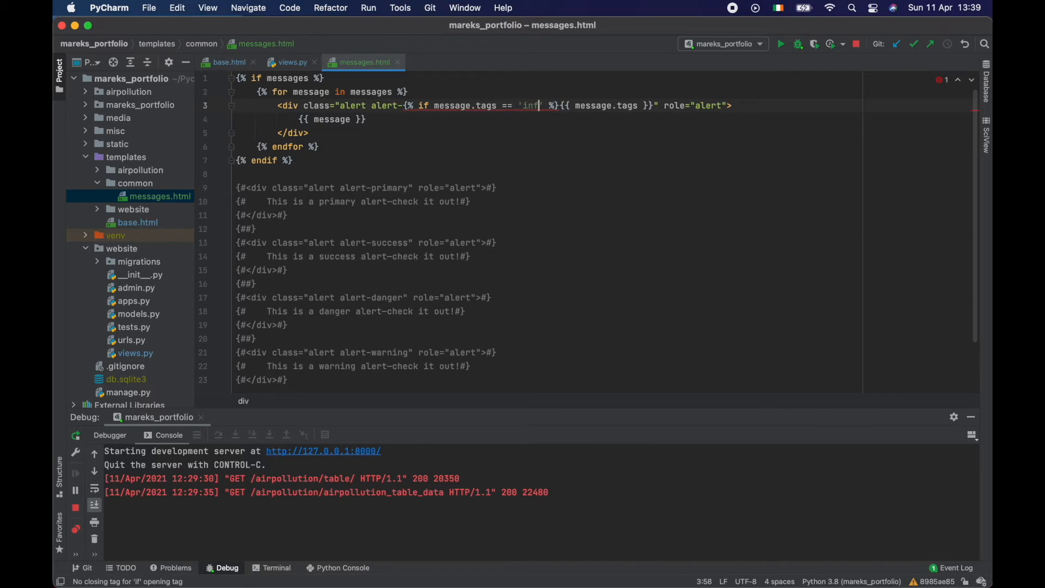
text(o)
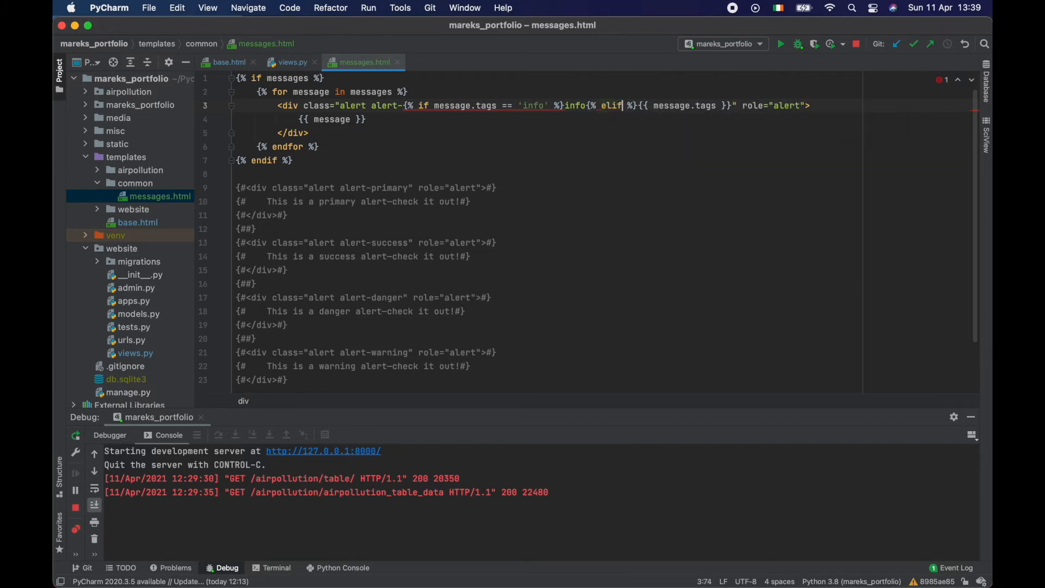
text(message.tags)
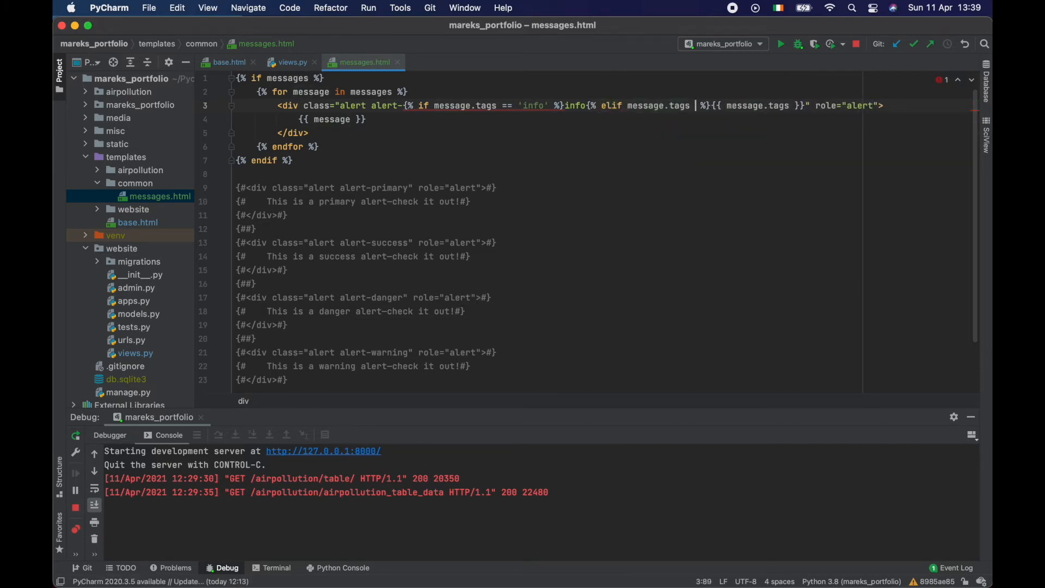
text(== 'error)
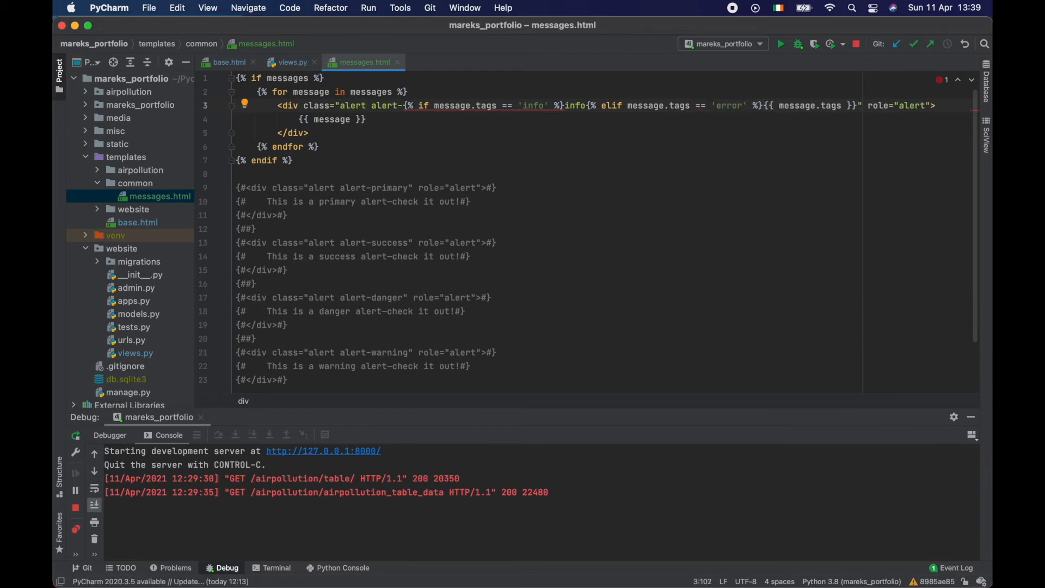
text(danger{% else %)
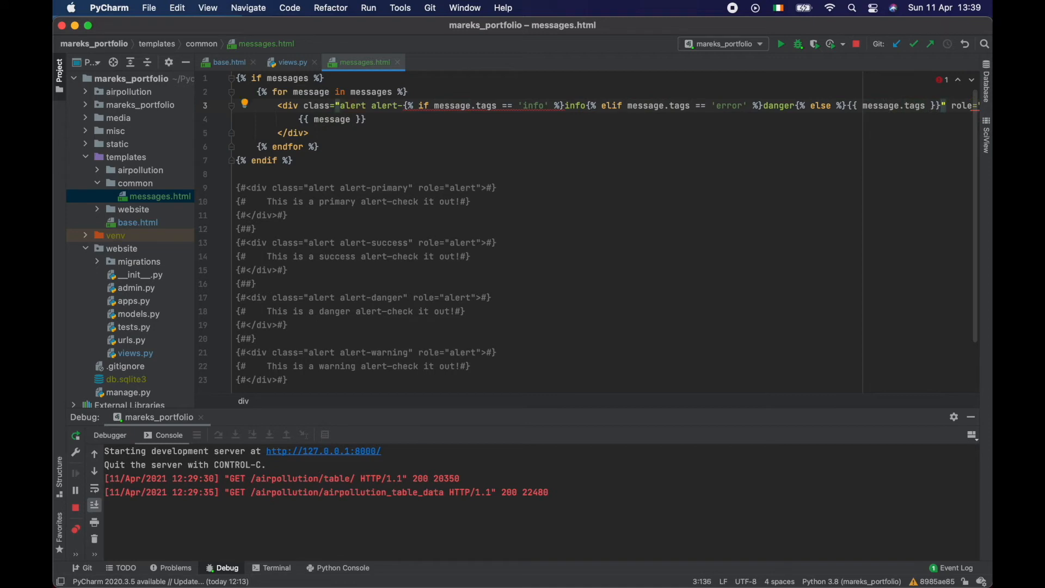
text(endif %}" role="alert">)
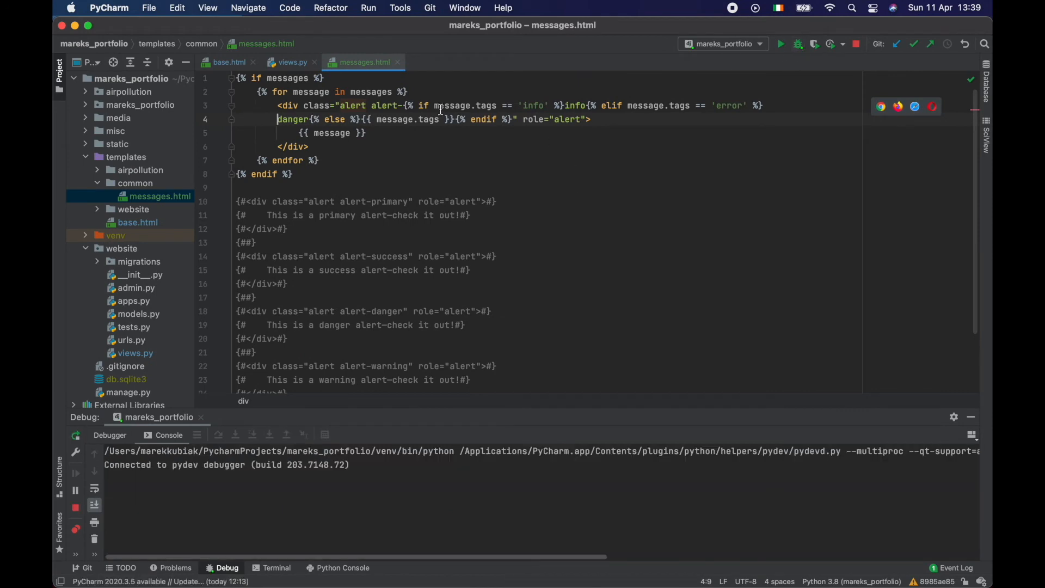
Step: Replace 'info' with 'primary' in the first if branch of messages.html
double_click(532, 105)
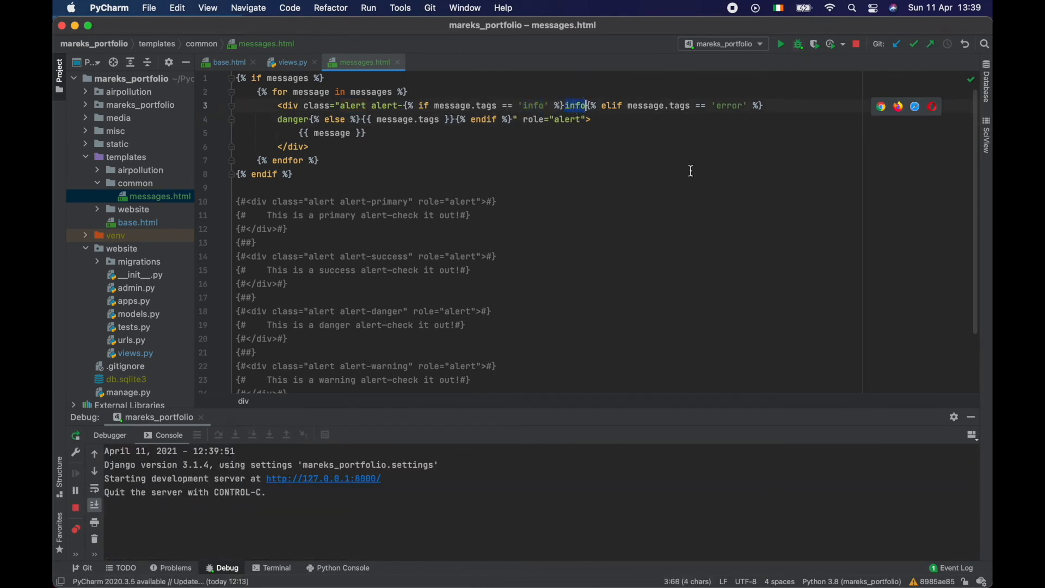
text(primary)
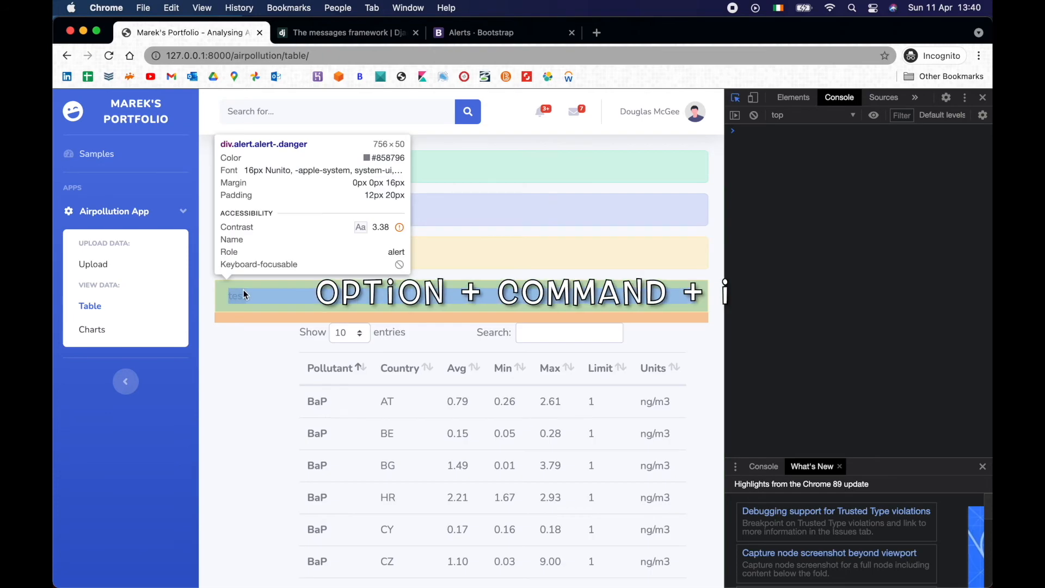
Step: Inspect the last test alert to confirm its 'alert alert-danger' class
click(793, 98)
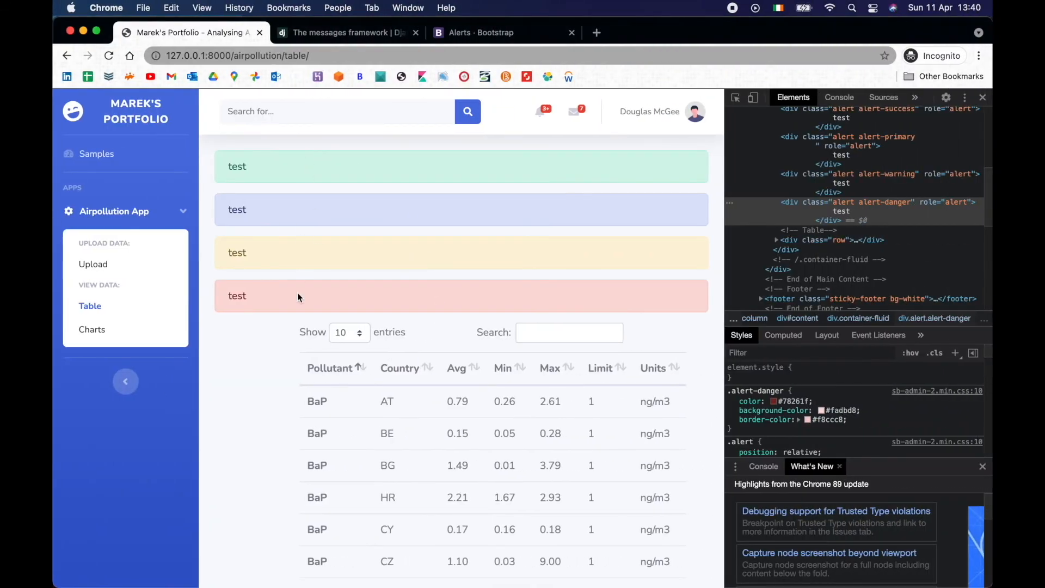
mouse_move(344, 226)
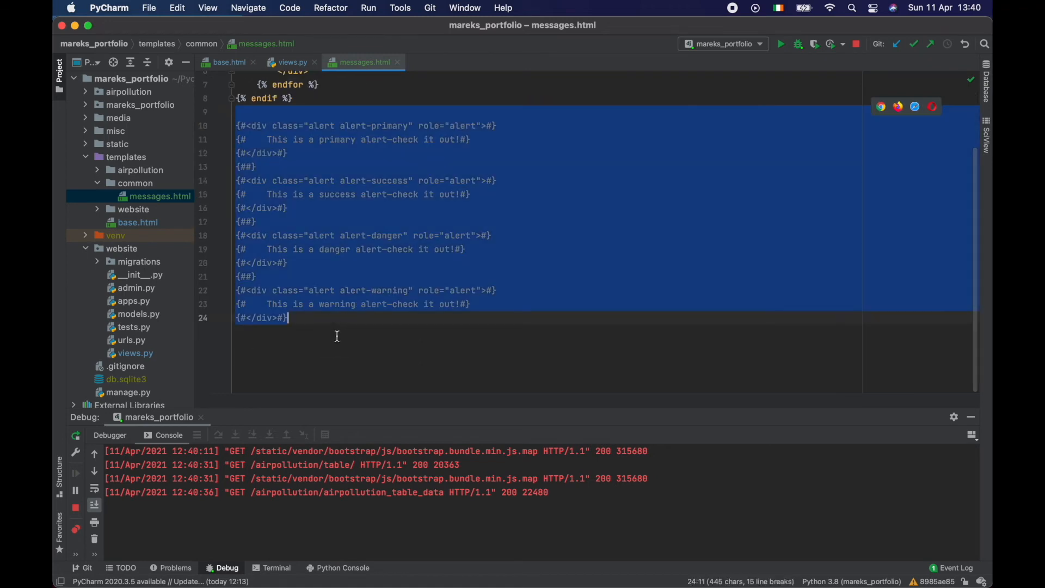
Step: Point both views' redirects to 'airpollution:upload' and copy the temp_add_colors_to_pollutants name
click(291, 63)
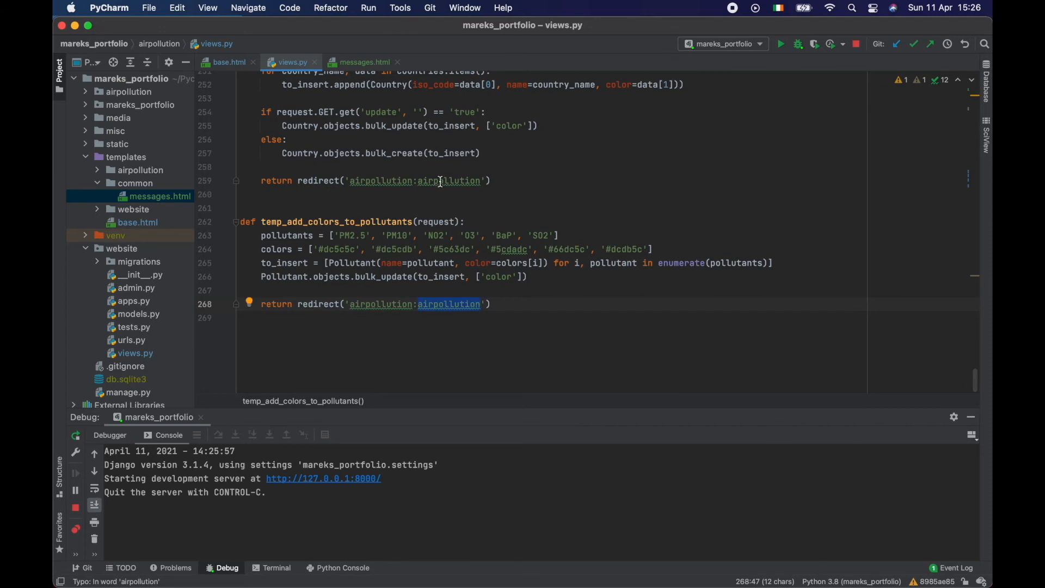
text(upload)
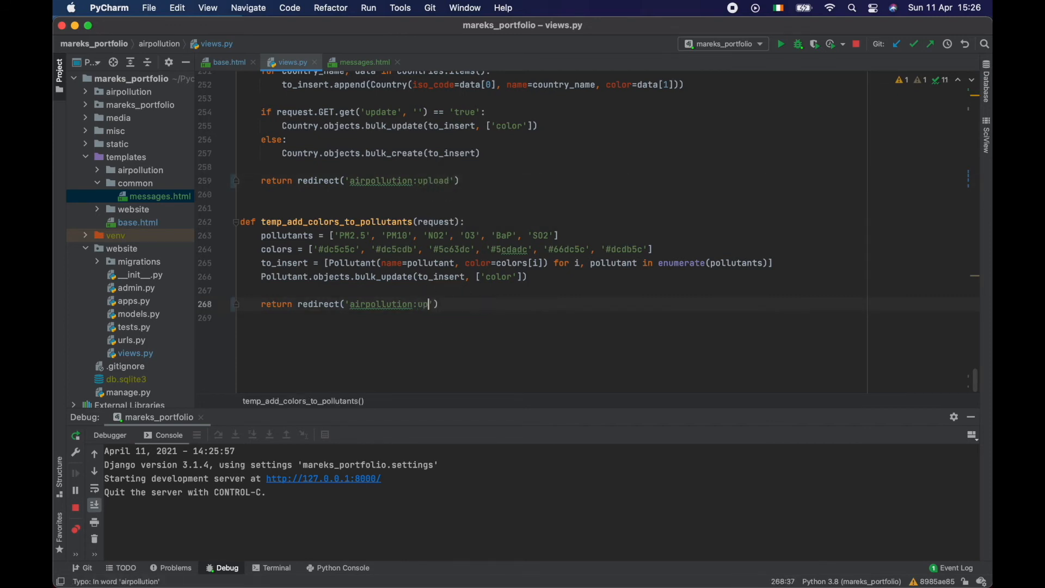
text(load)
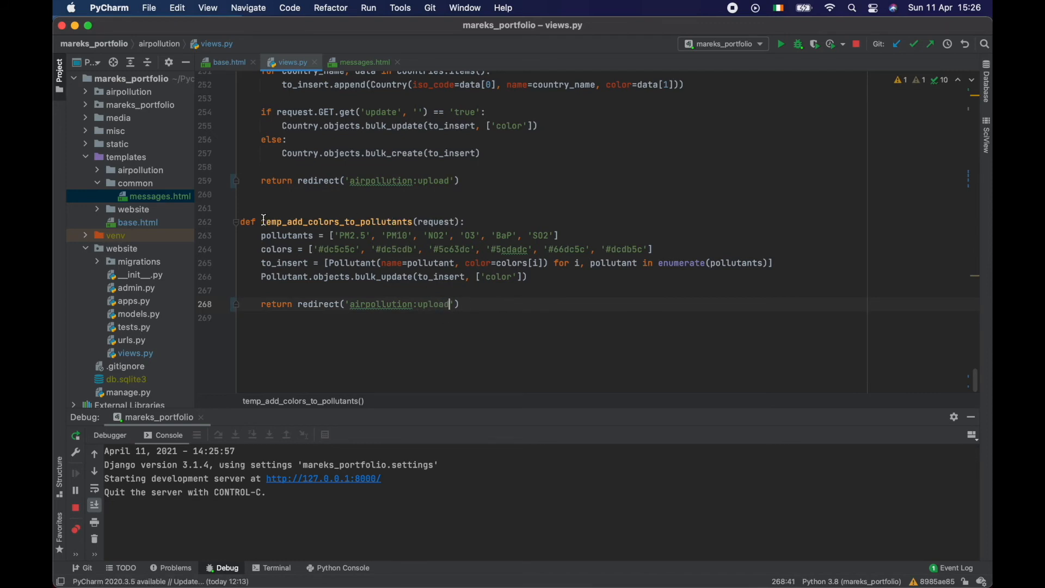
double_click(336, 222)
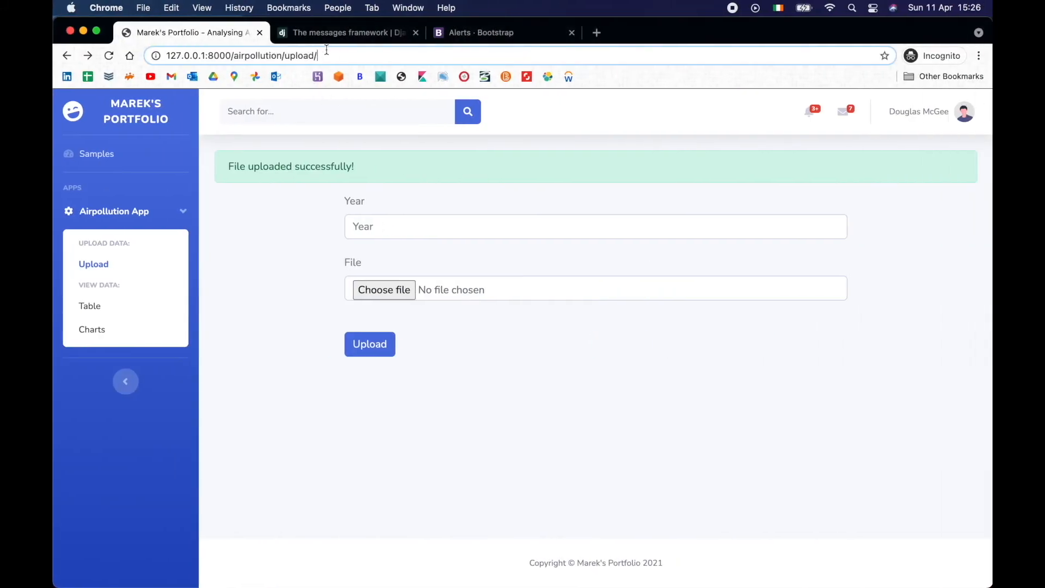
Step: Load 127.0.0.1:8000/airpollution/temp_add_colors_to_pollutants in Chrome
text(temp_add_colors_to_pollutants)
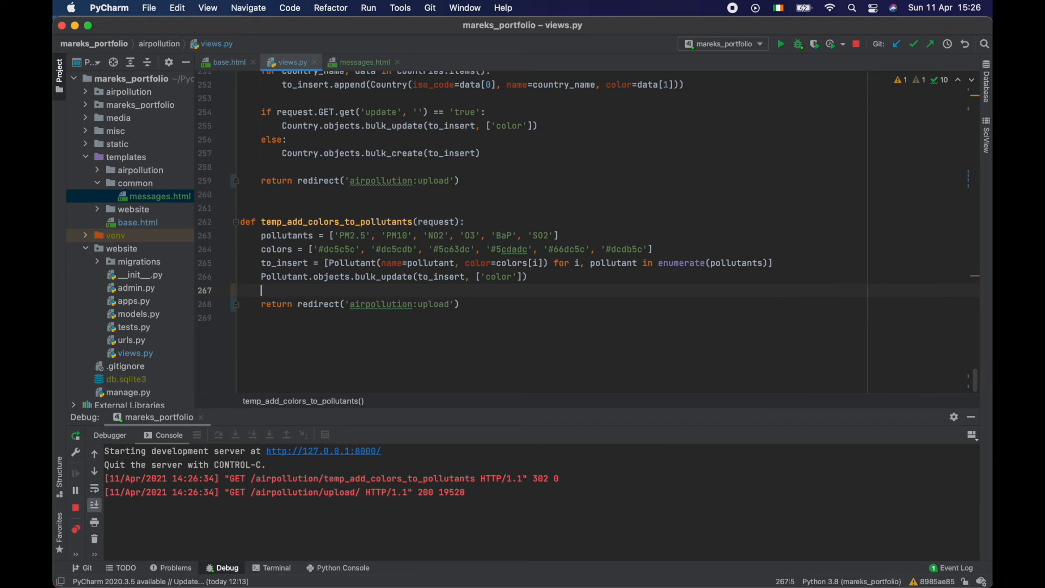
Step: Add messages.success(request, 'Colors added successfully!') before the redirect in temp_add_colors_to_pollutants
text(messages.success()
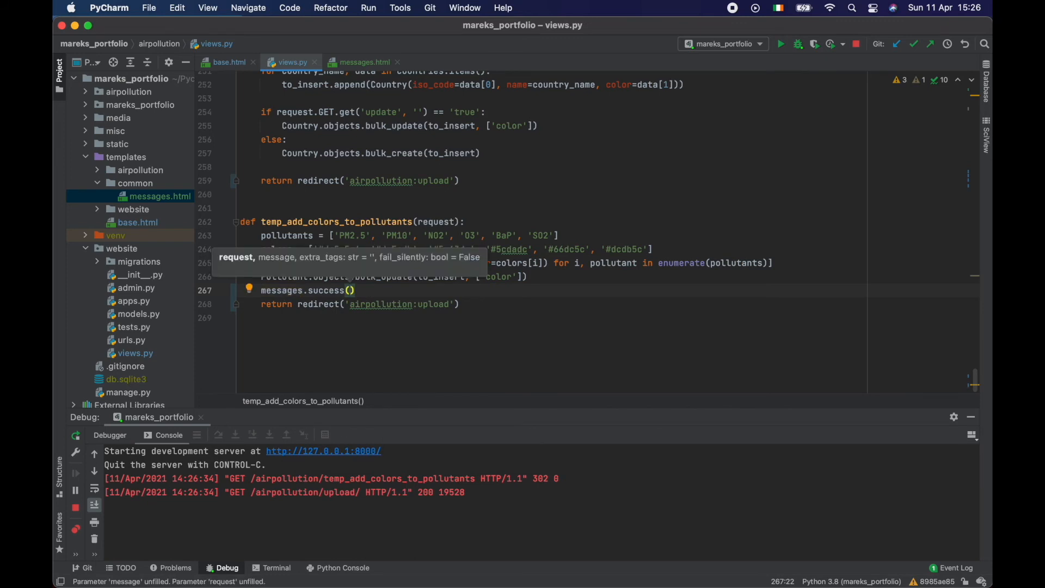
text(request,)
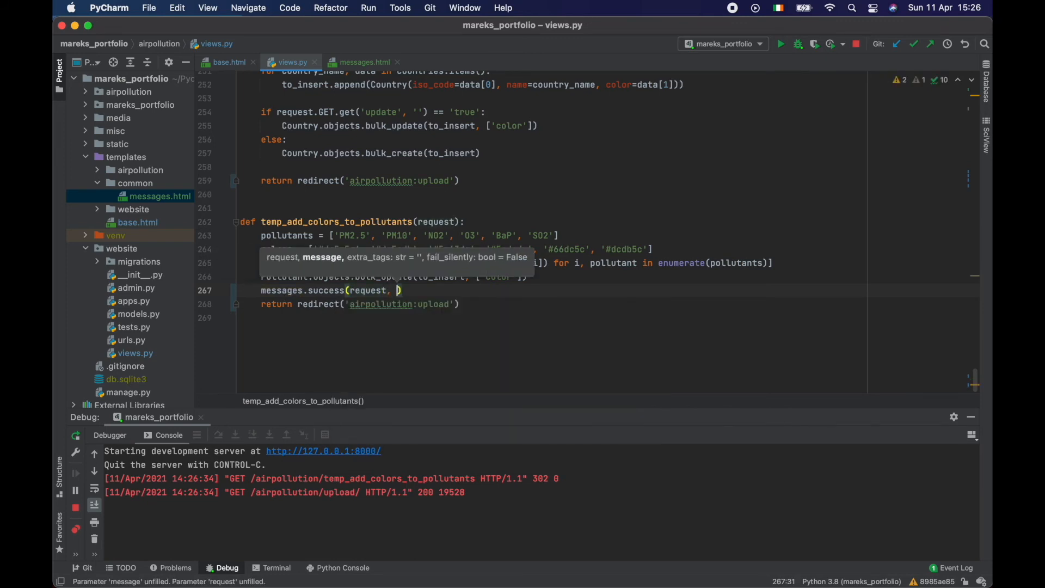
text(')
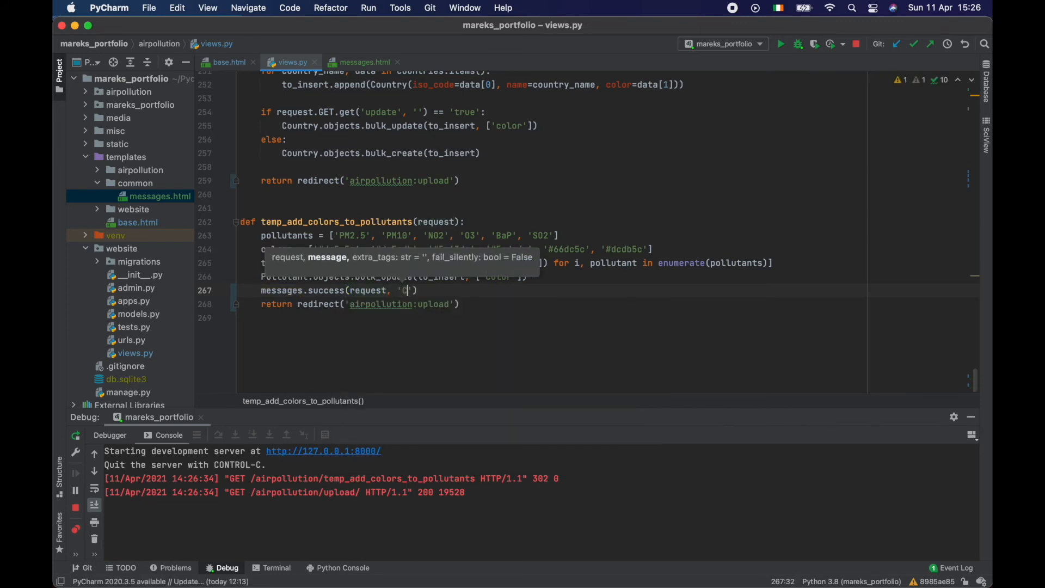
text(olors added)
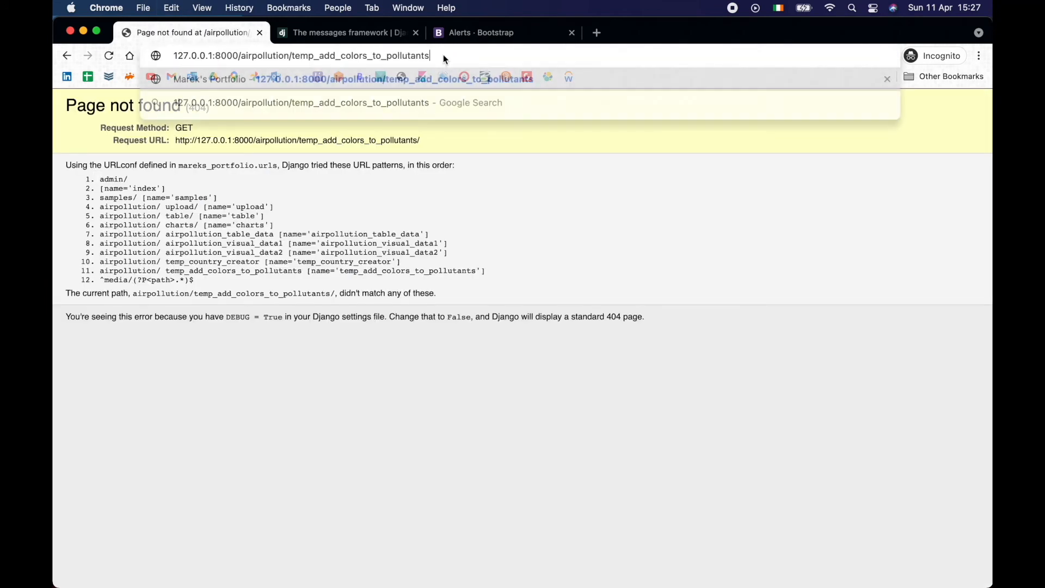
Step: Reload the temp colours address without the trailing slash
key(Return)
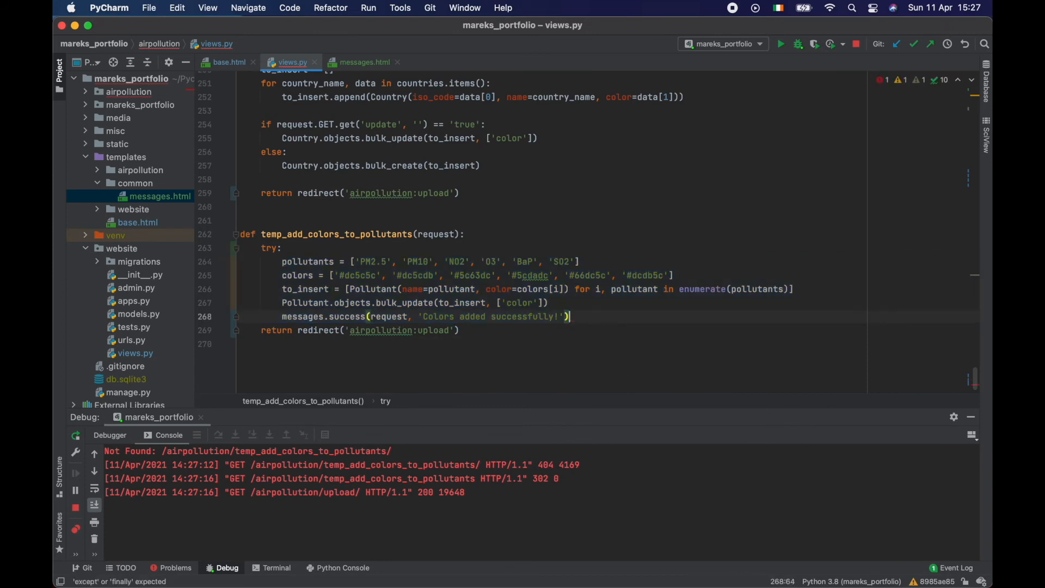
Step: Catch Exception as e with messages.error(request, e), and add an undefined print(a)
text(except E)
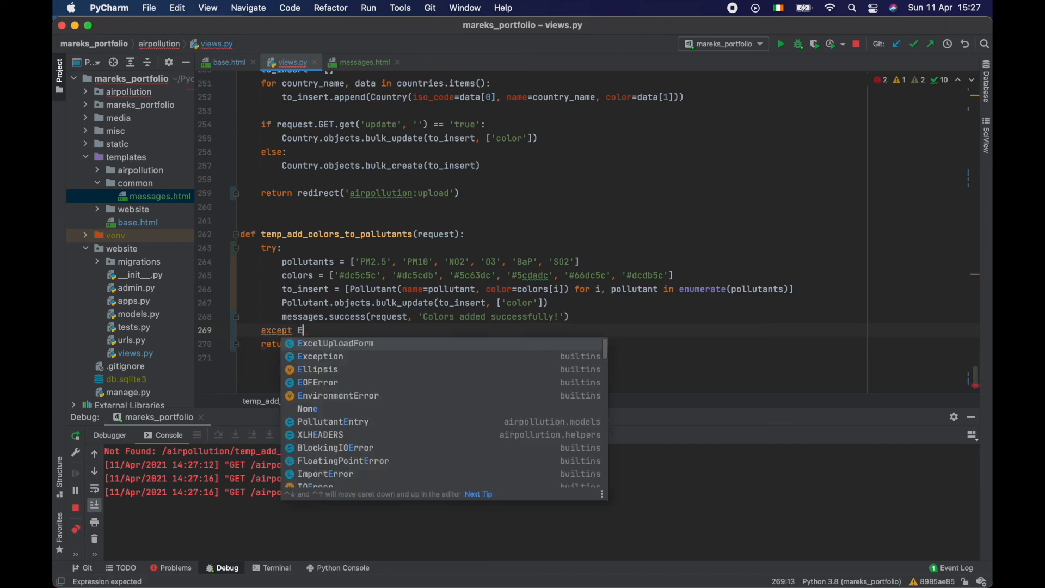
click(320, 356)
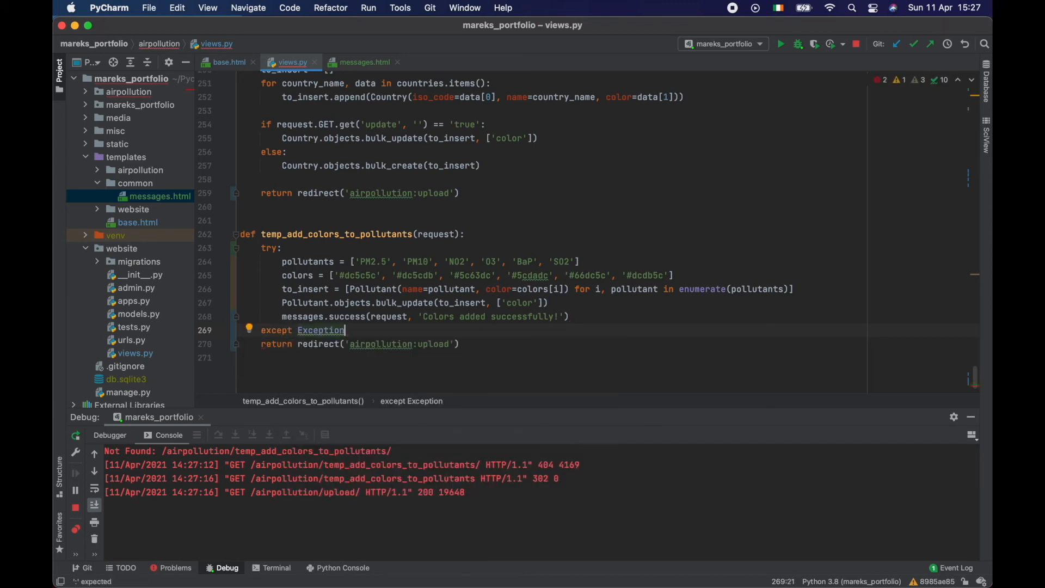
text(as e:)
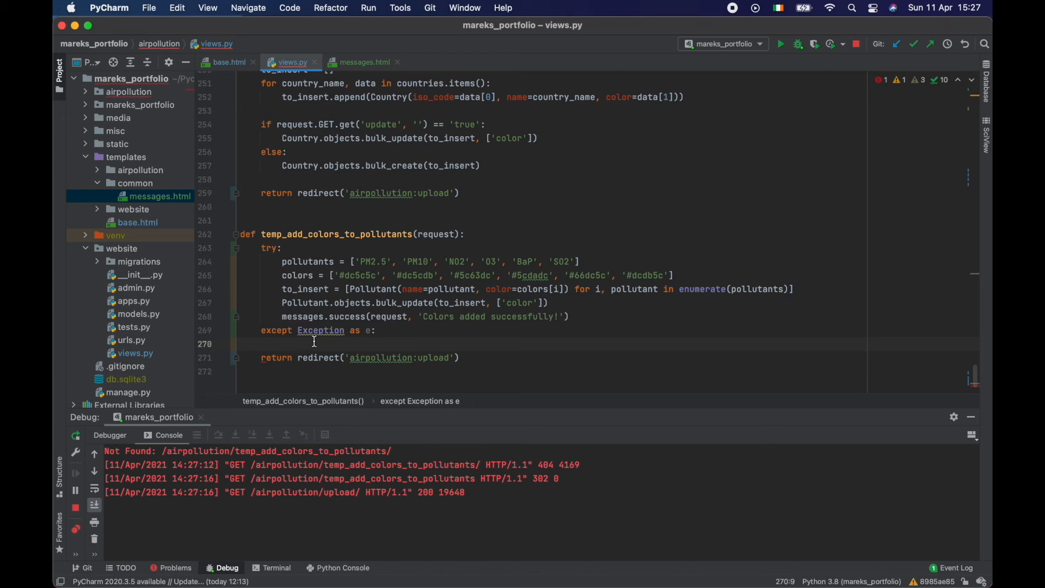
text(messages.error(r)
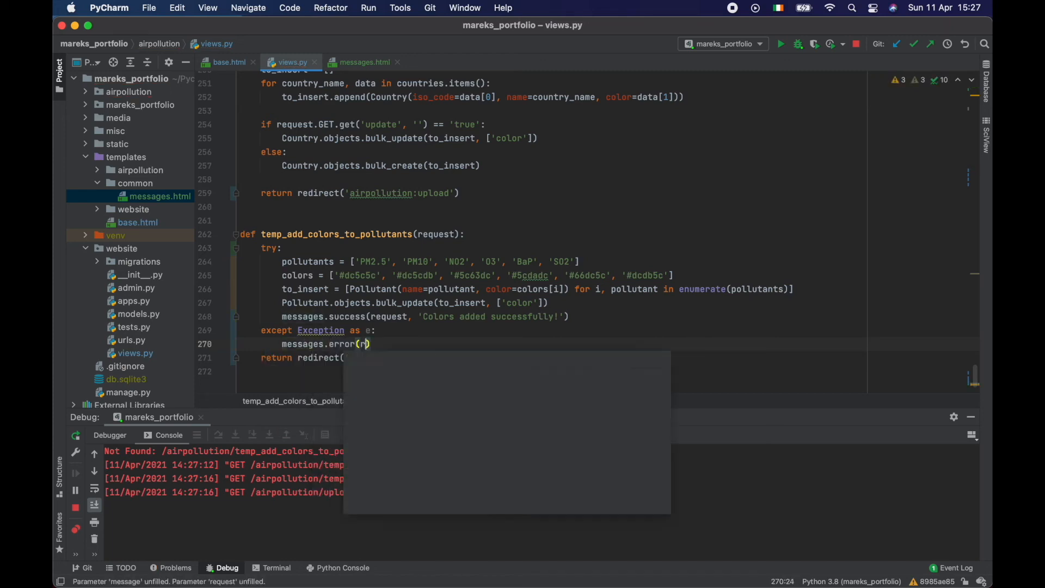
text(request,)
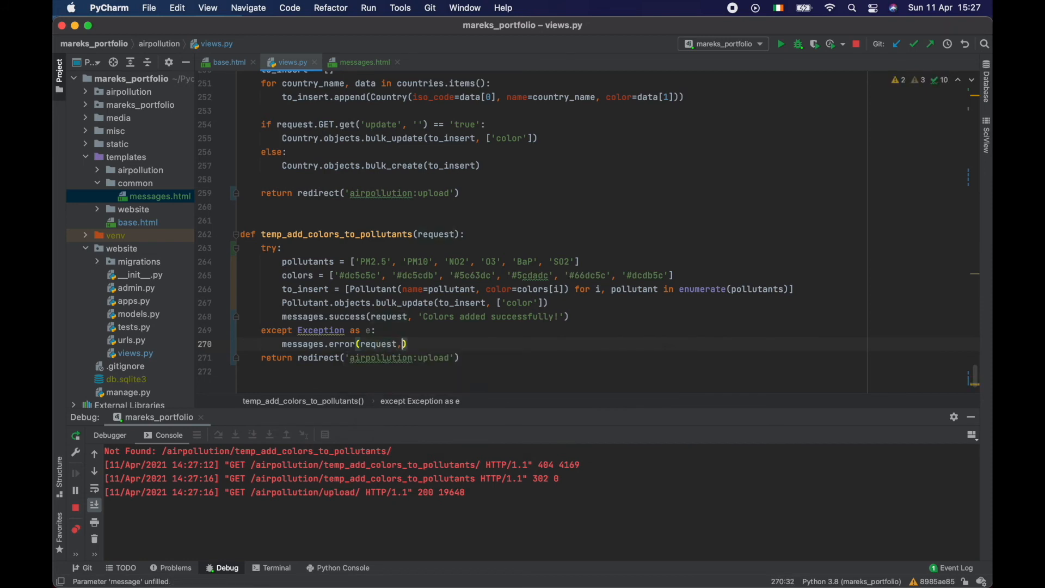
text(e)
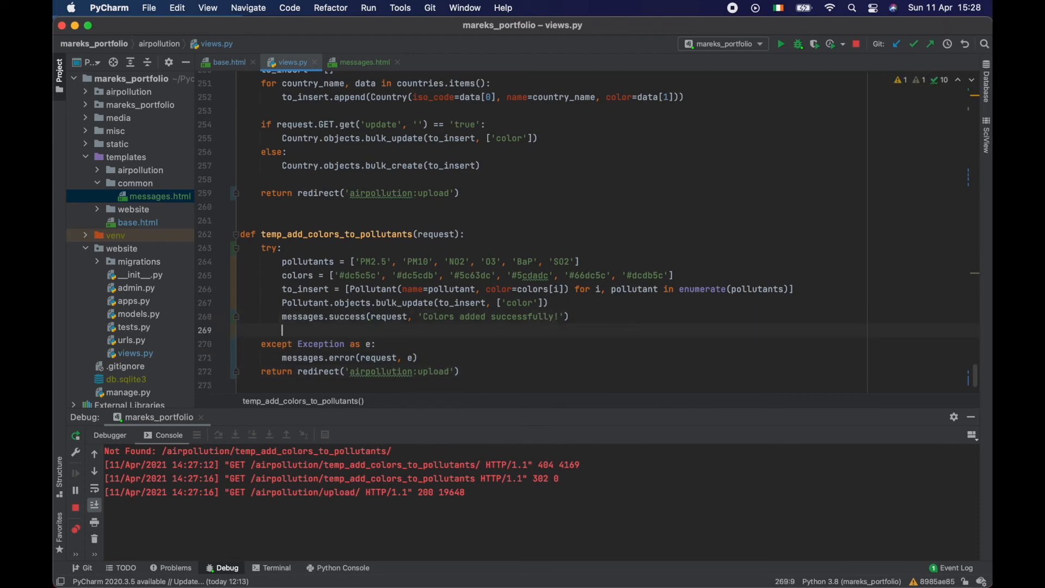
text(print(a))
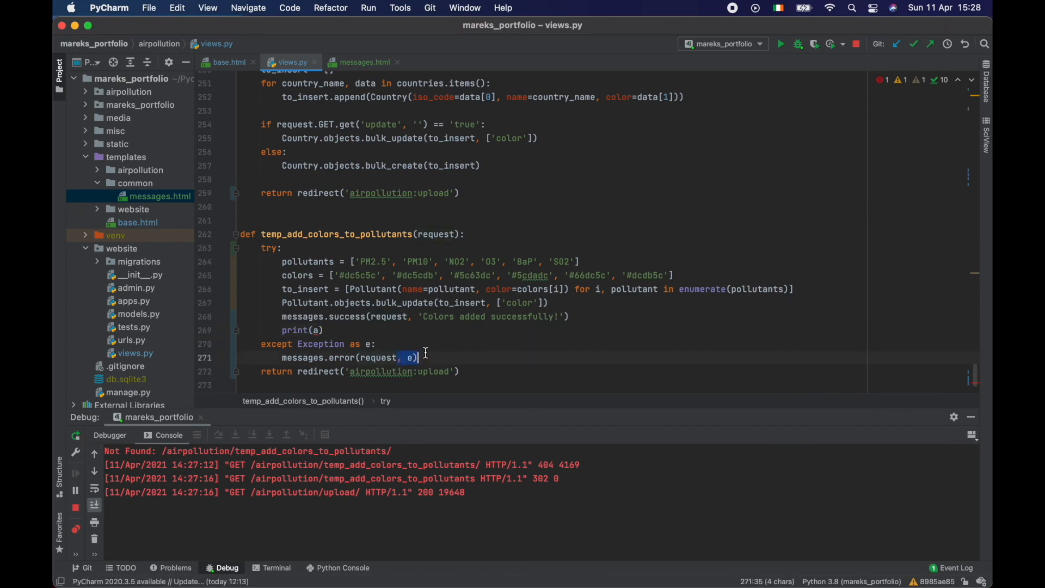
click(797, 44)
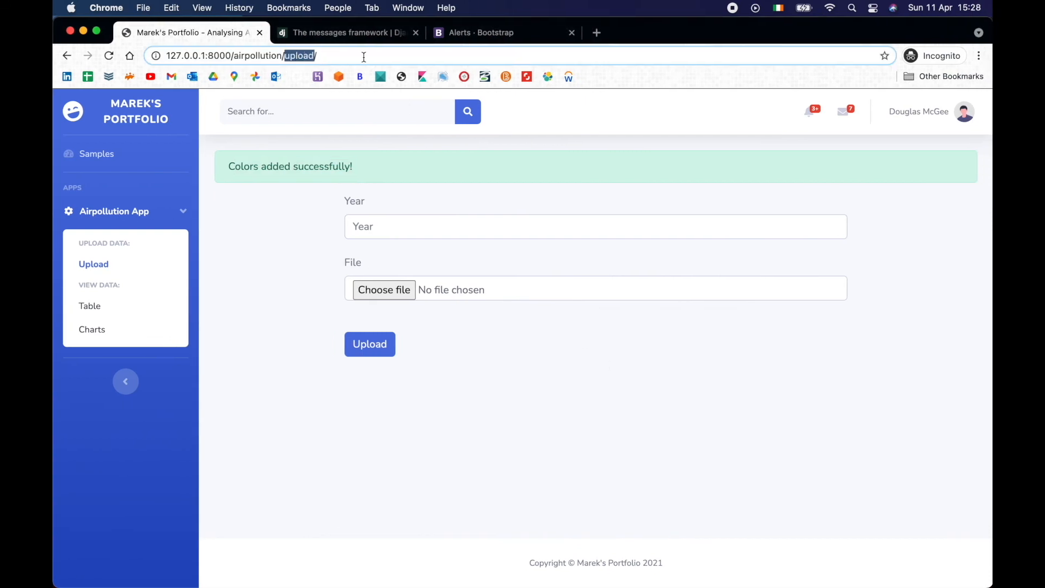
Step: Request the temp colours address with a trailing slash again
text(te/)
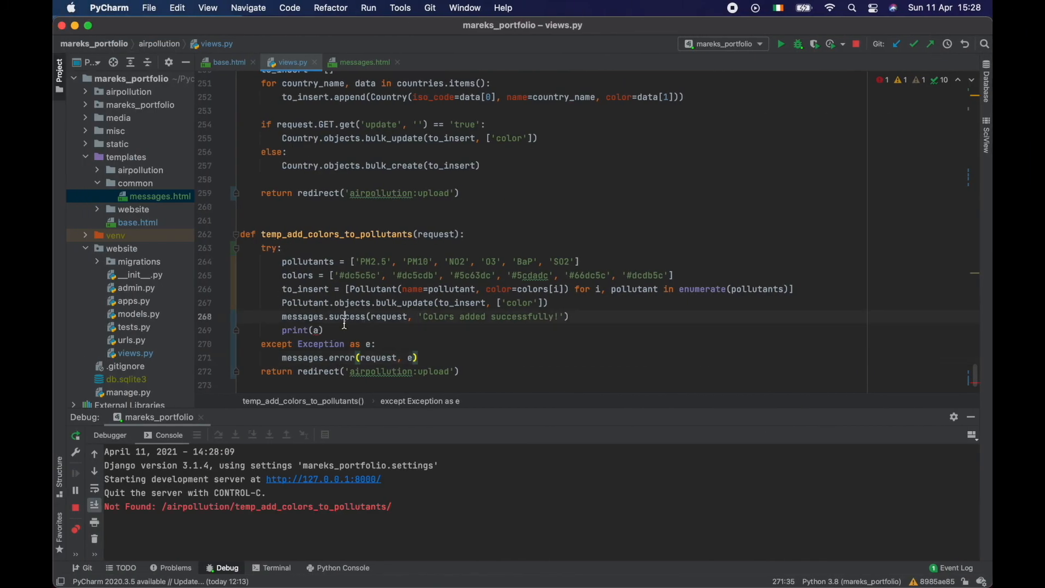
Step: Move print(a) above messages.success and restart the development server via Debug
click(327, 316)
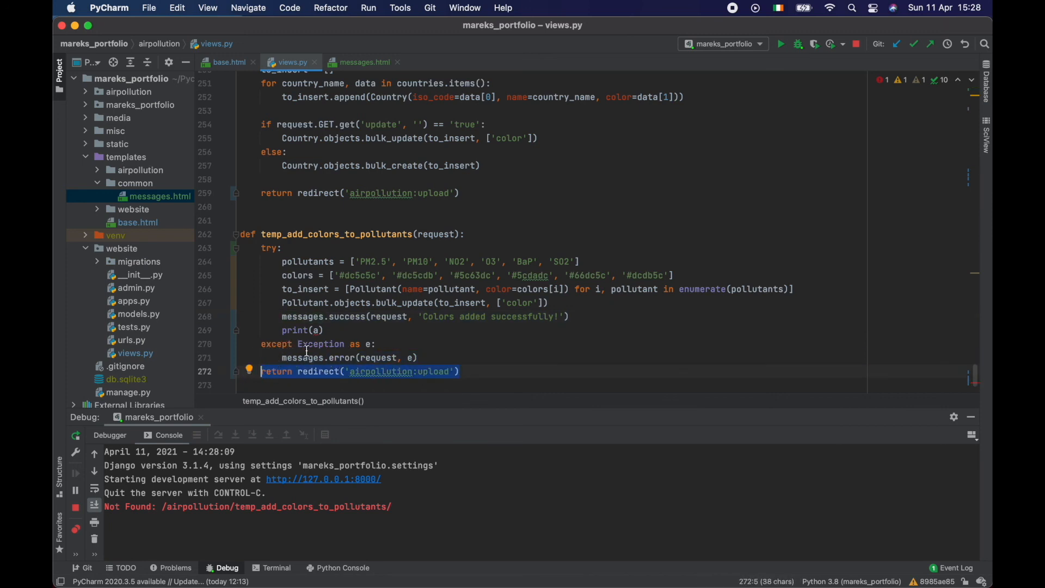
click(327, 330)
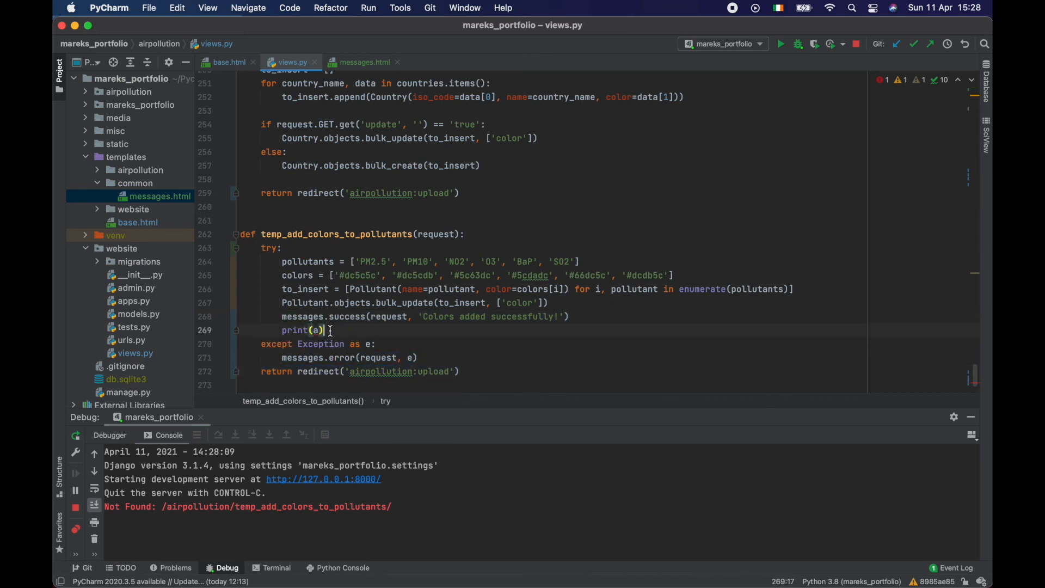
double_click(294, 330)
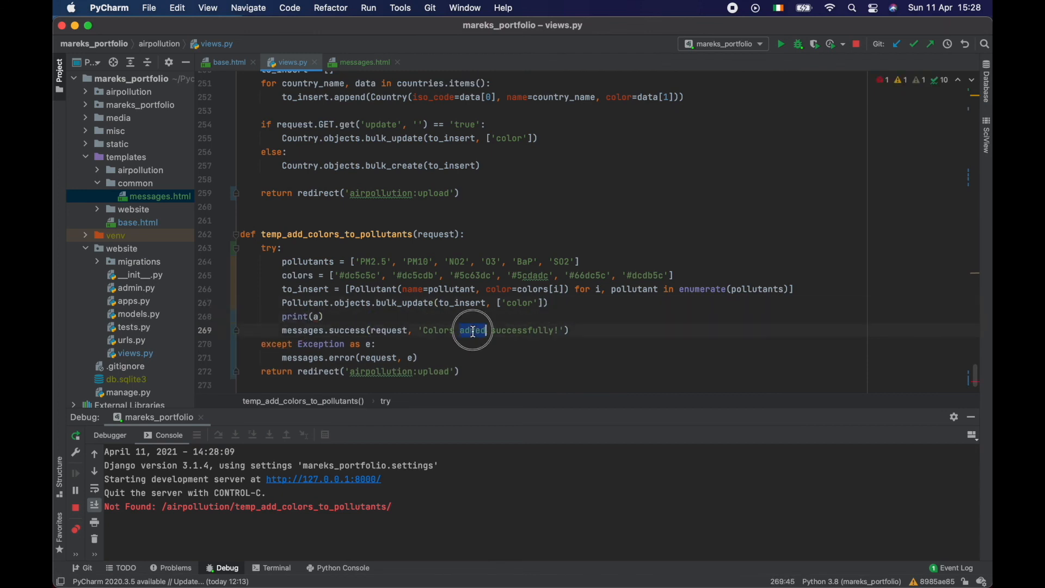
click(326, 315)
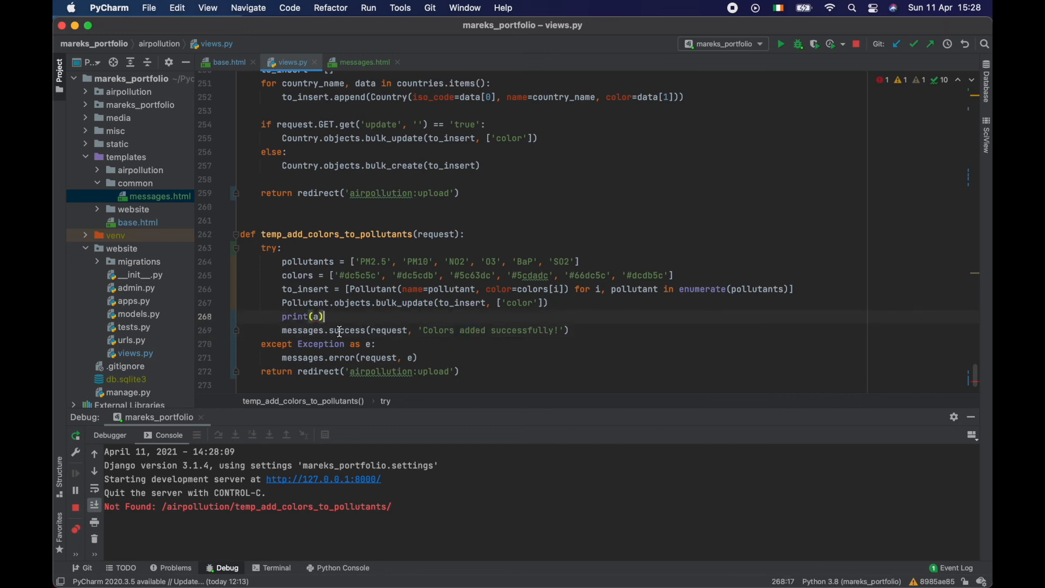
click(340, 357)
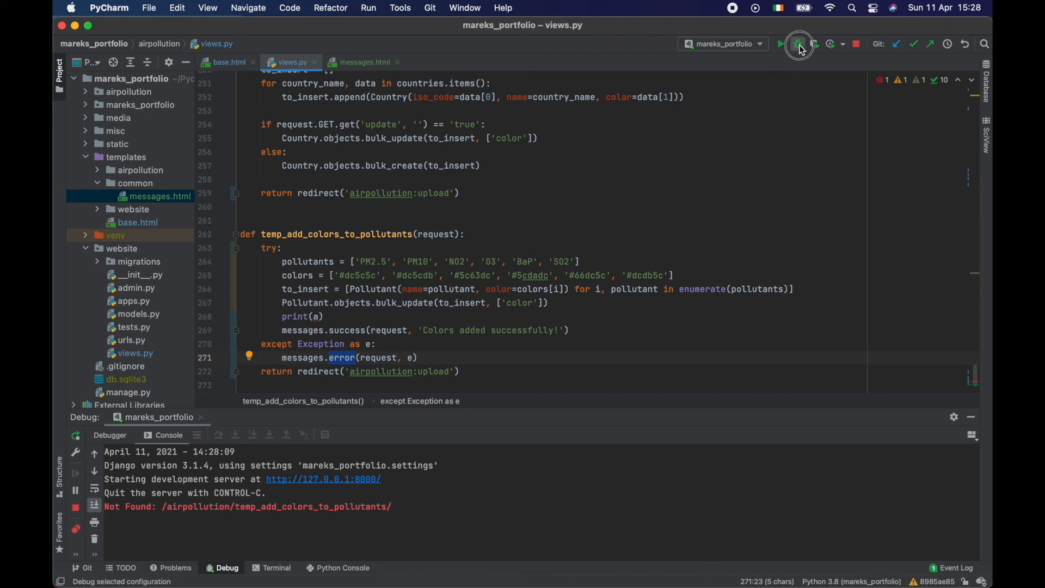
click(798, 44)
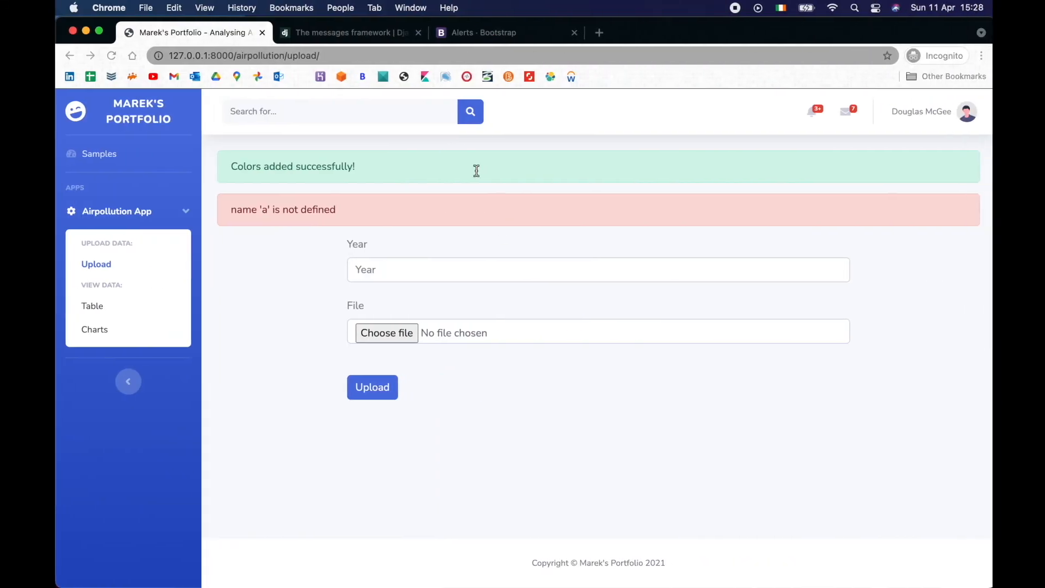
Step: Check both alerts, remove print(a), restart, and start typing the temp_add_colors_to_pollutants URL
click(245, 55)
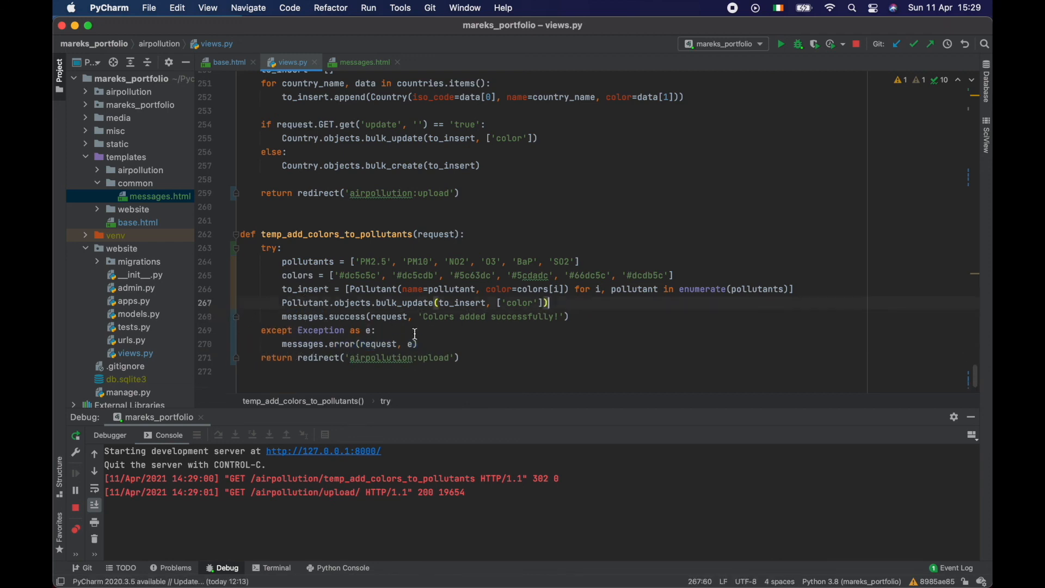
click(798, 45)
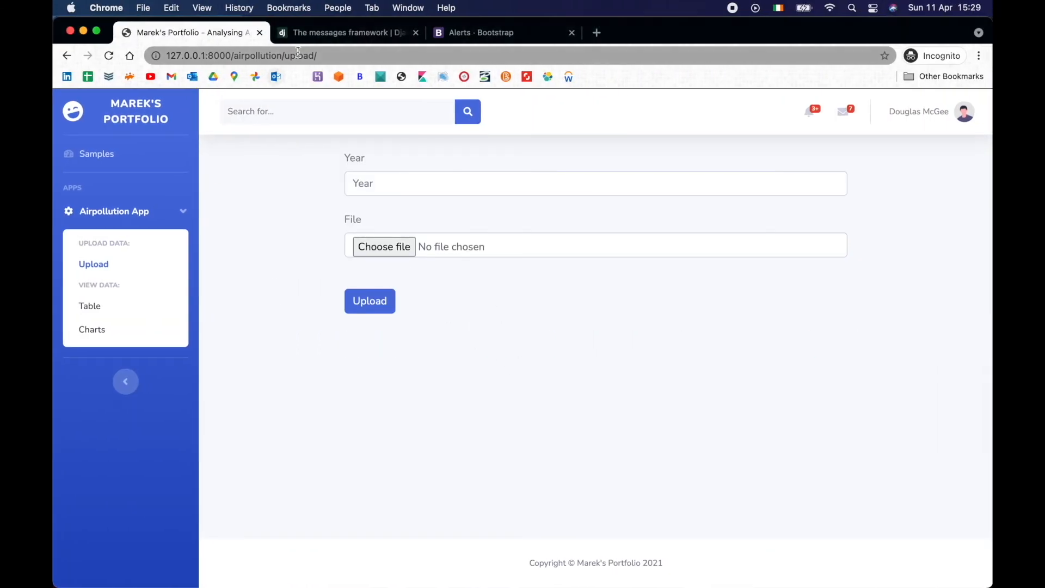
text(te)
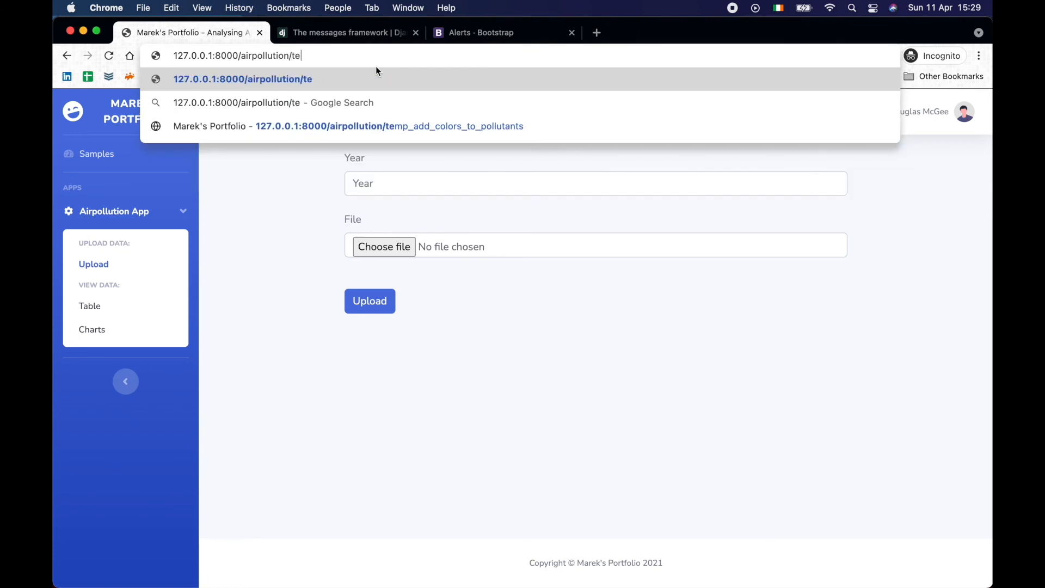